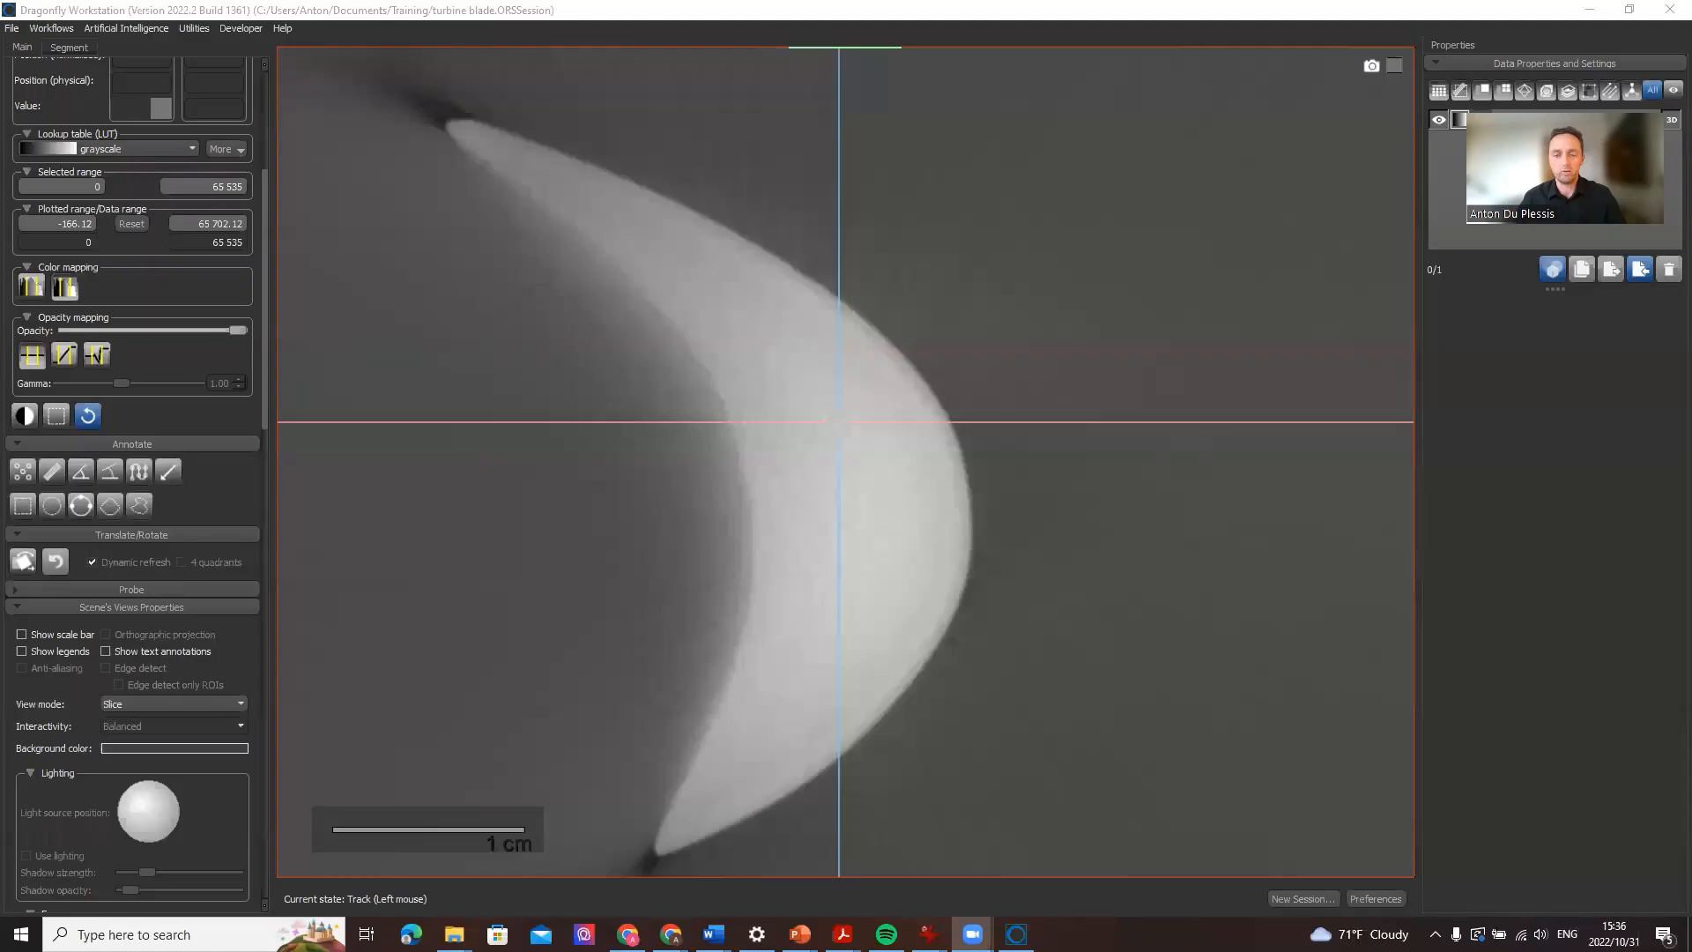
pyautogui.moveTo(525, 148)
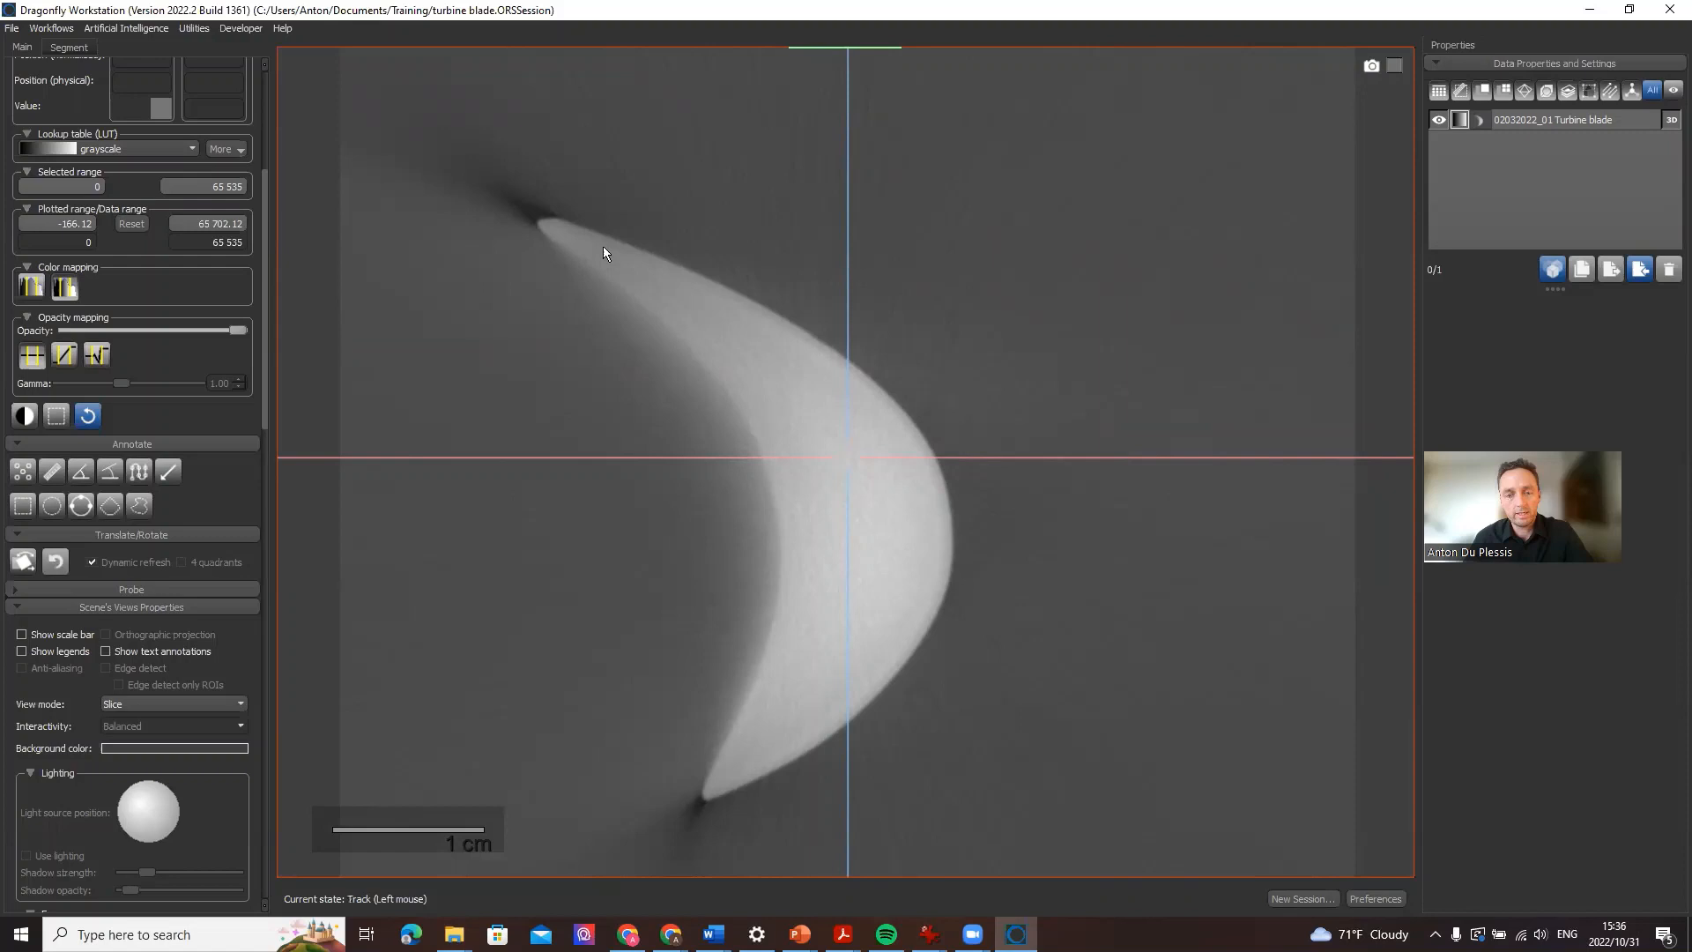
pyautogui.moveTo(512, 237)
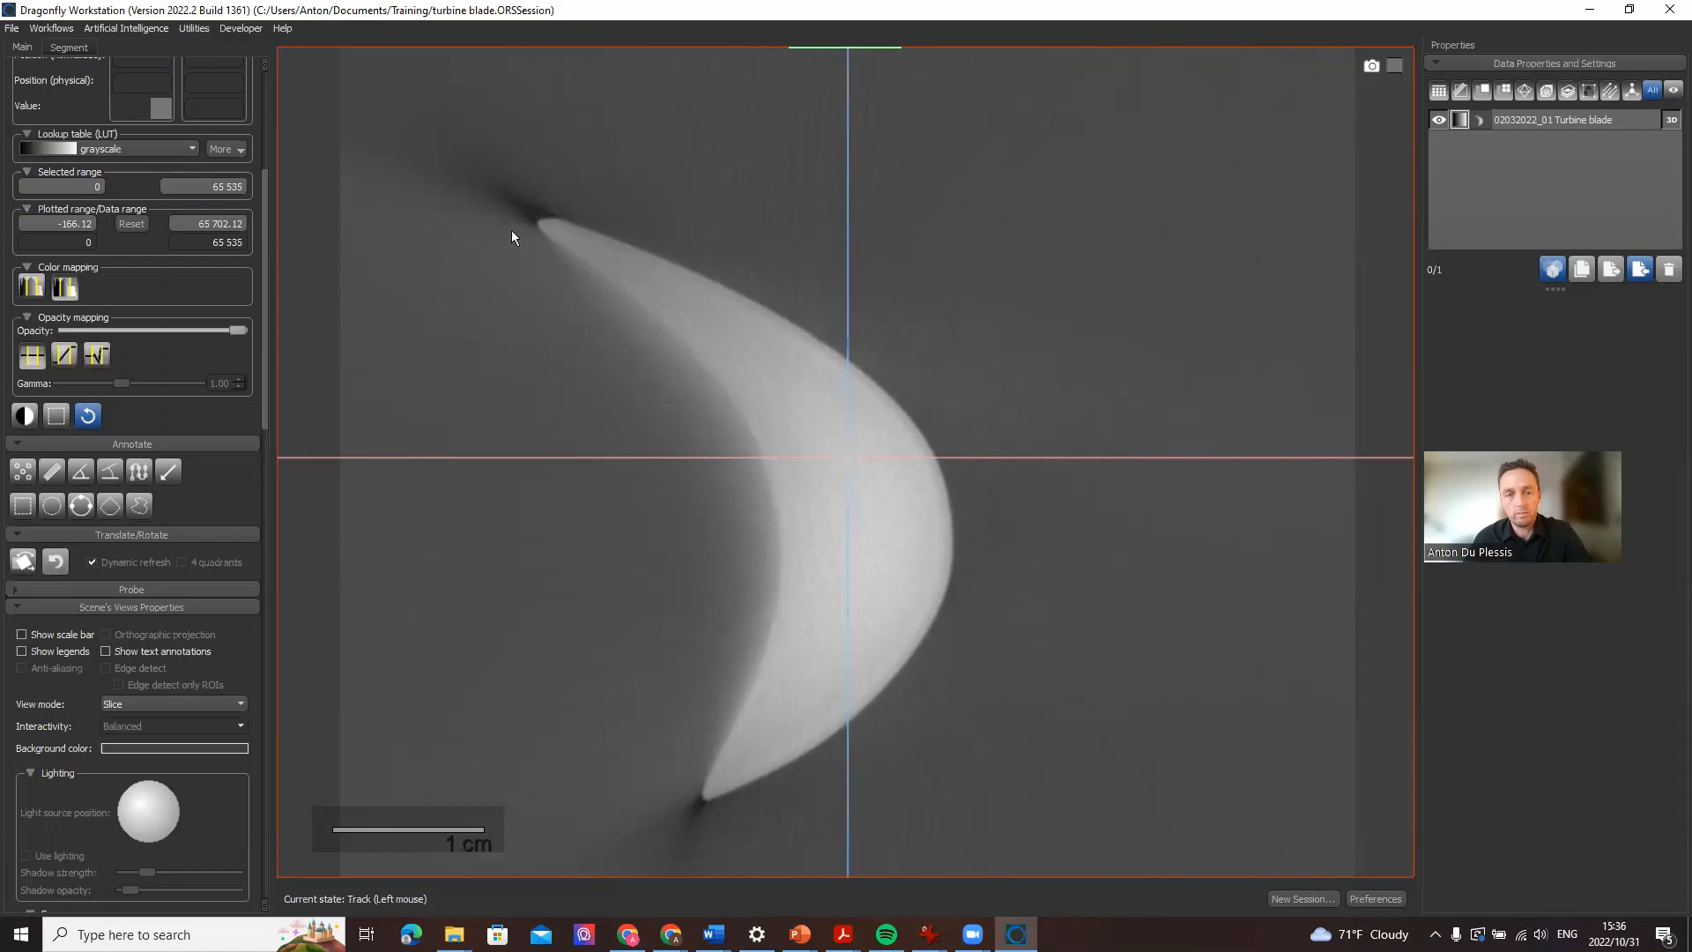
pyautogui.moveTo(593, 305)
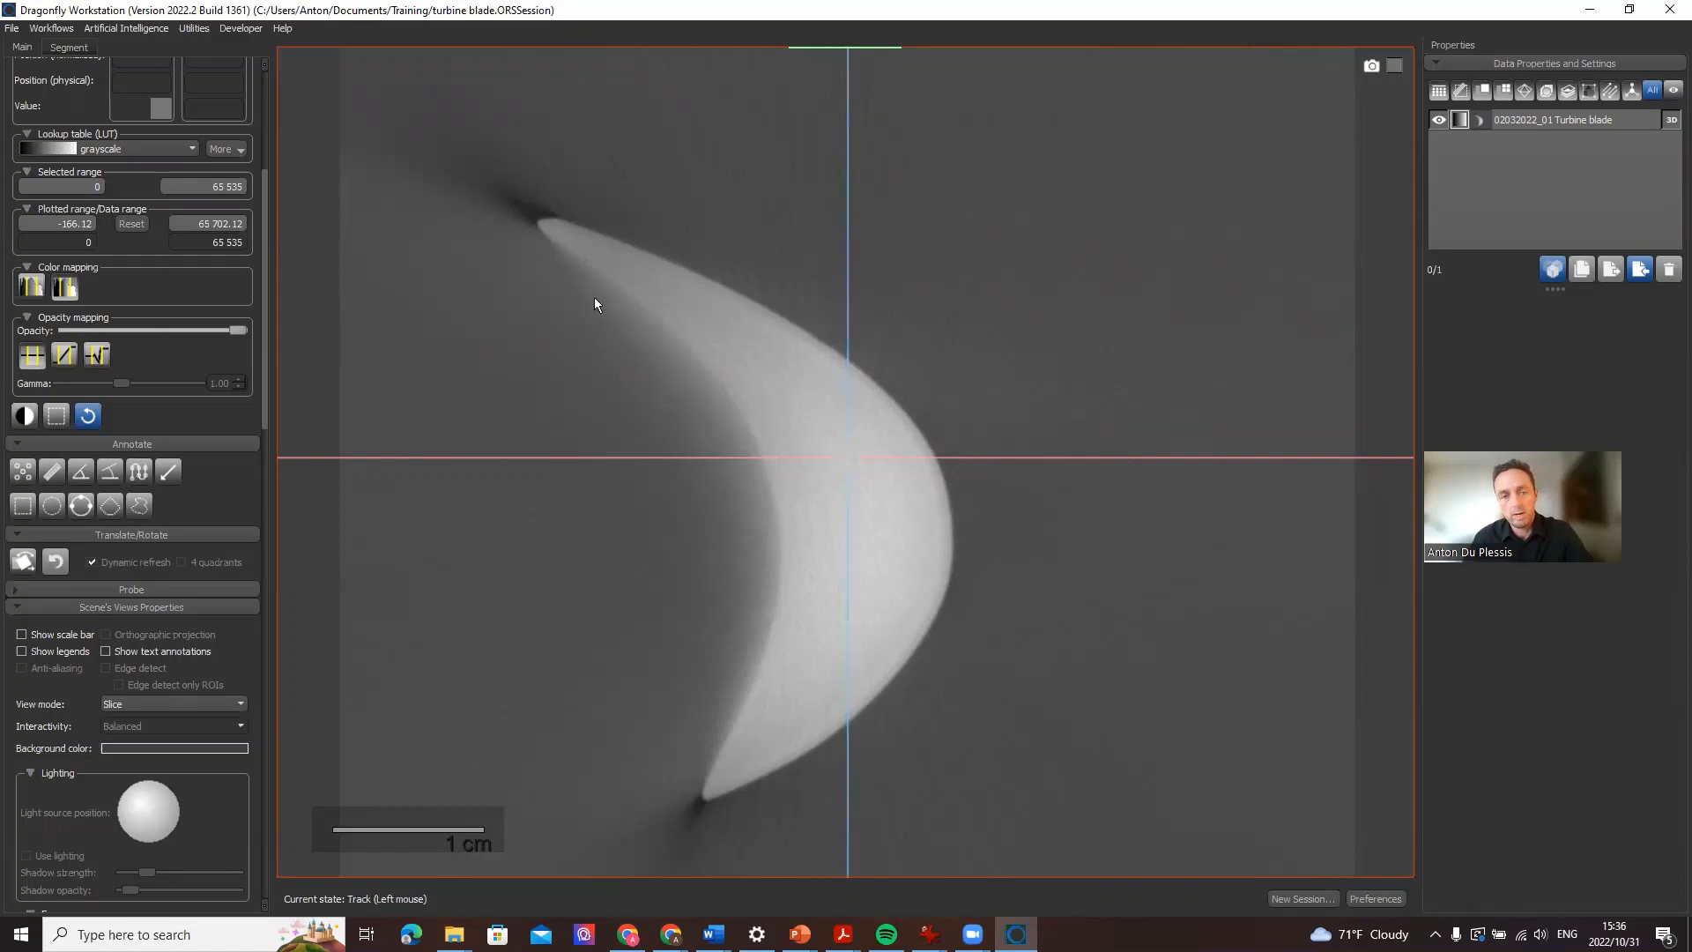
pyautogui.moveTo(677, 279)
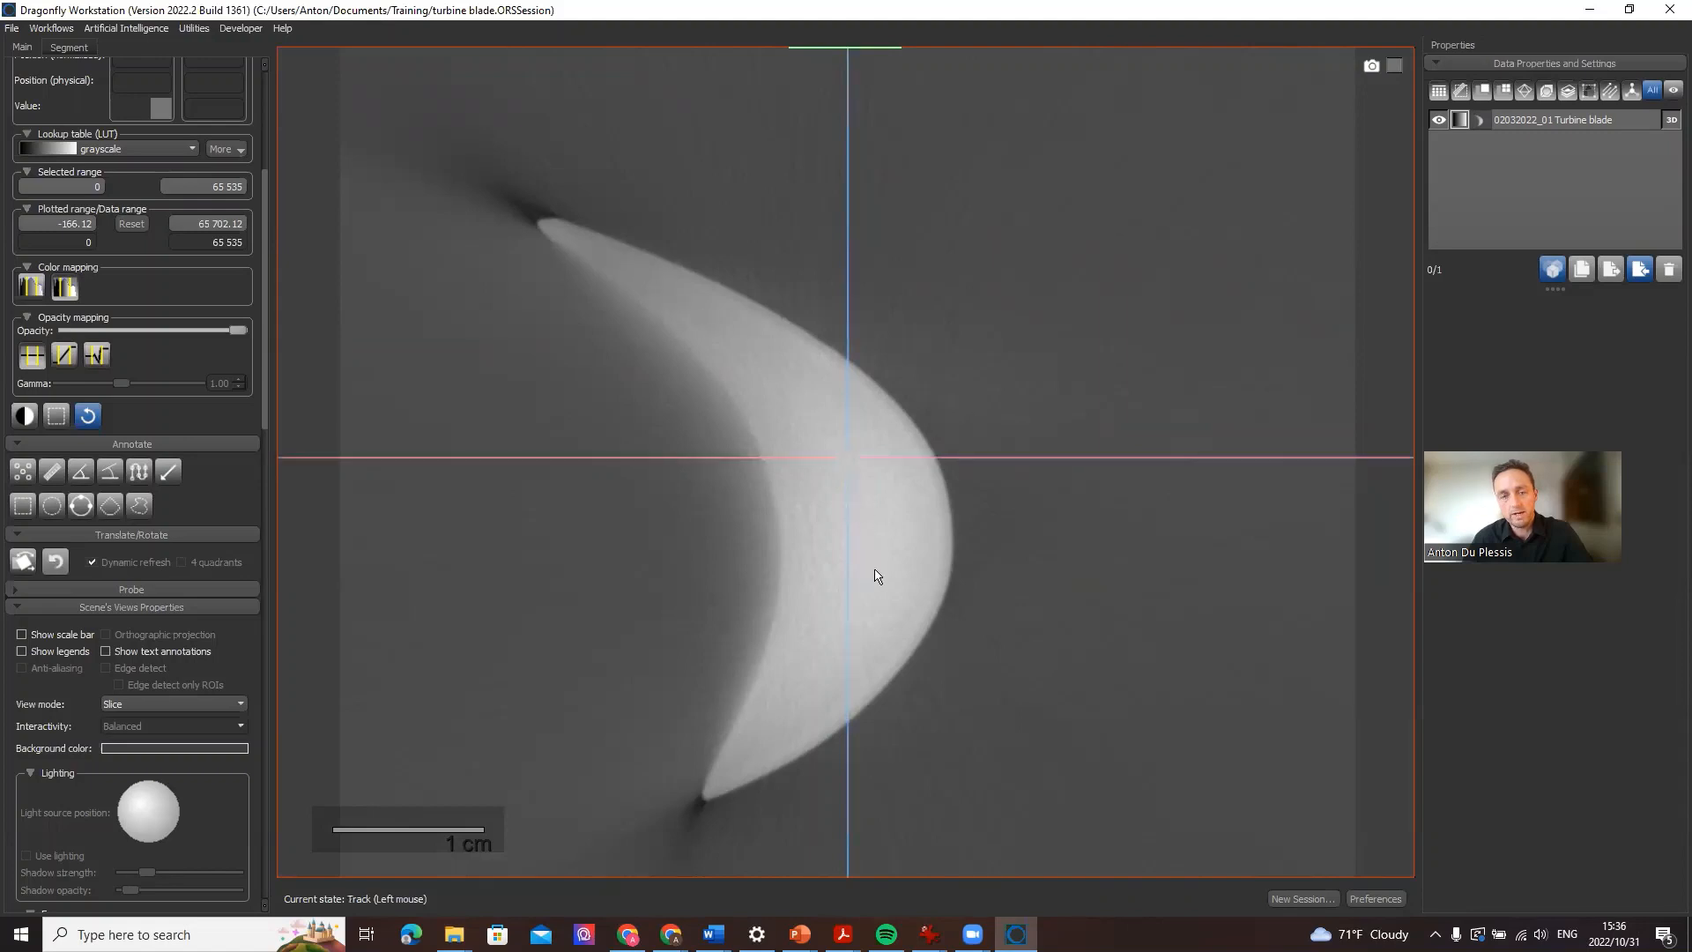
pyautogui.moveTo(632, 328)
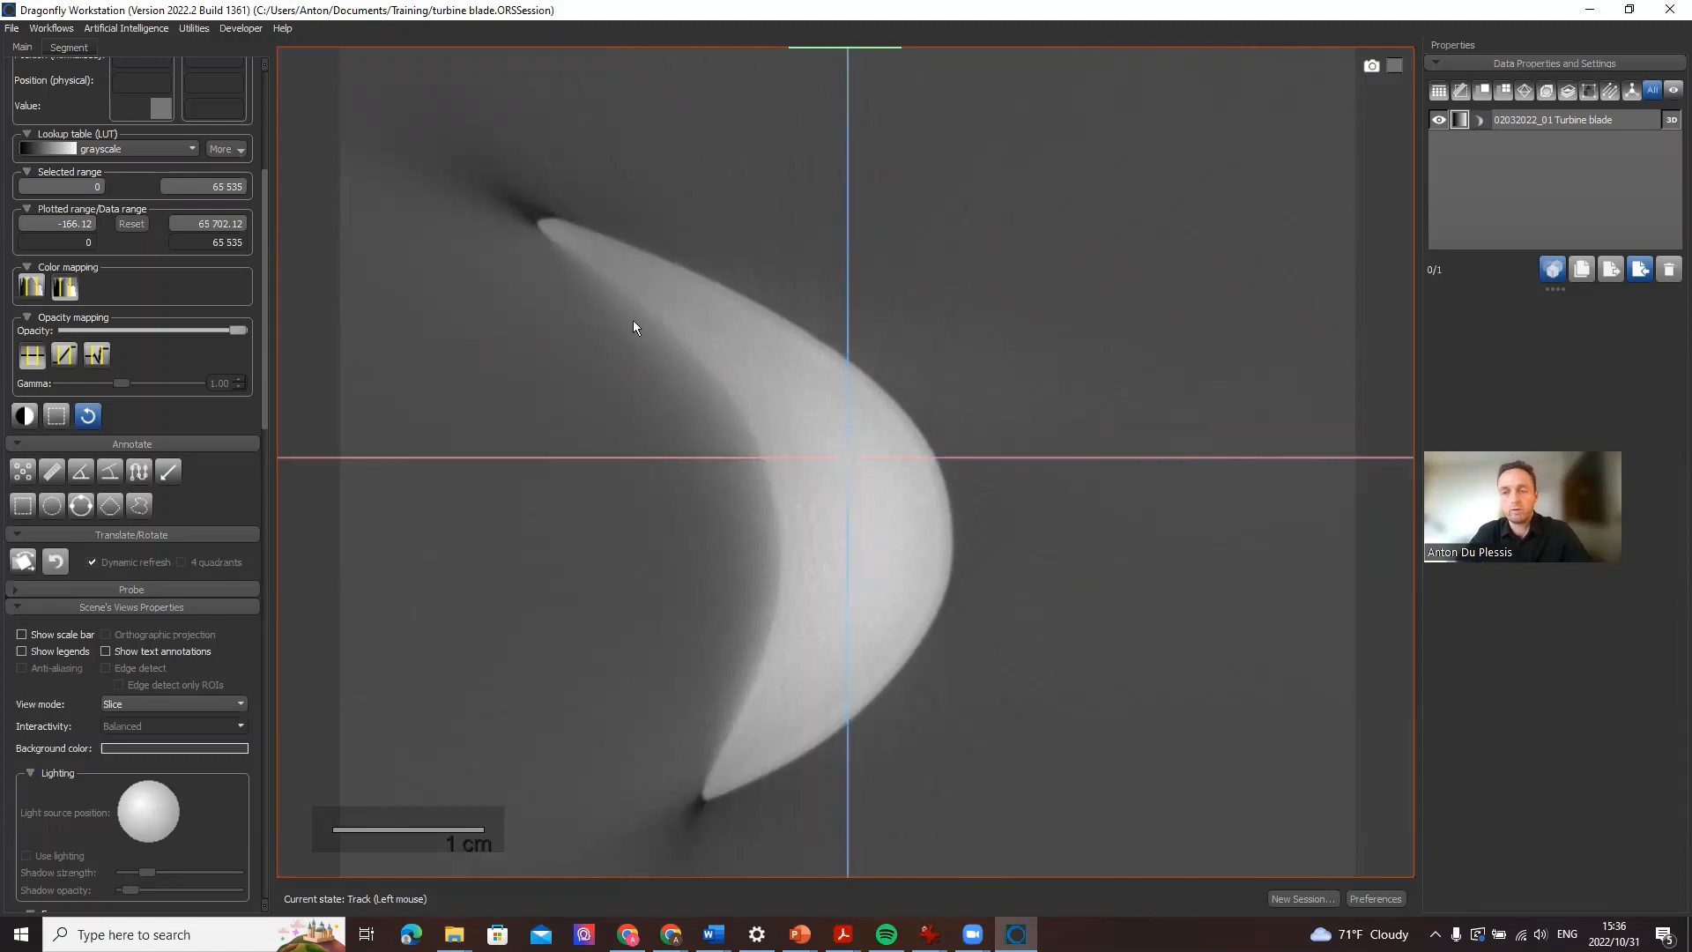
pyautogui.moveTo(741, 782)
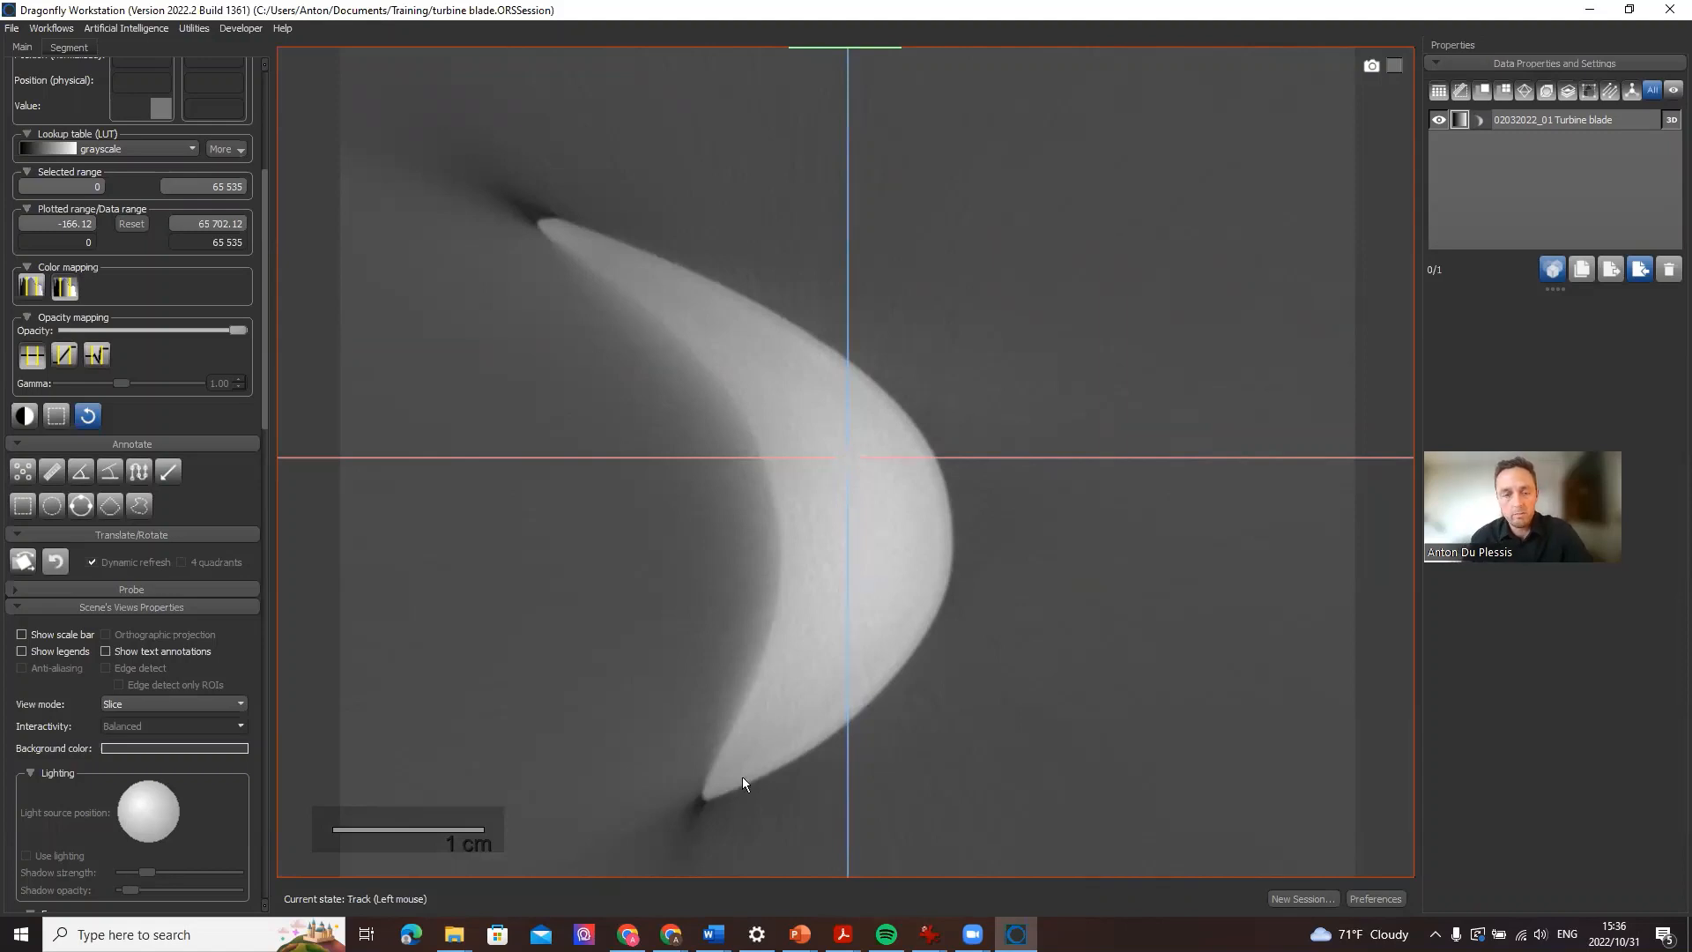
pyautogui.moveTo(1207, 228)
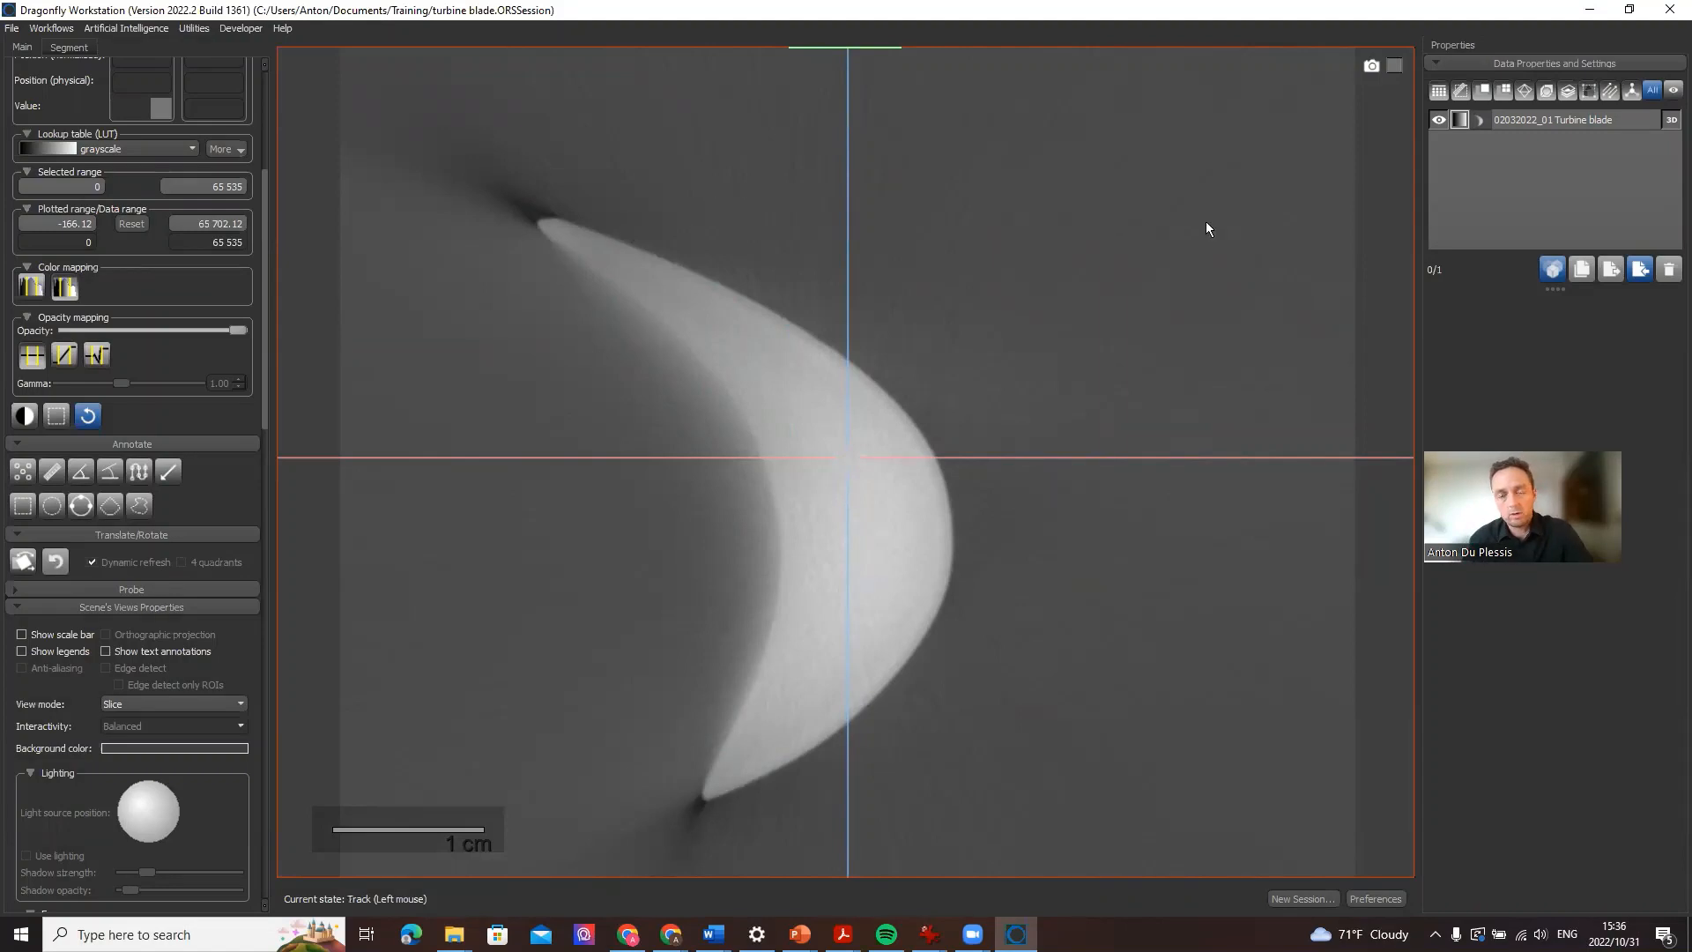
pyautogui.moveTo(756, 516)
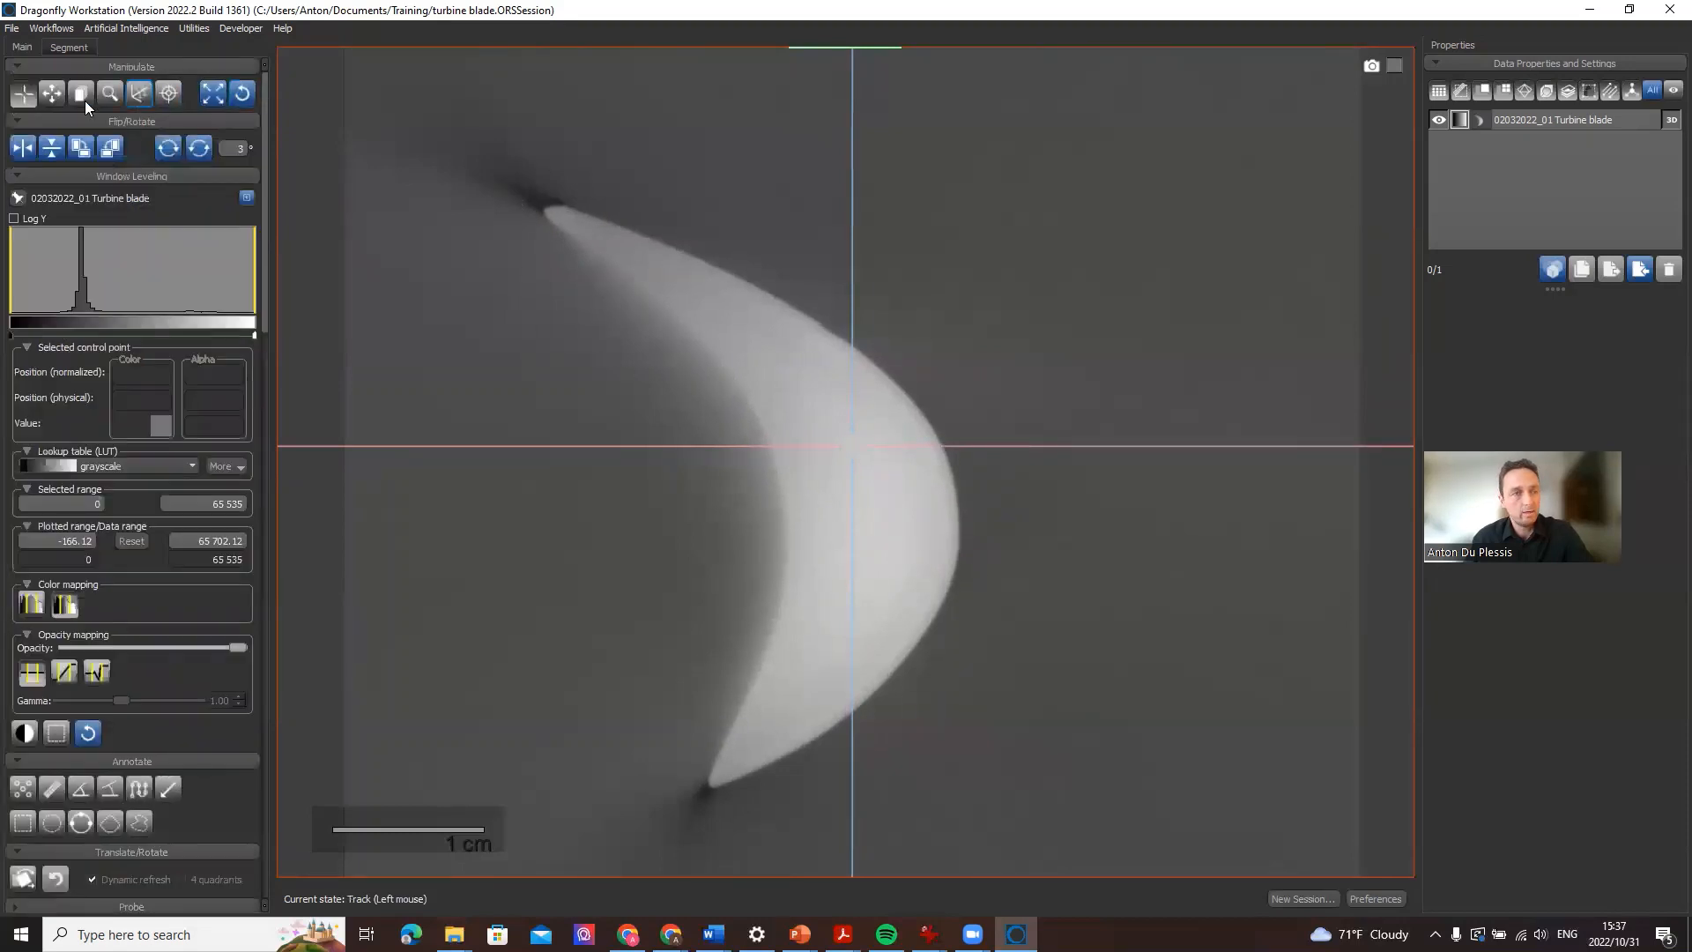
# Adjust the segmentation intensity range so only the blade is covered, then return to the main tools.
pyautogui.click(69, 46)
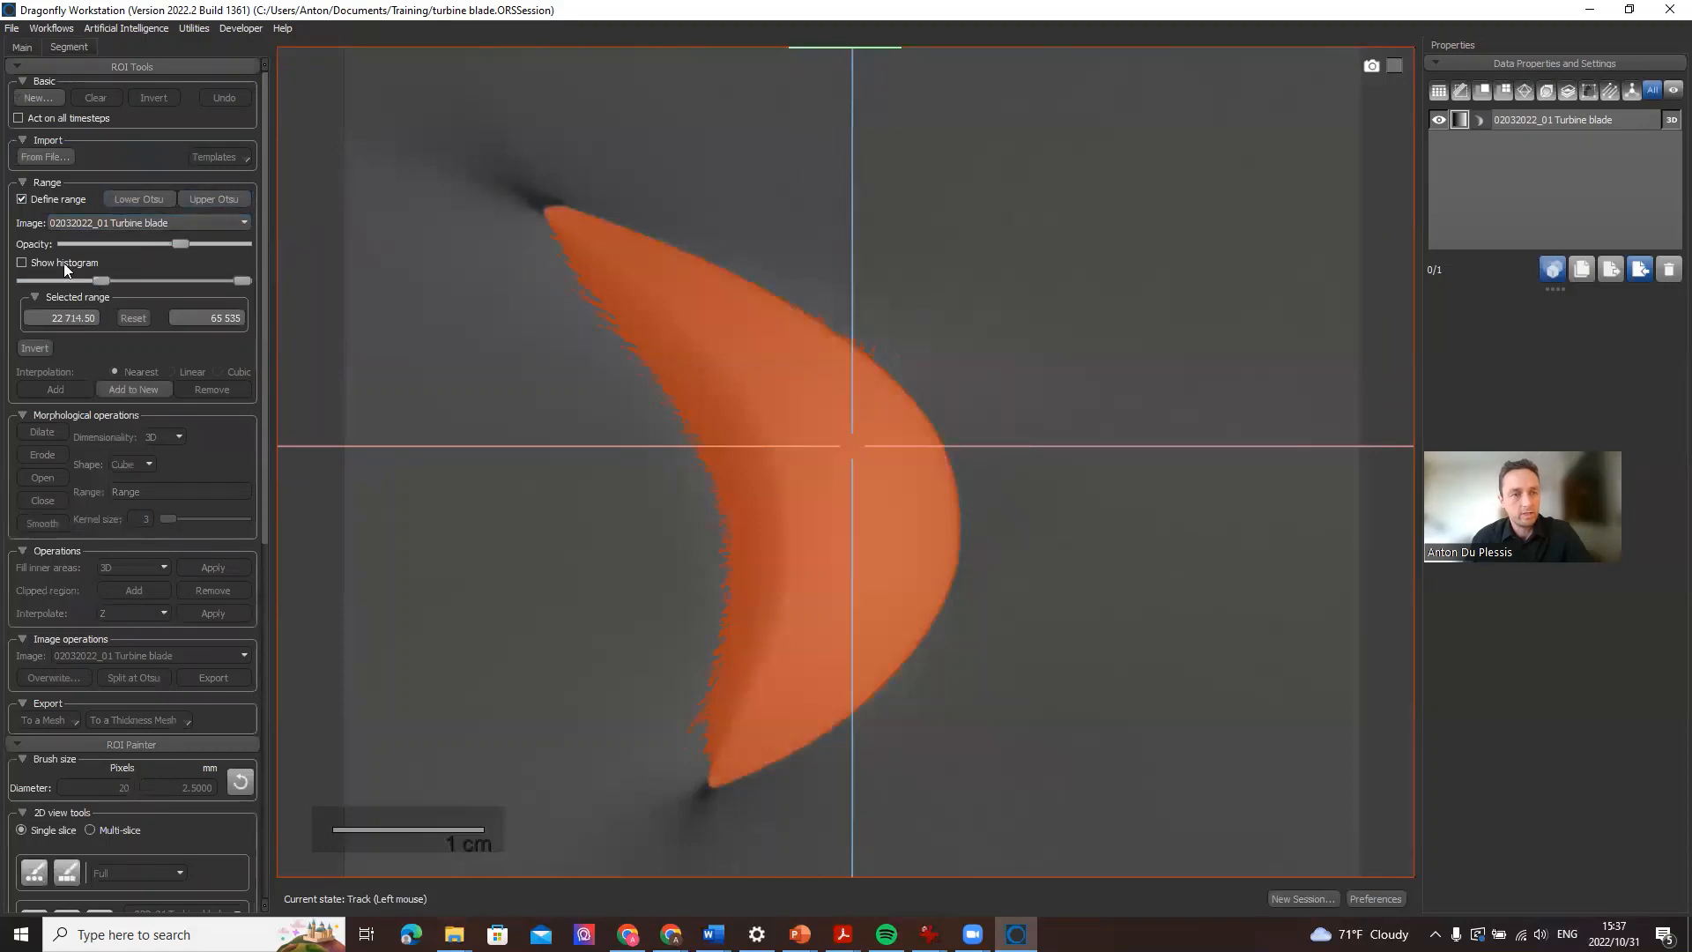
pyautogui.click(21, 263)
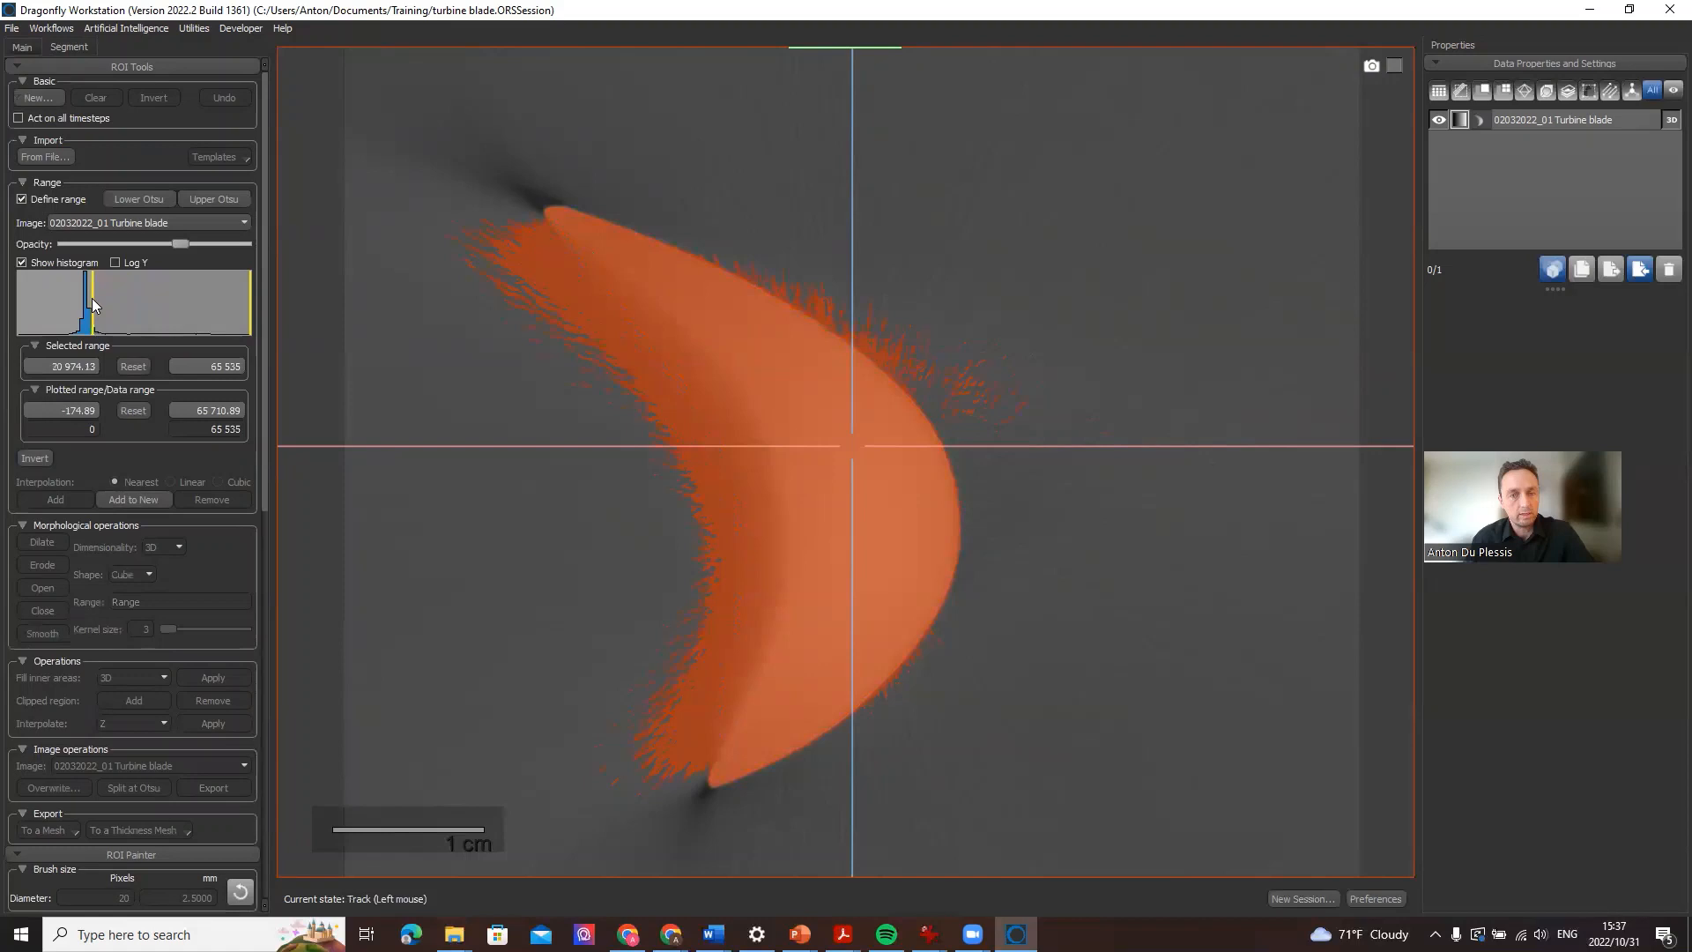
pyautogui.moveTo(92, 301); pyautogui.dragTo(143, 301)
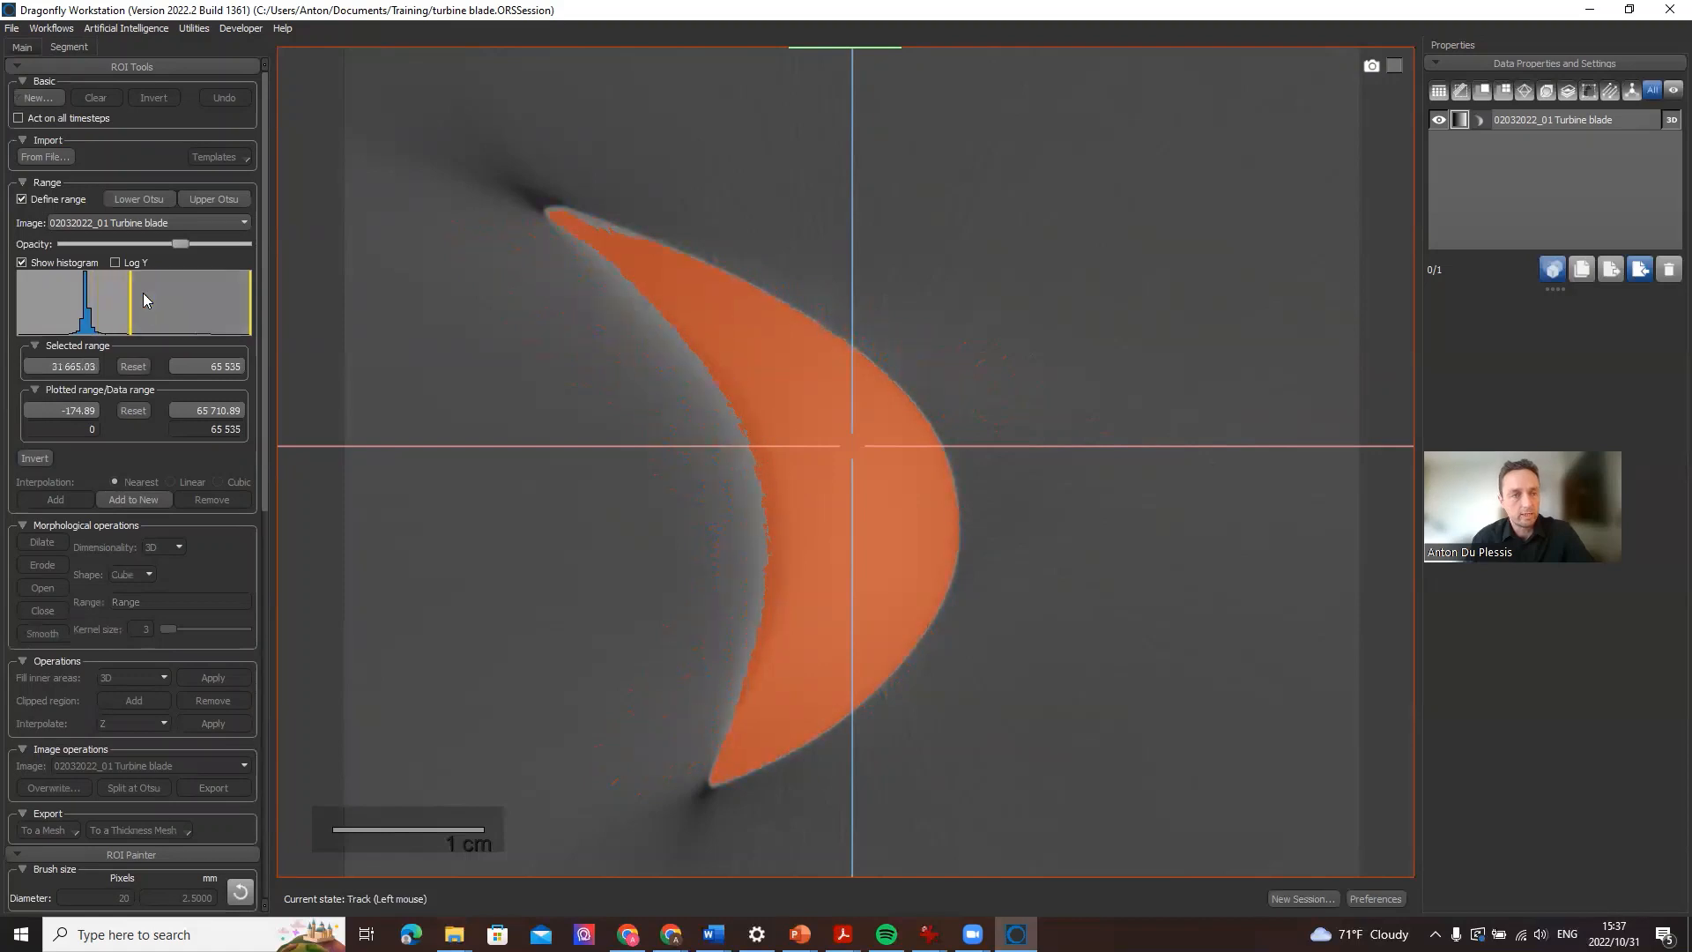
pyautogui.click(21, 199)
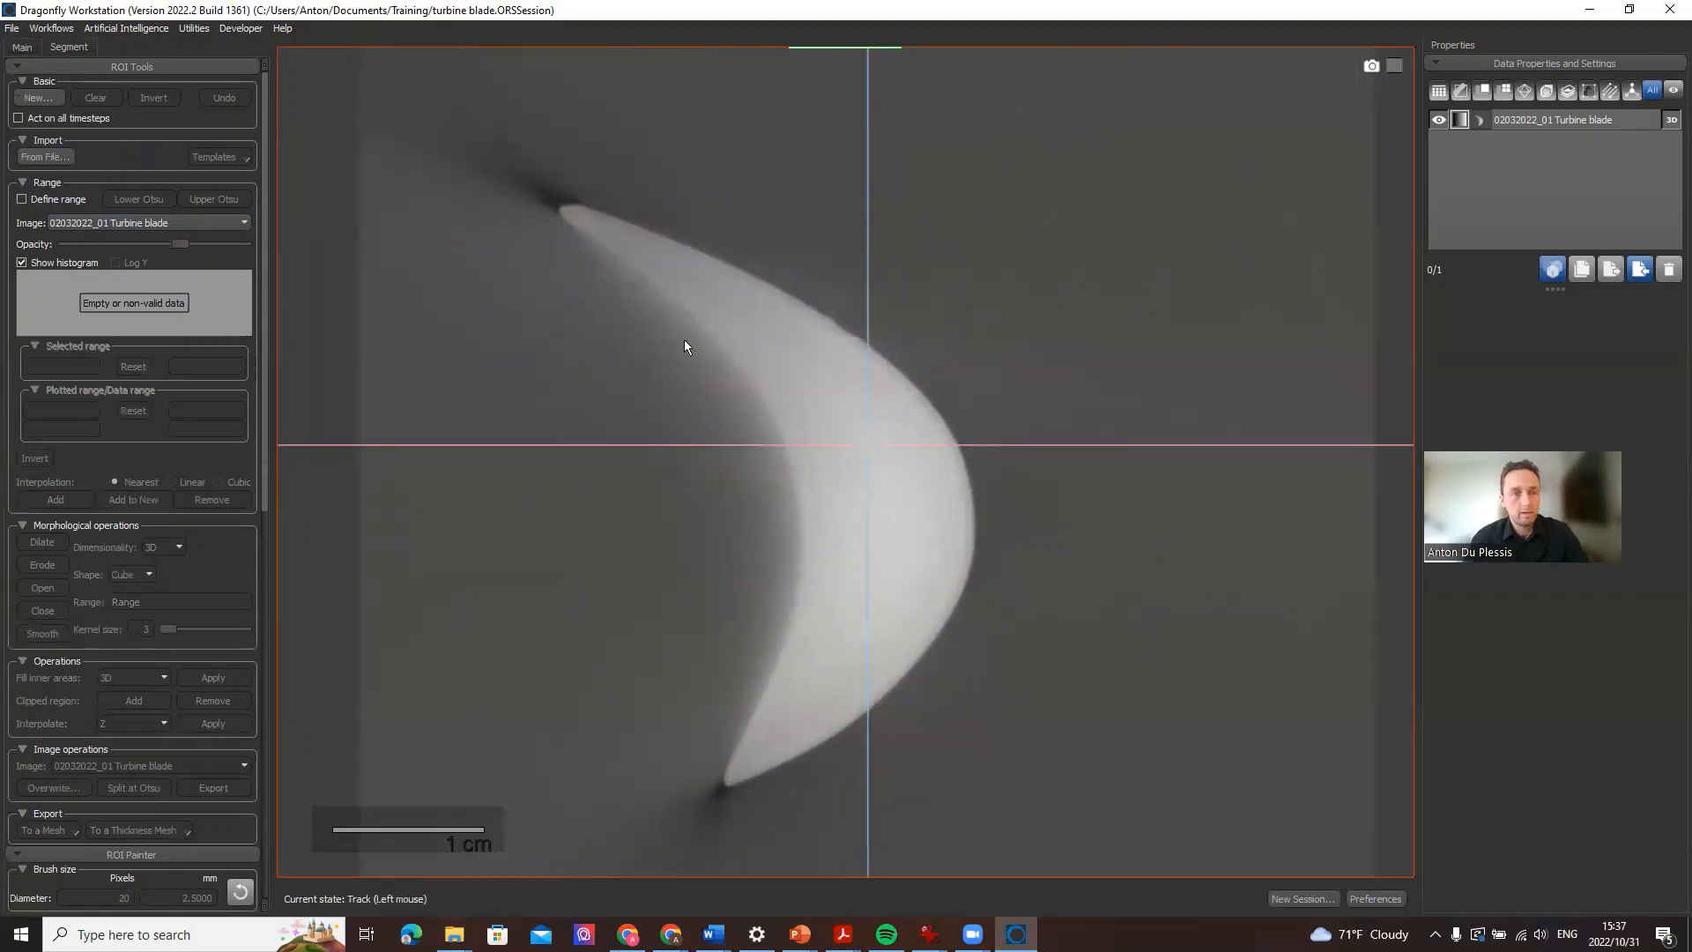
pyautogui.moveTo(51, 27)
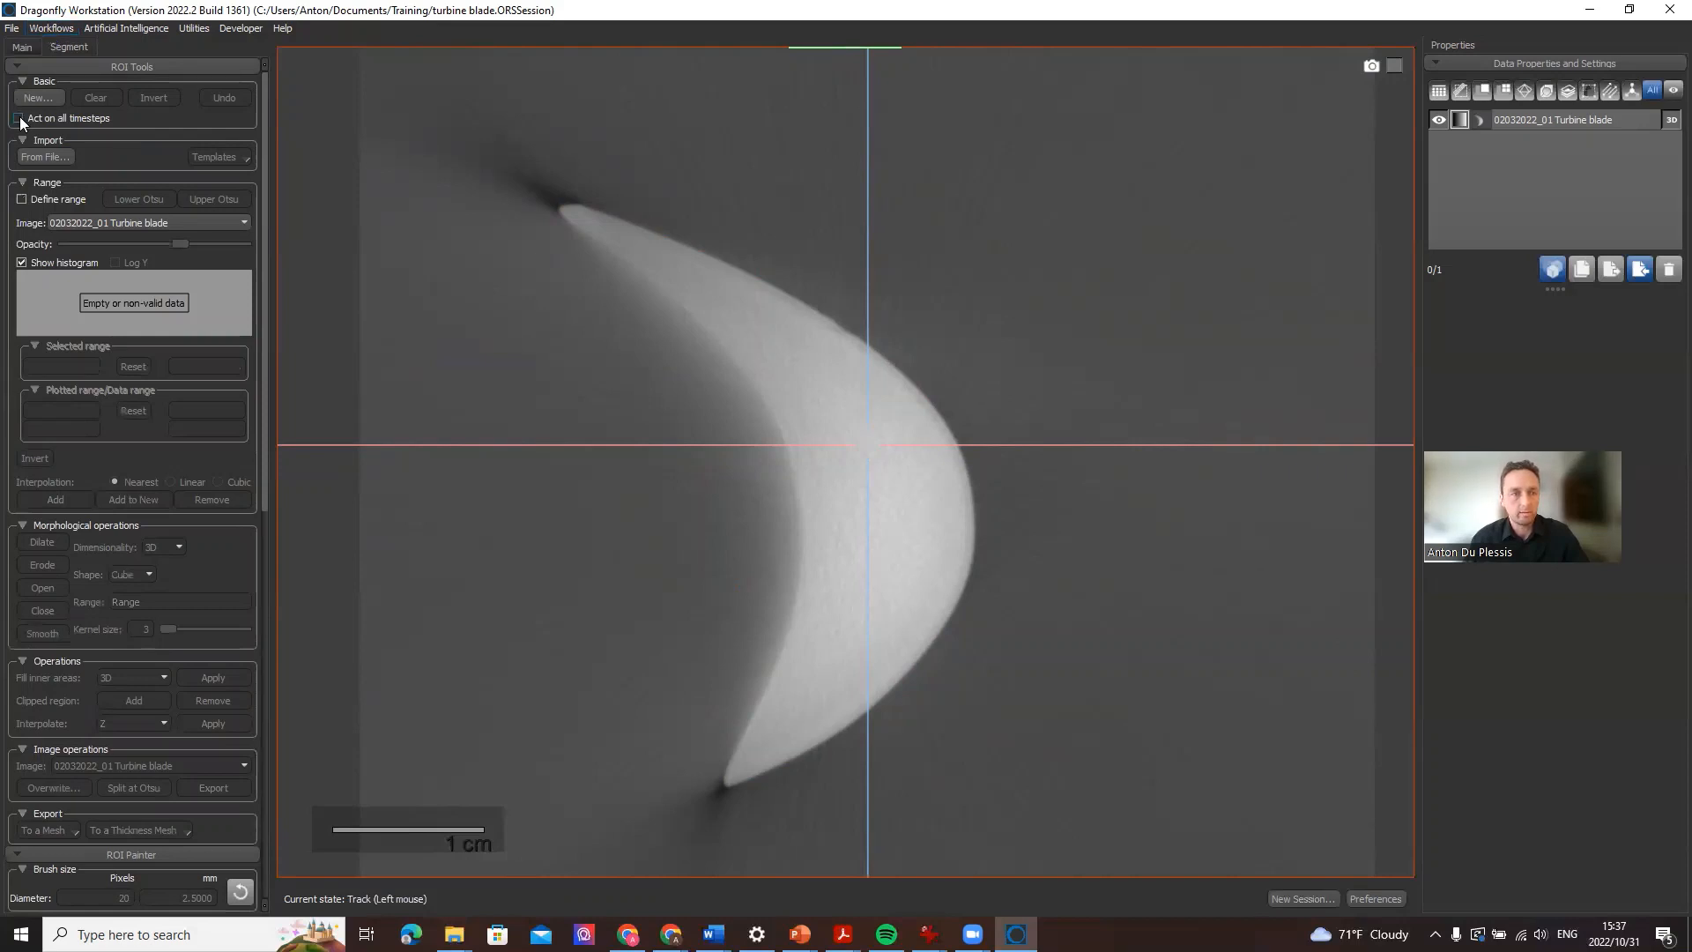
pyautogui.click(21, 46)
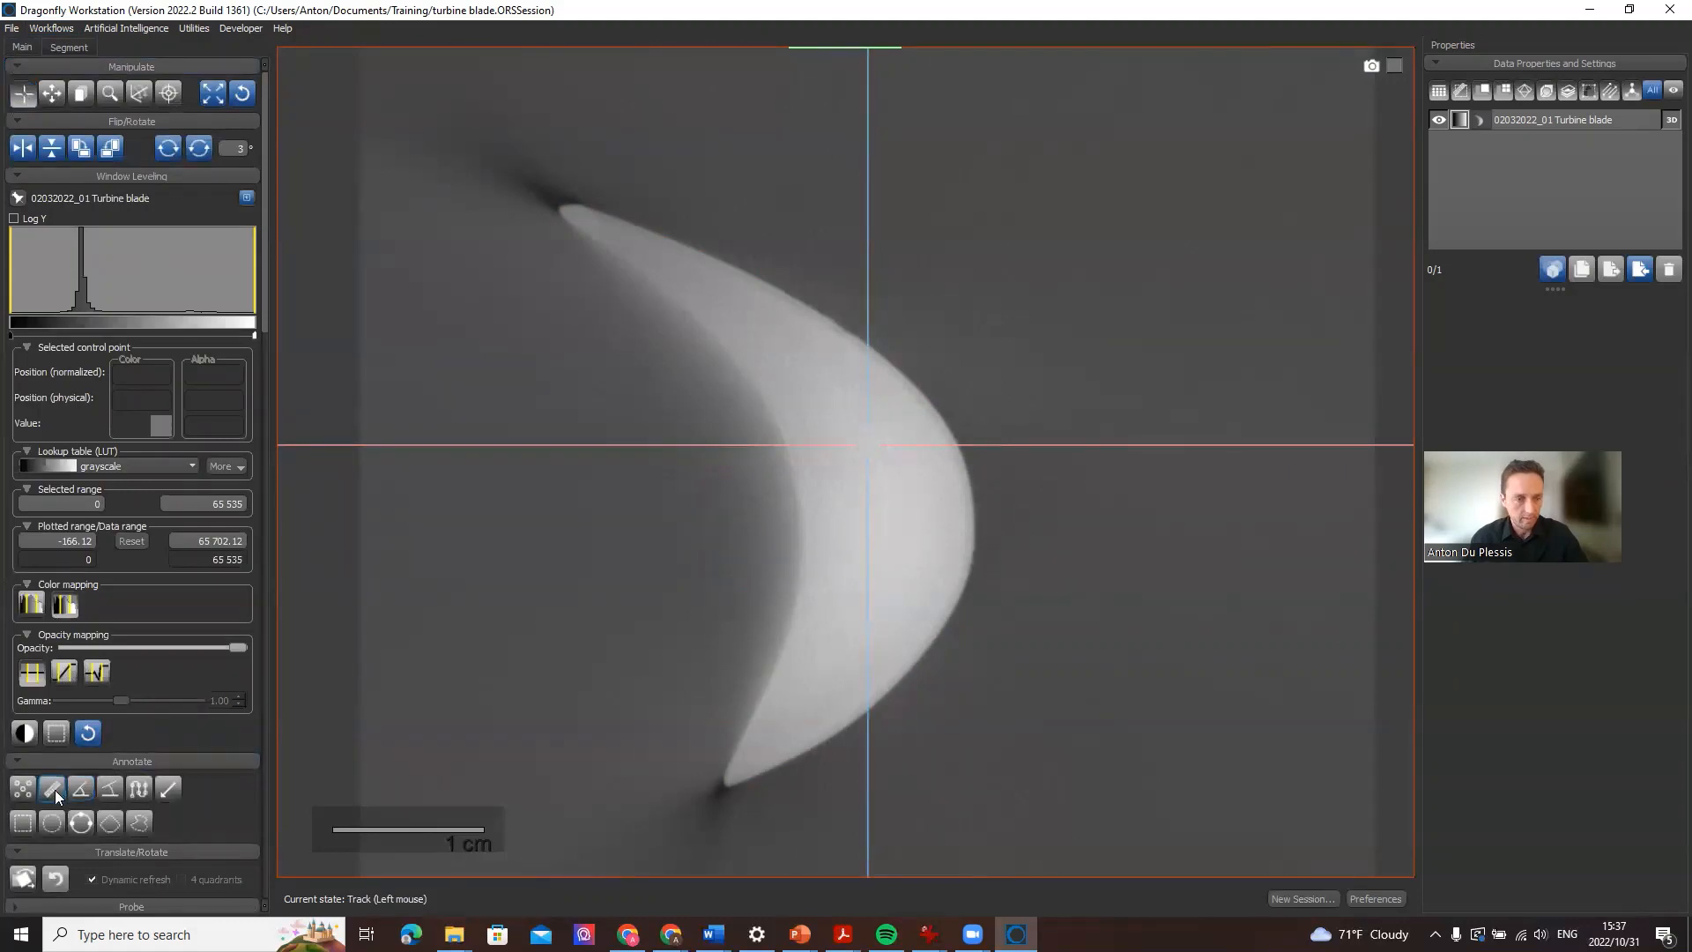
# Draw a 28.97 mm ruler across the blade and show its intensity profile.
pyautogui.click(51, 788)
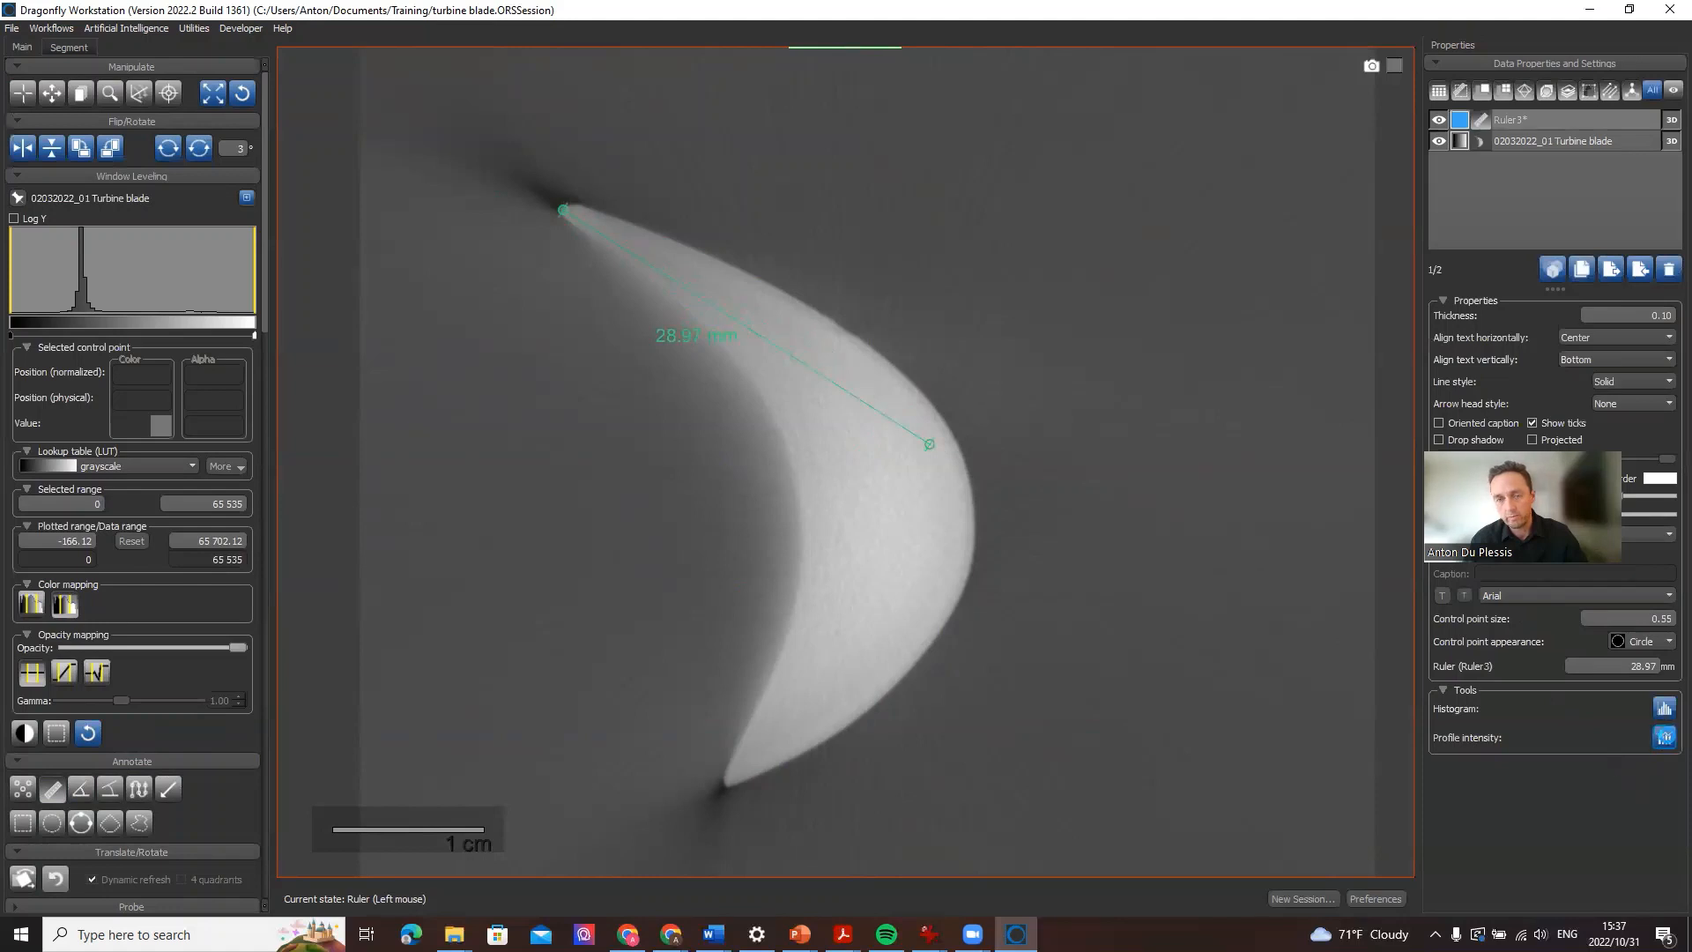
pyautogui.click(1665, 737)
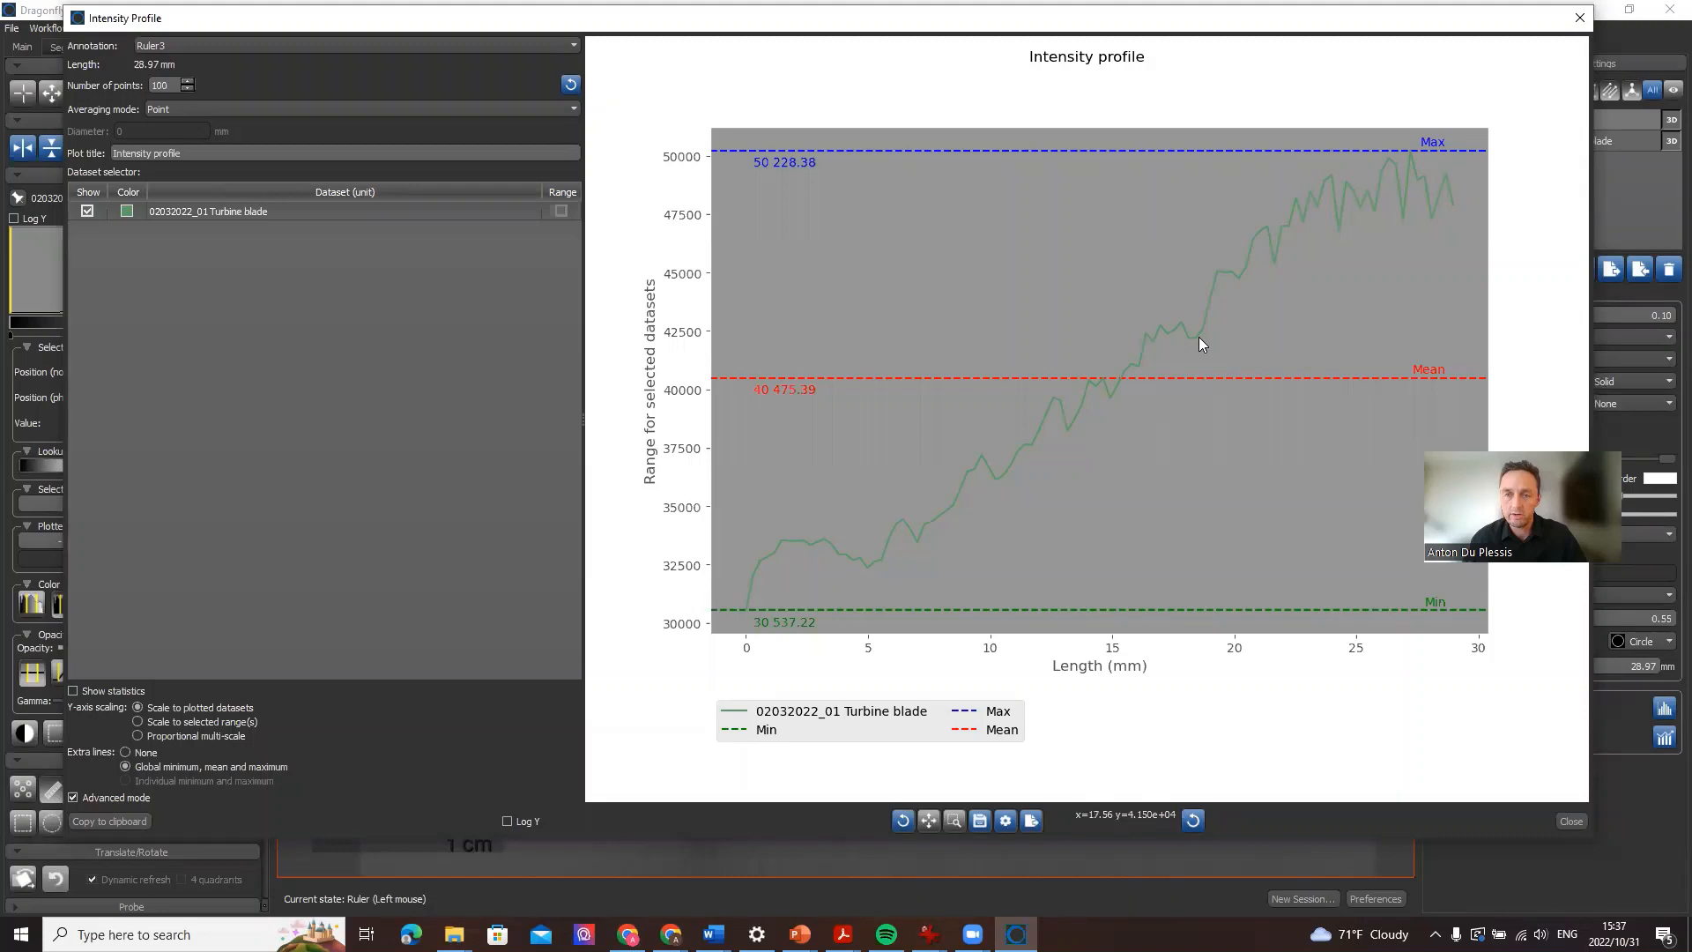
pyautogui.moveTo(700, 569)
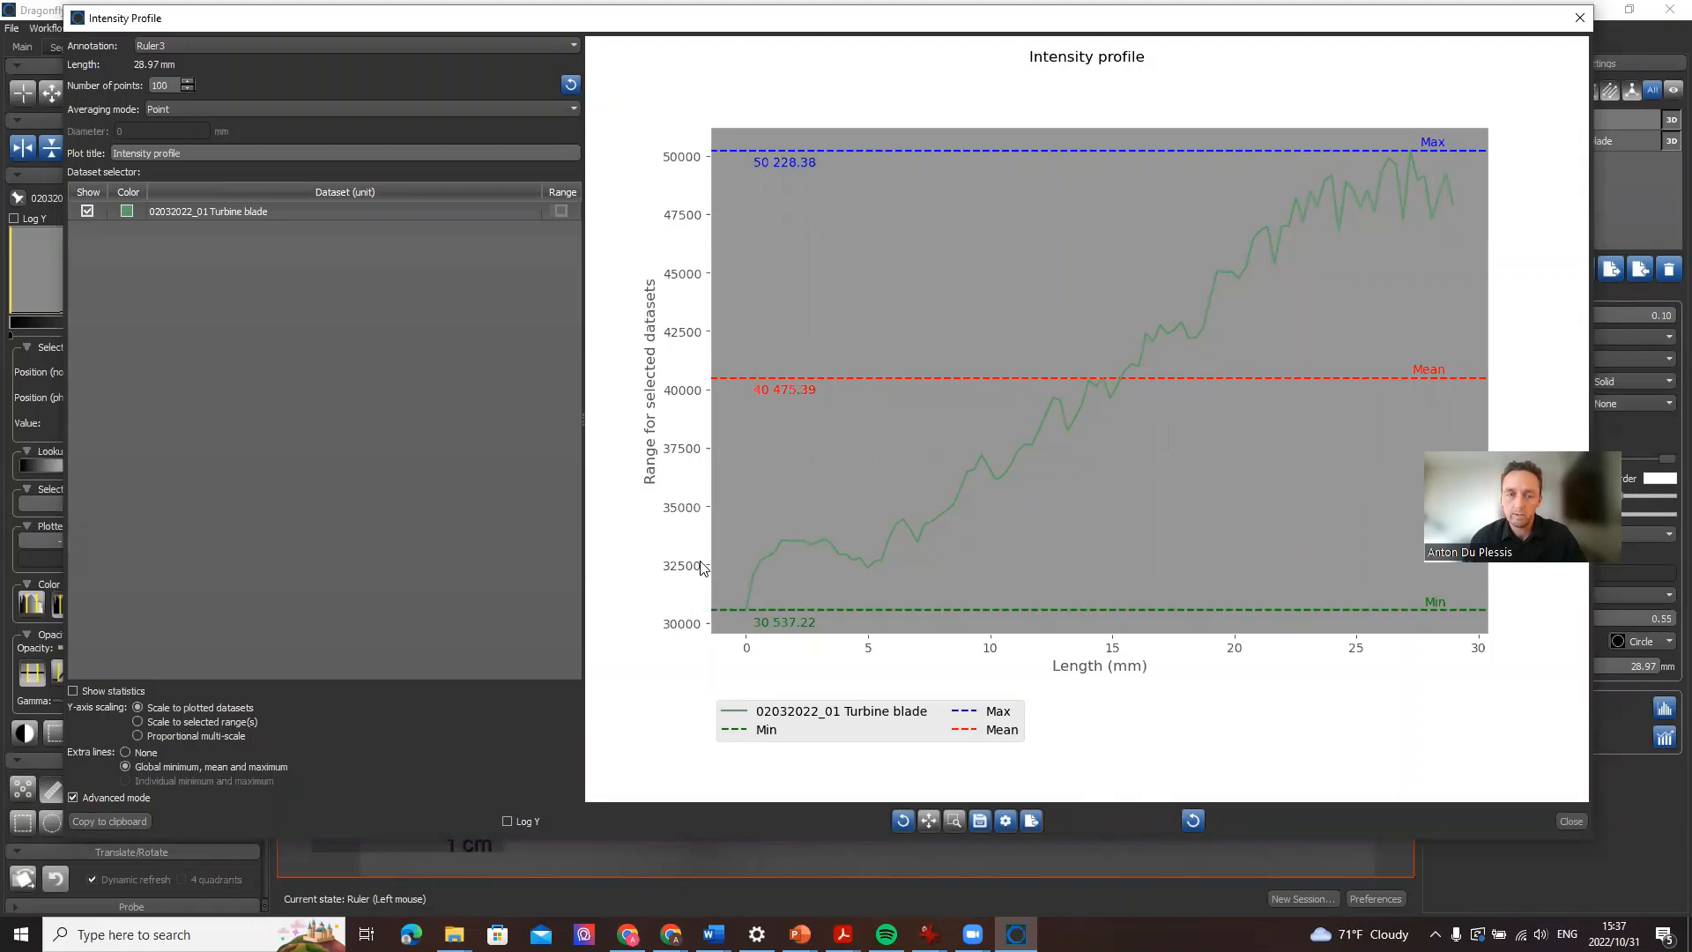
pyautogui.moveTo(1277, 259)
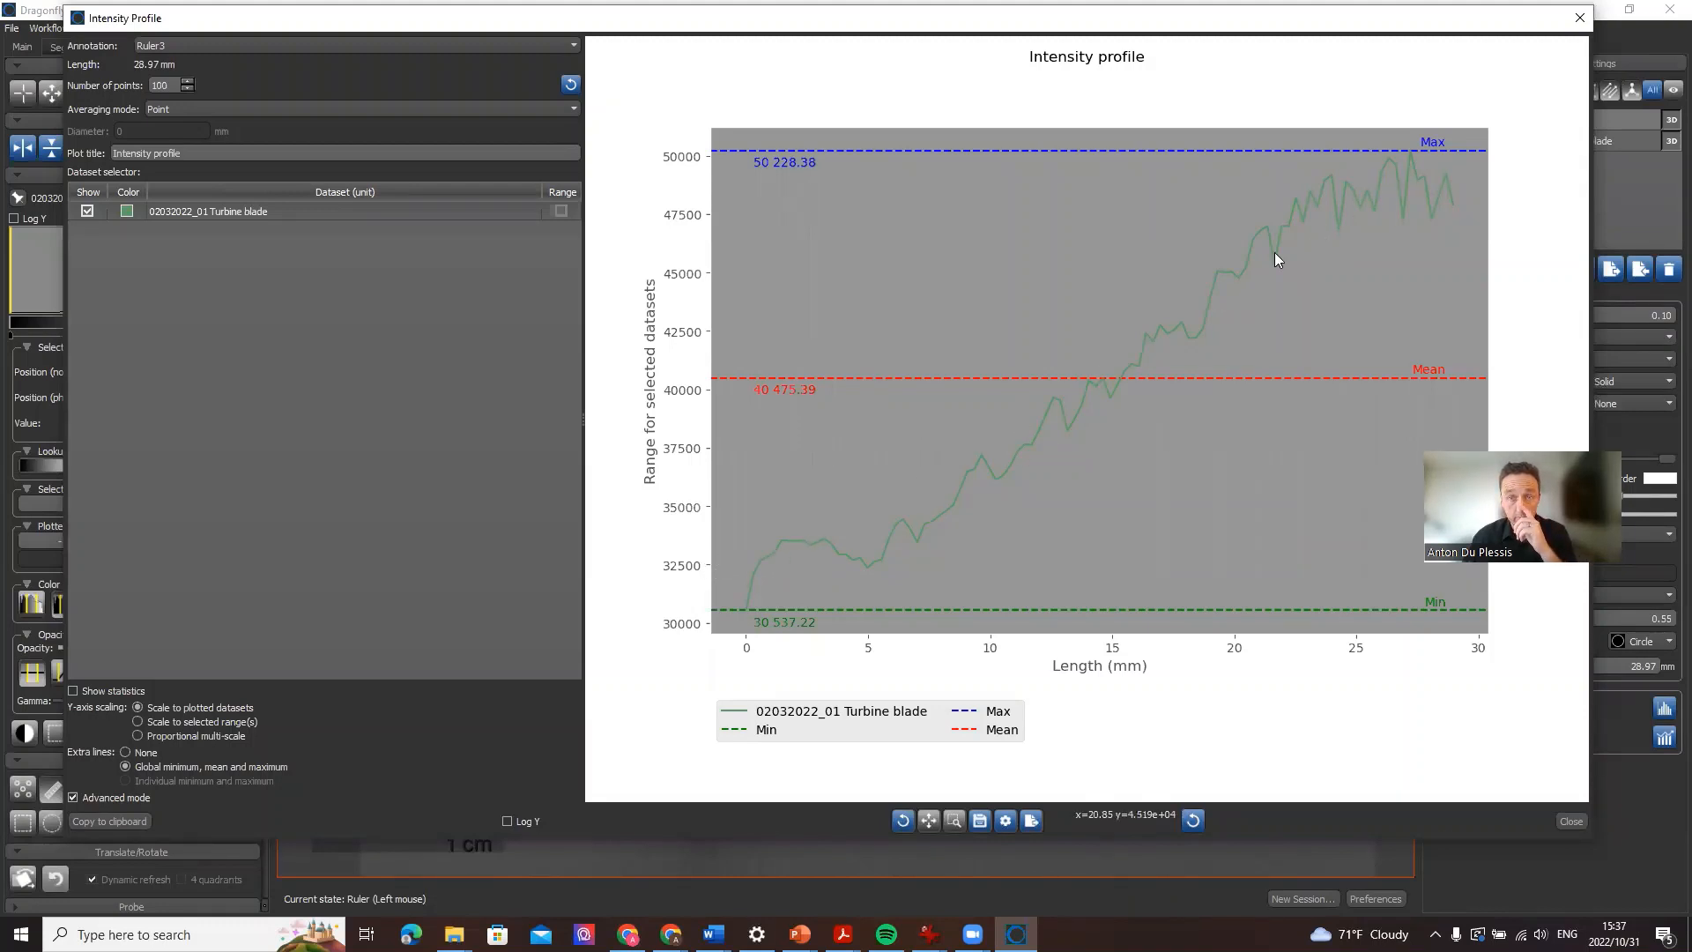
pyautogui.moveTo(1403, 181)
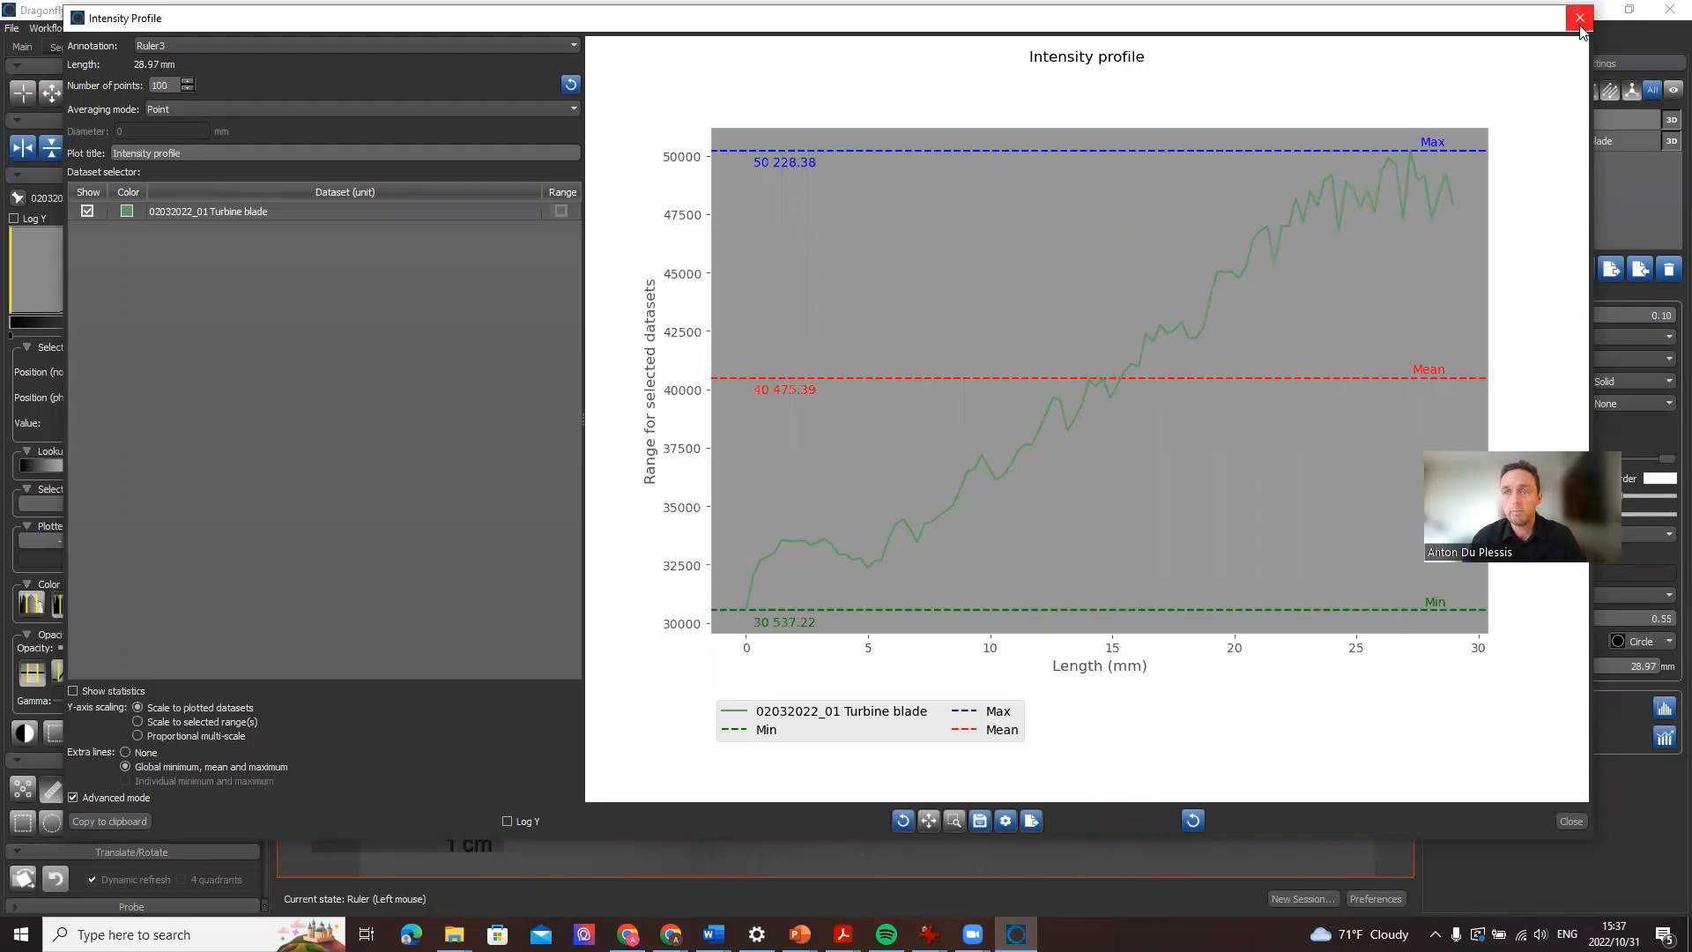
# Select the turbine blade dataset and start the Image Filtering workflow.
pyautogui.click(1579, 17)
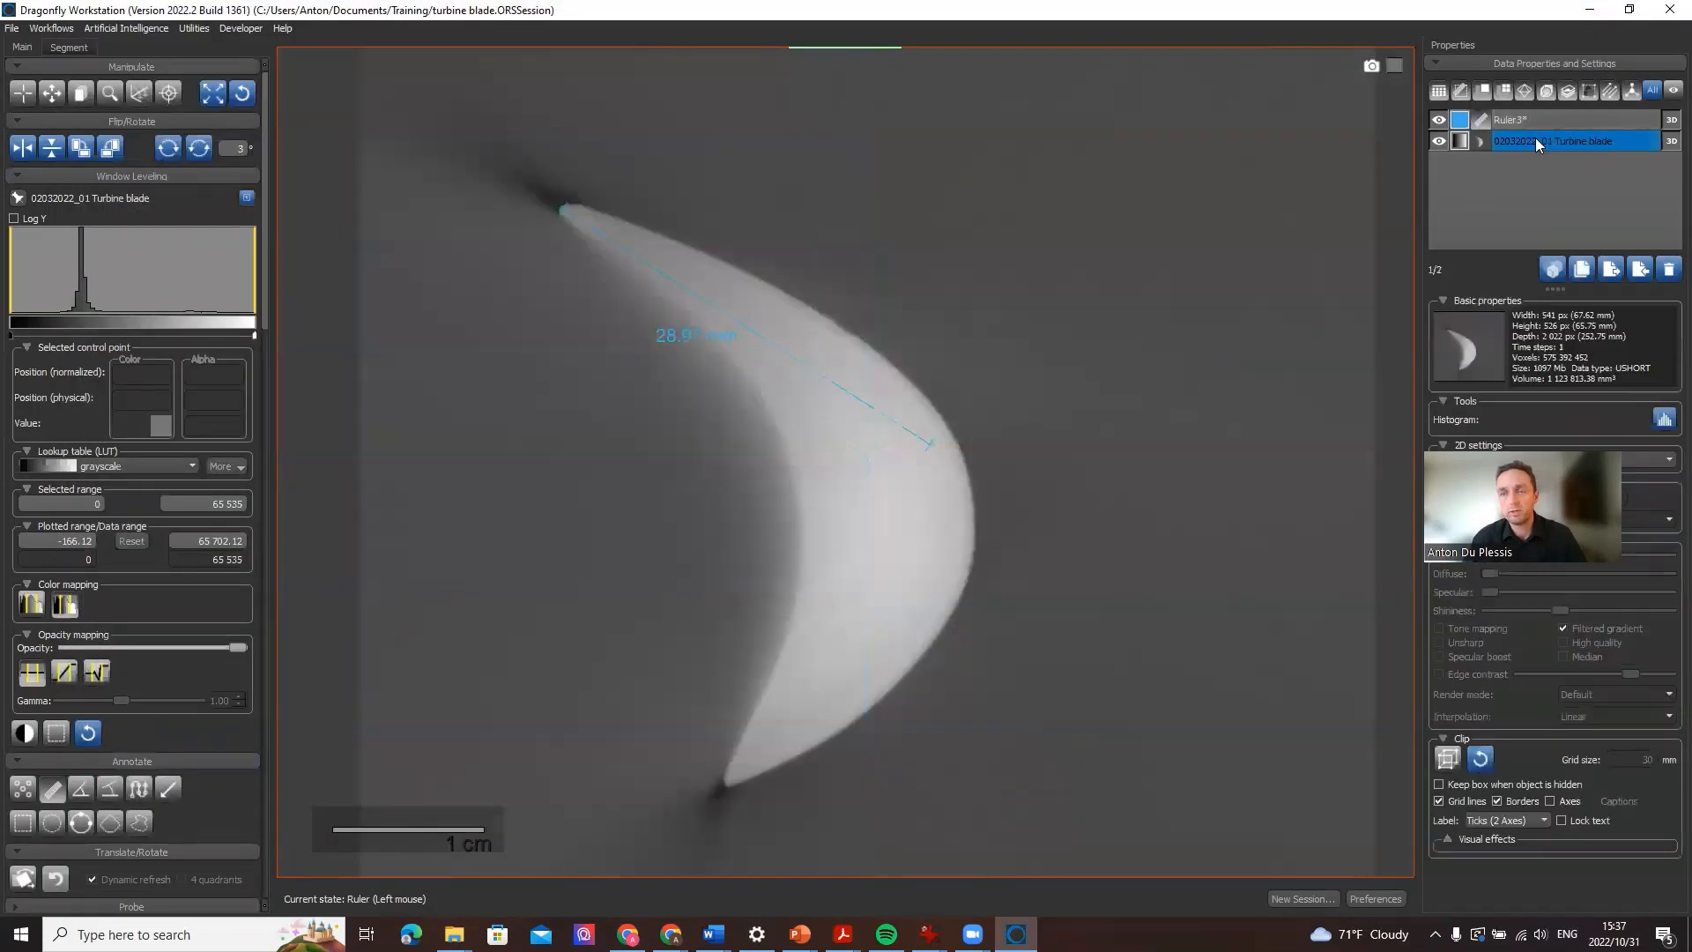
pyautogui.moveTo(1576, 146)
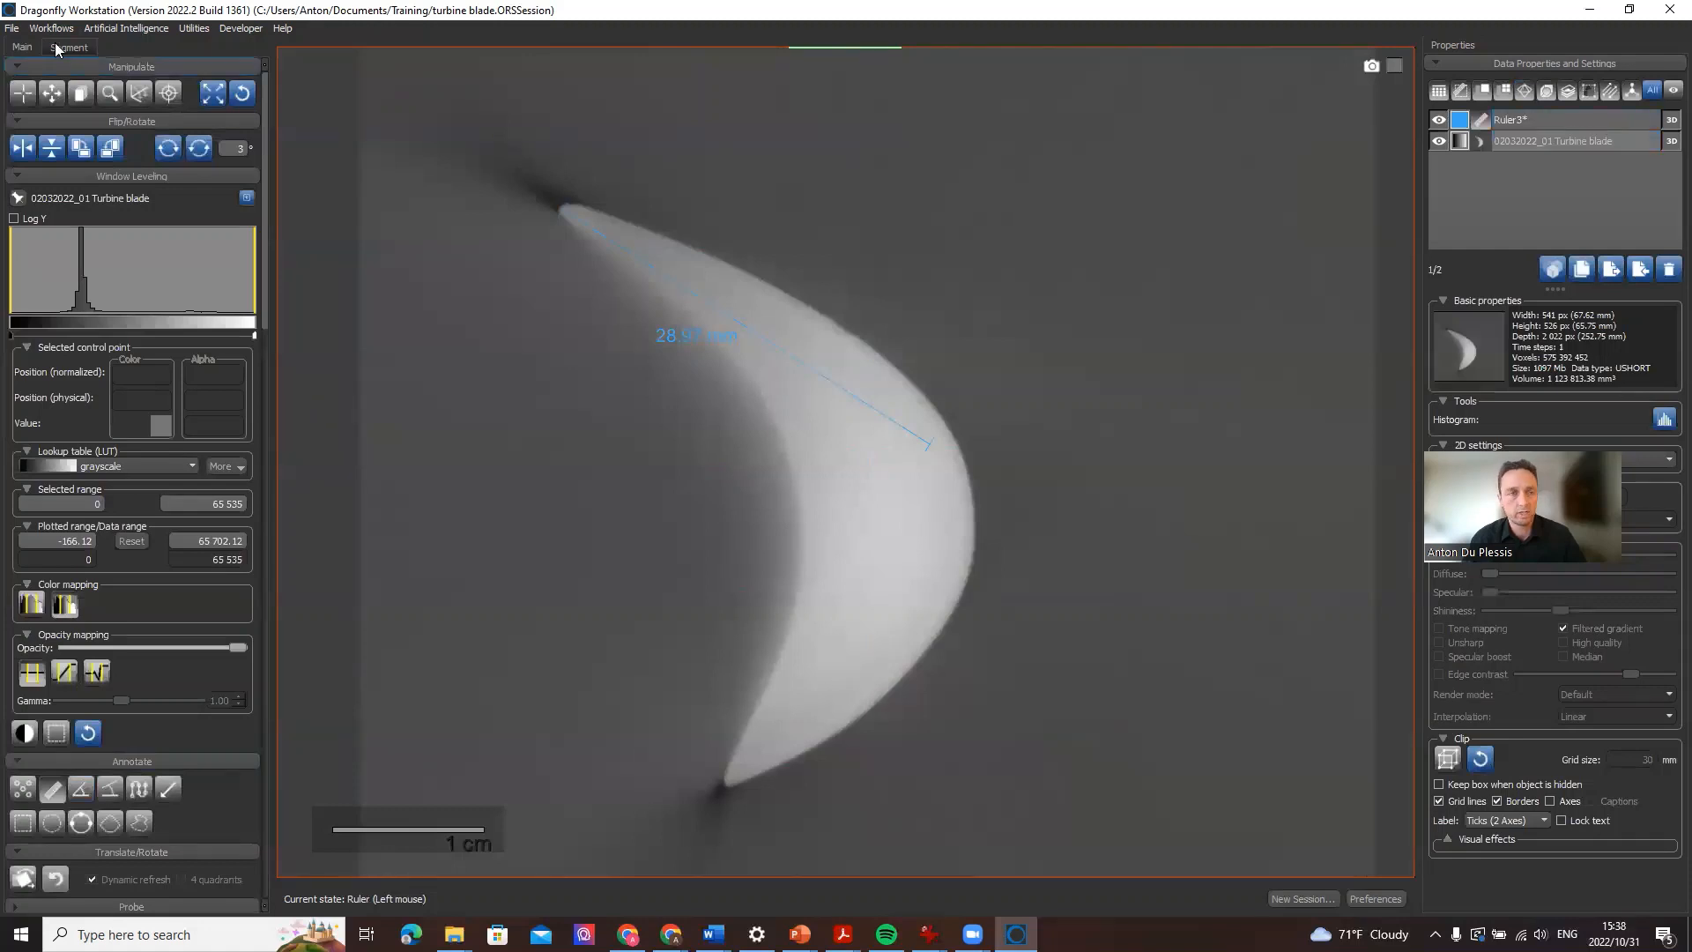
pyautogui.click(51, 27)
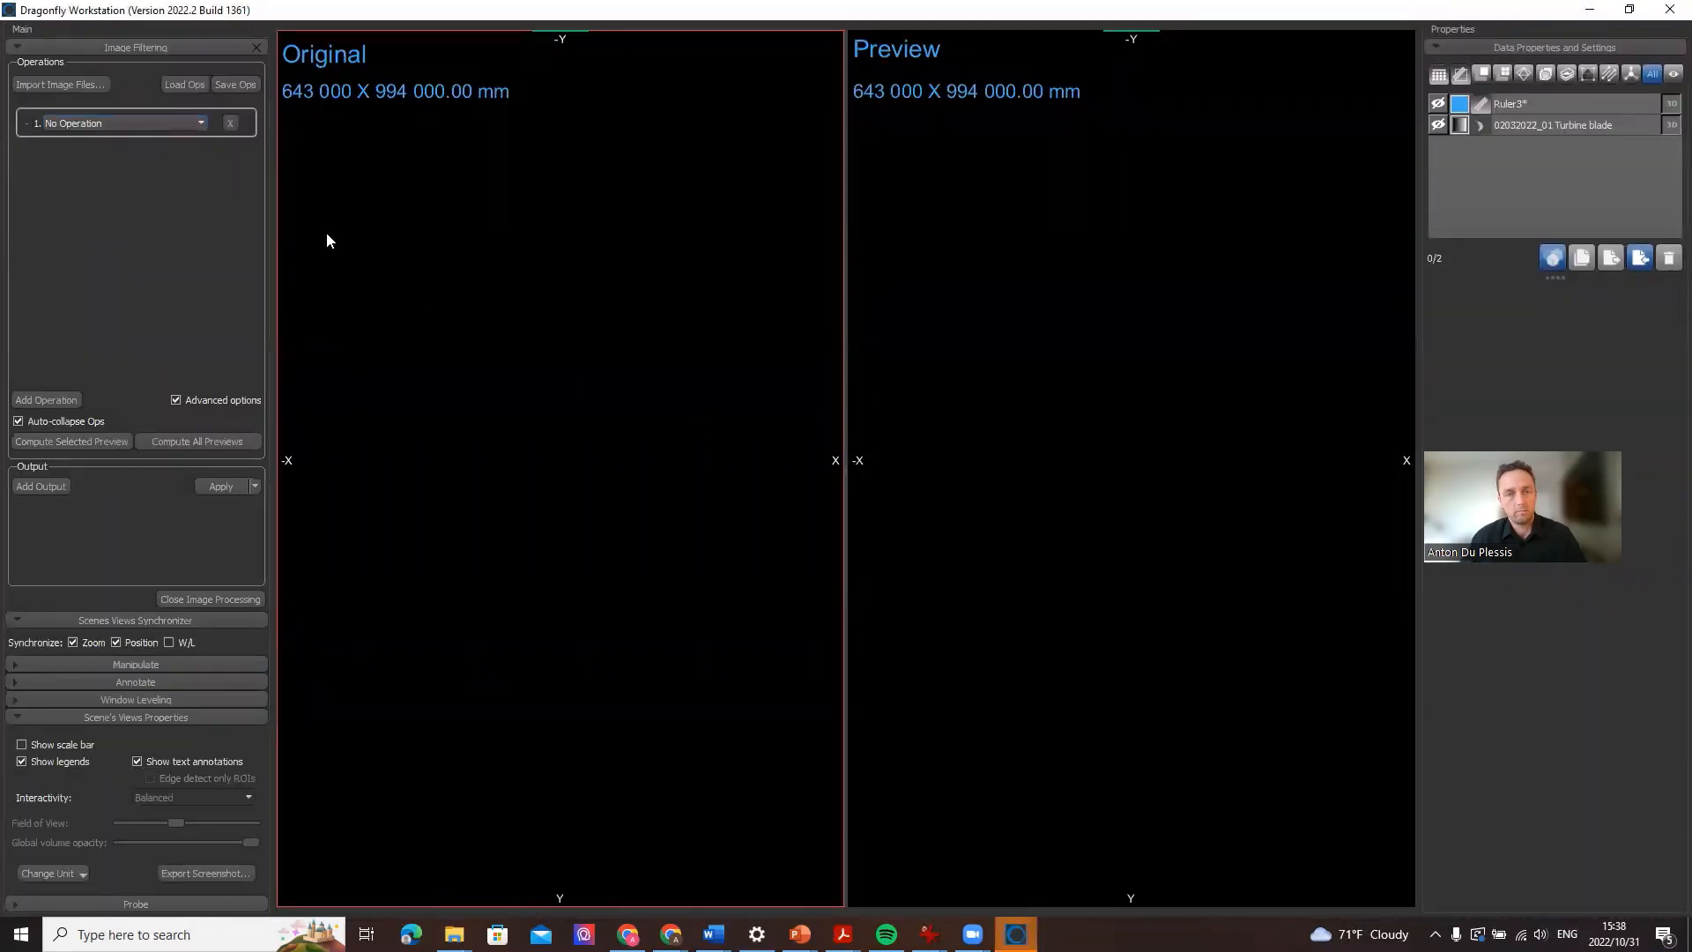
# Choose the Manual 3D RBF operation and frame the blade slice in the Original view.
pyautogui.click(199, 122)
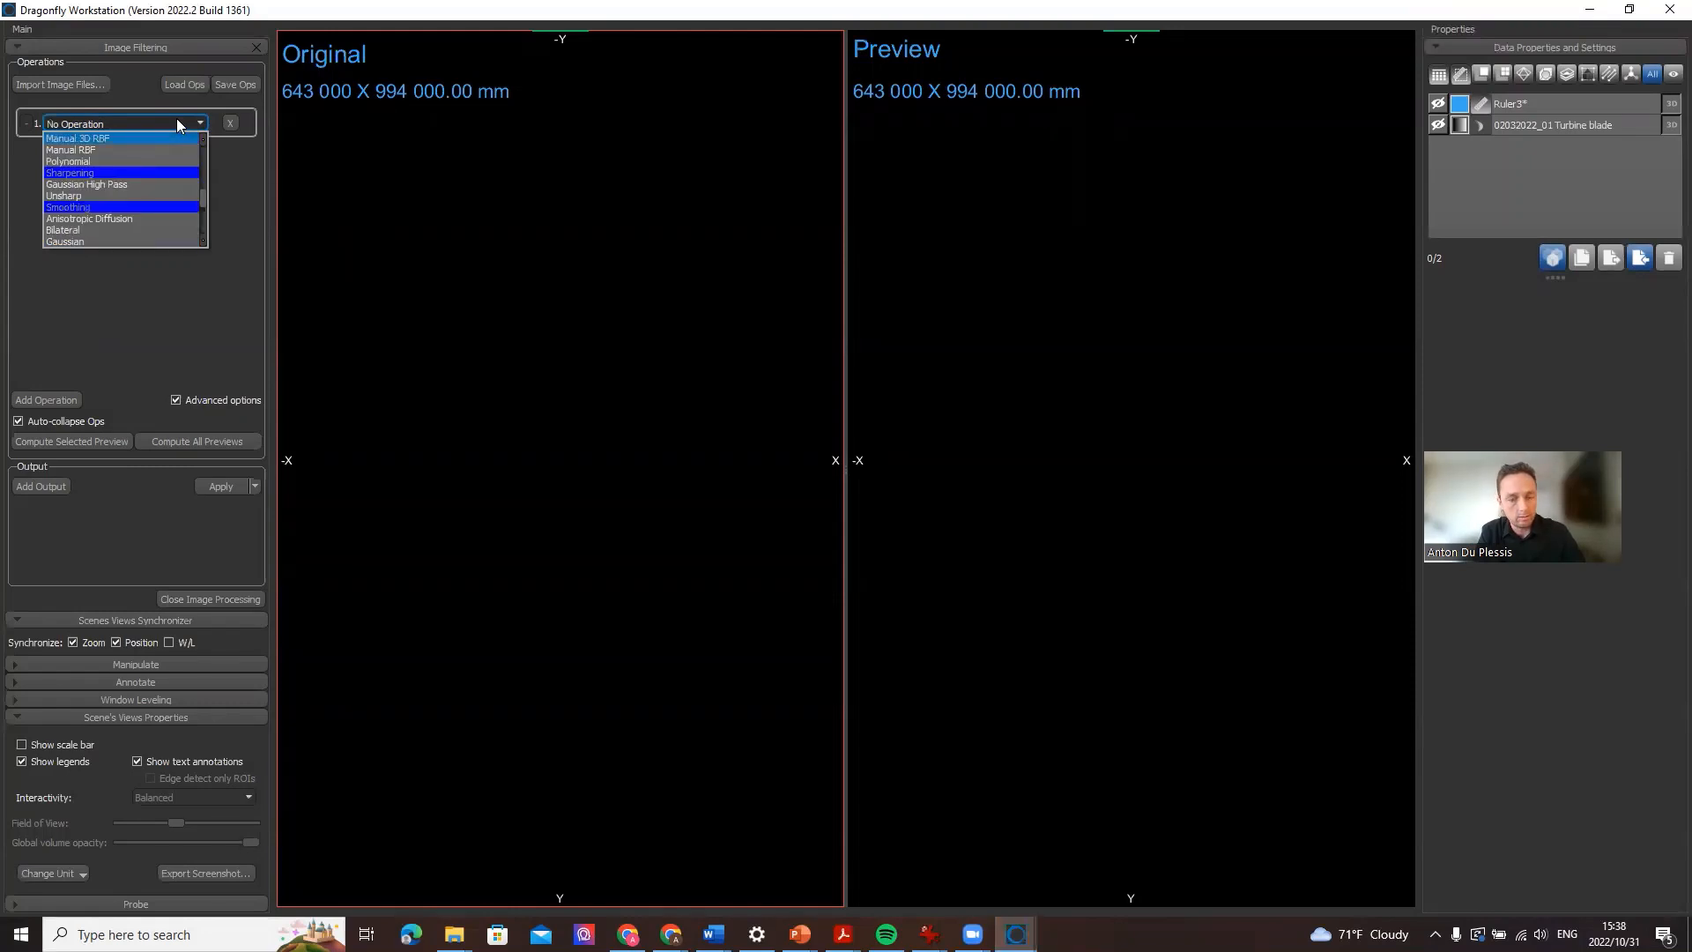
pyautogui.moveTo(113, 143)
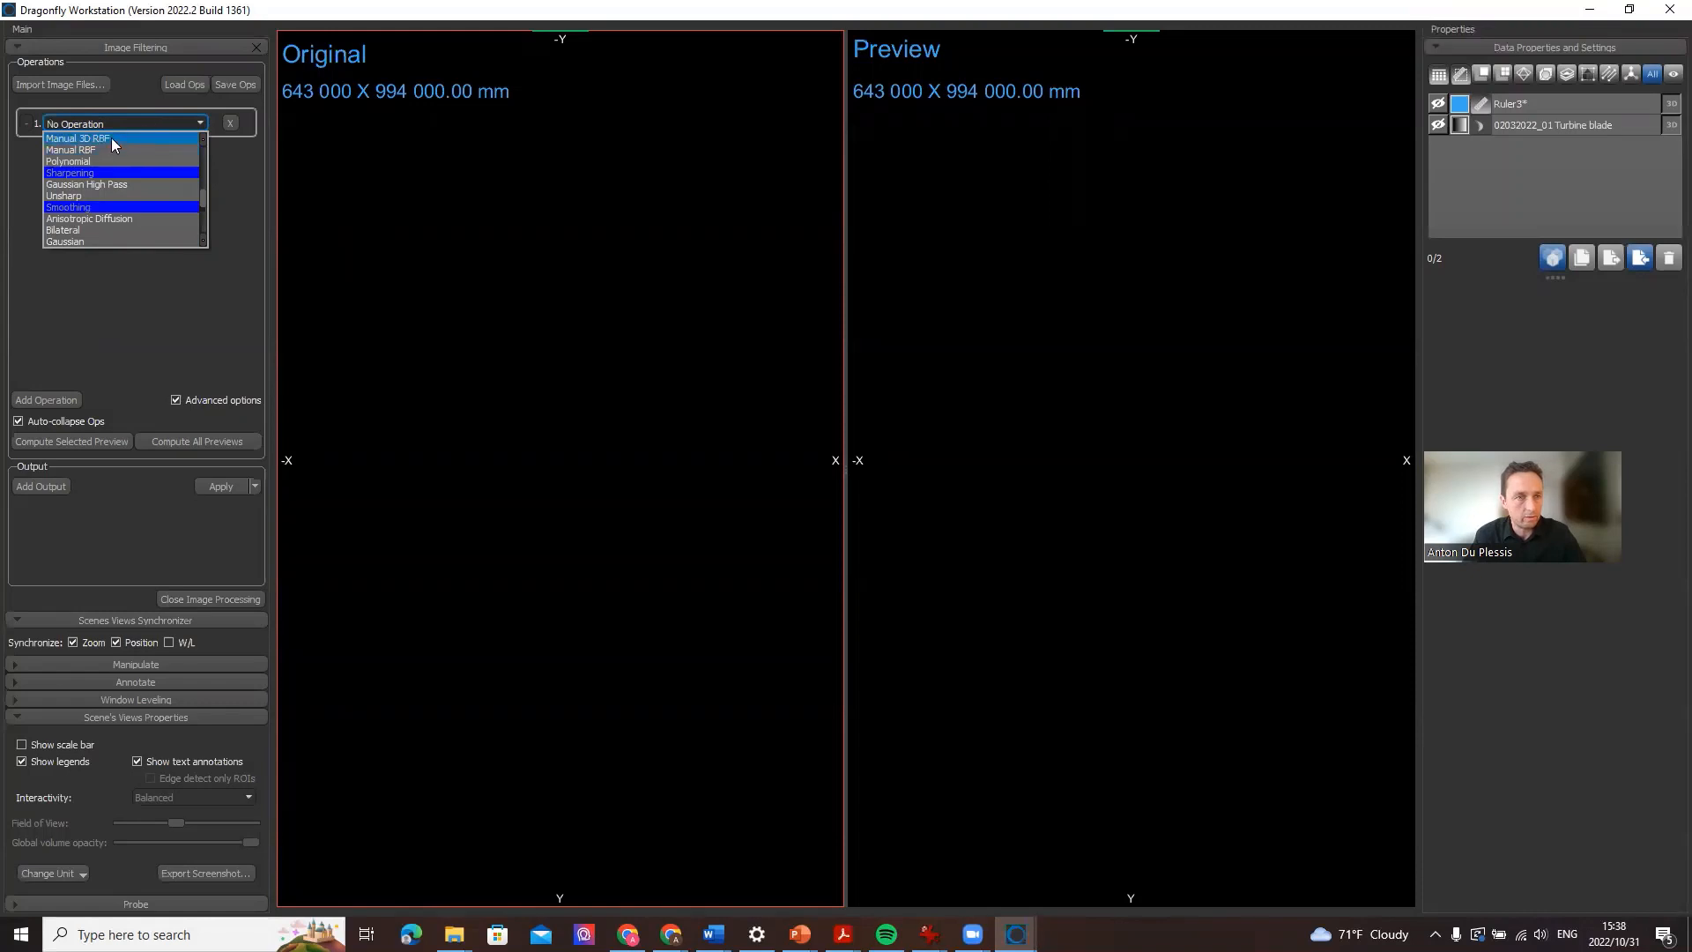
pyautogui.click(79, 138)
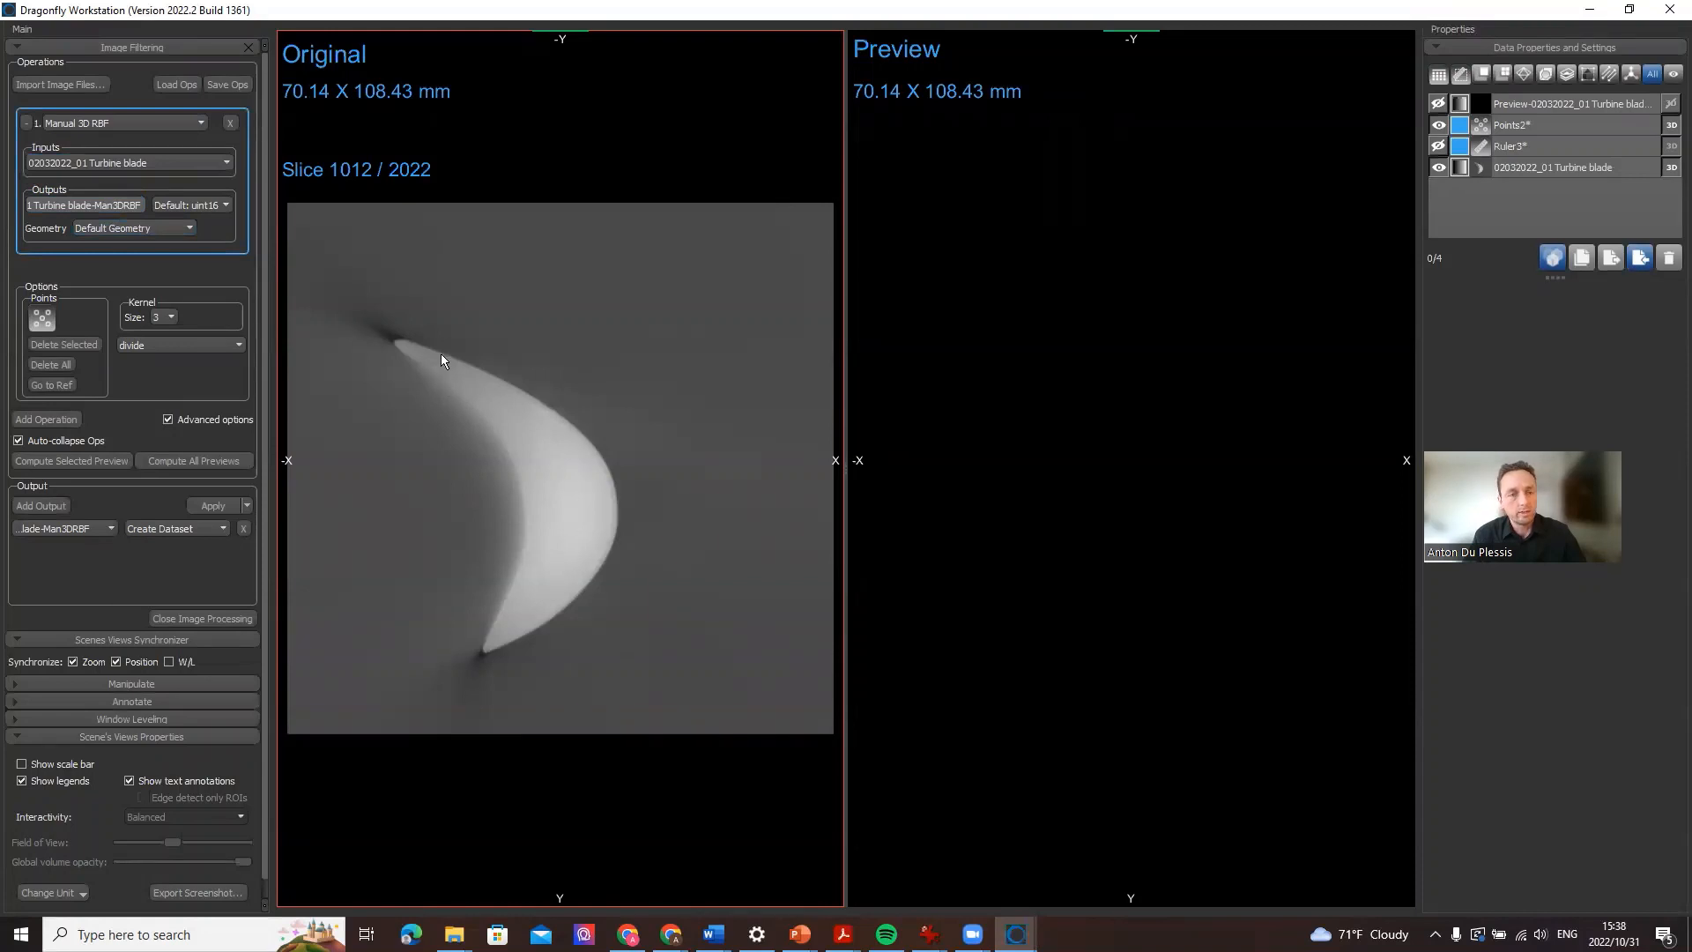
pyautogui.scroll(3)
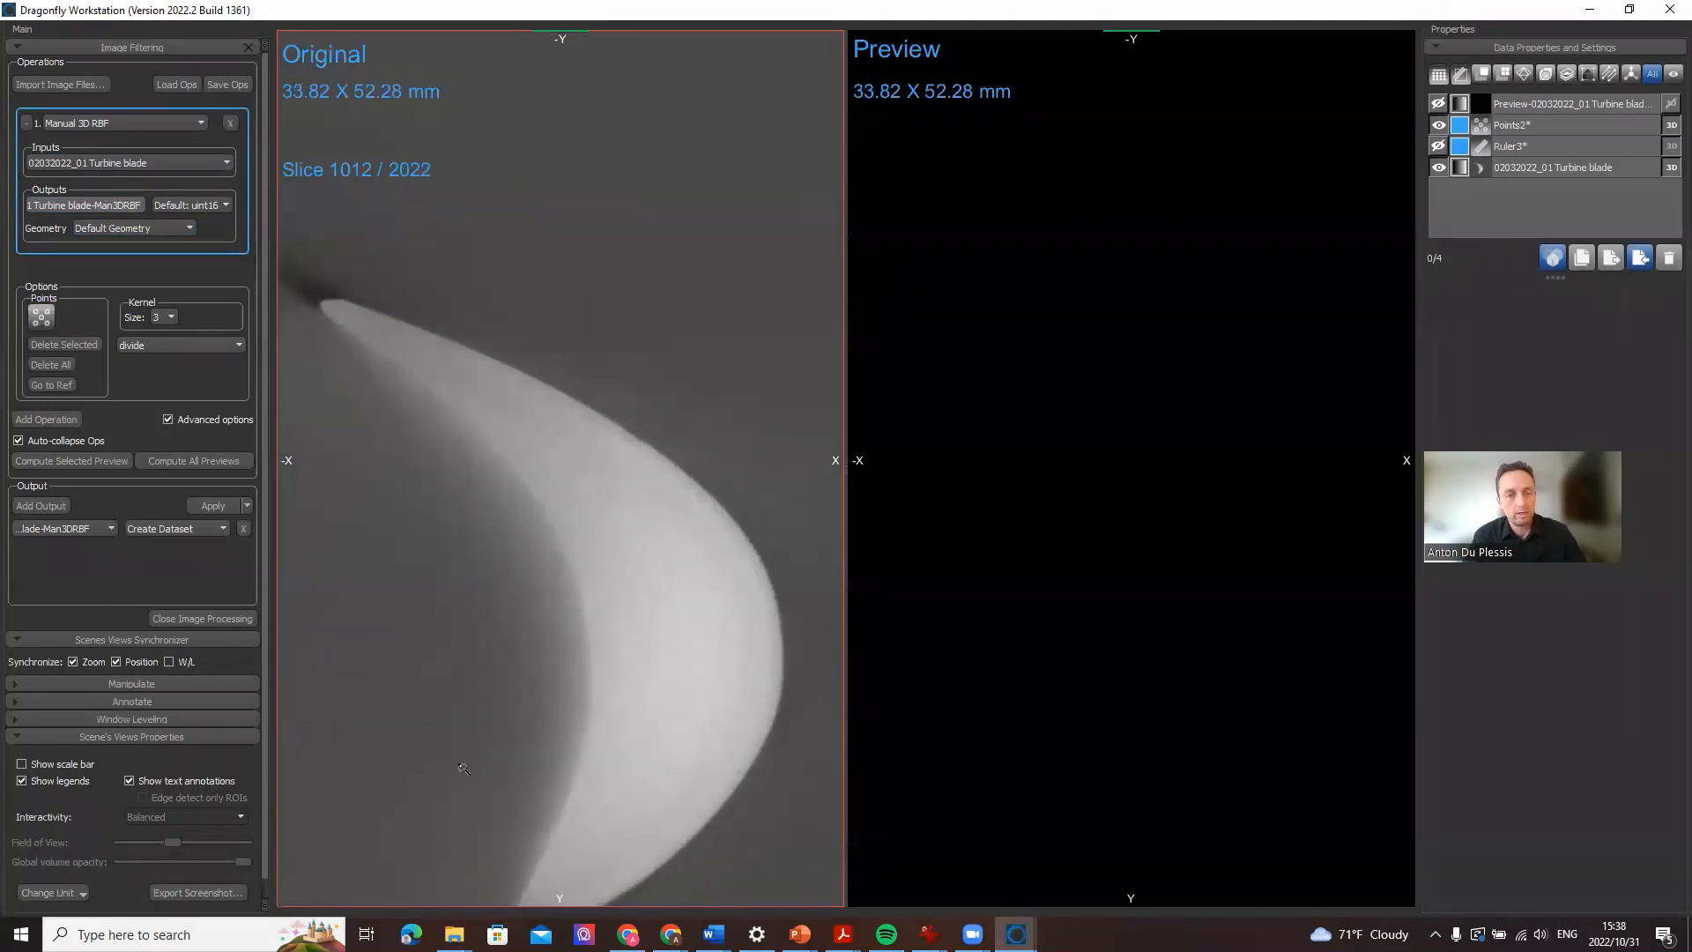
pyautogui.scroll(-3)
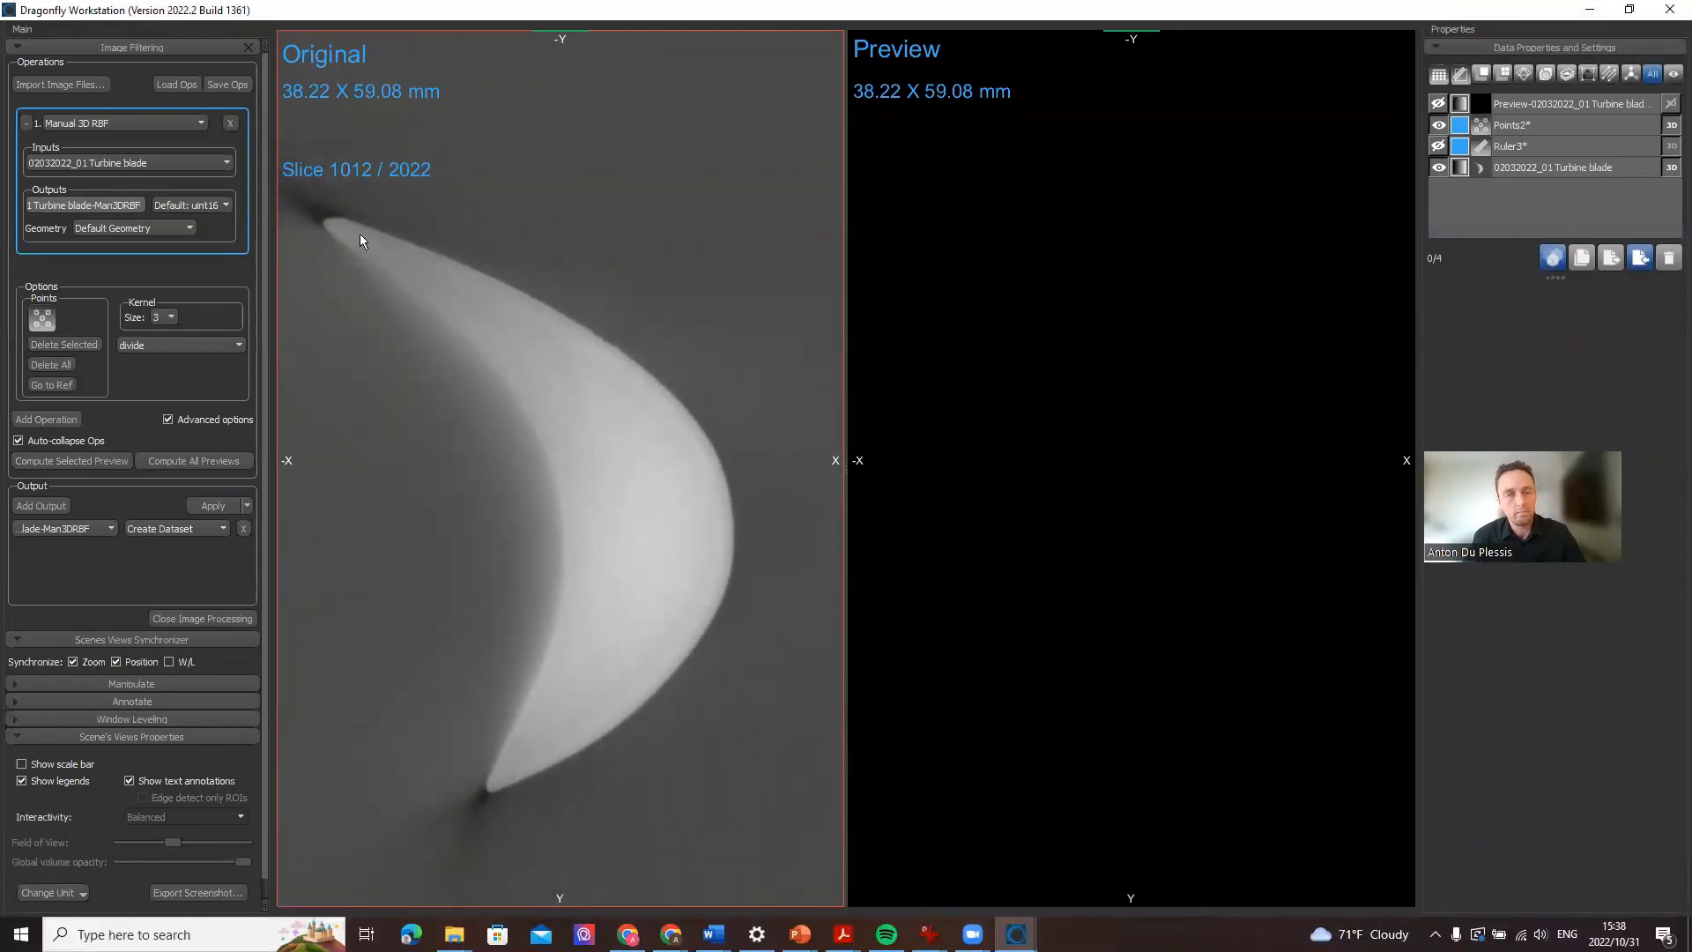
# Place sample points inside the blade on slice 1012 with the Points tool.
pyautogui.click(359, 235)
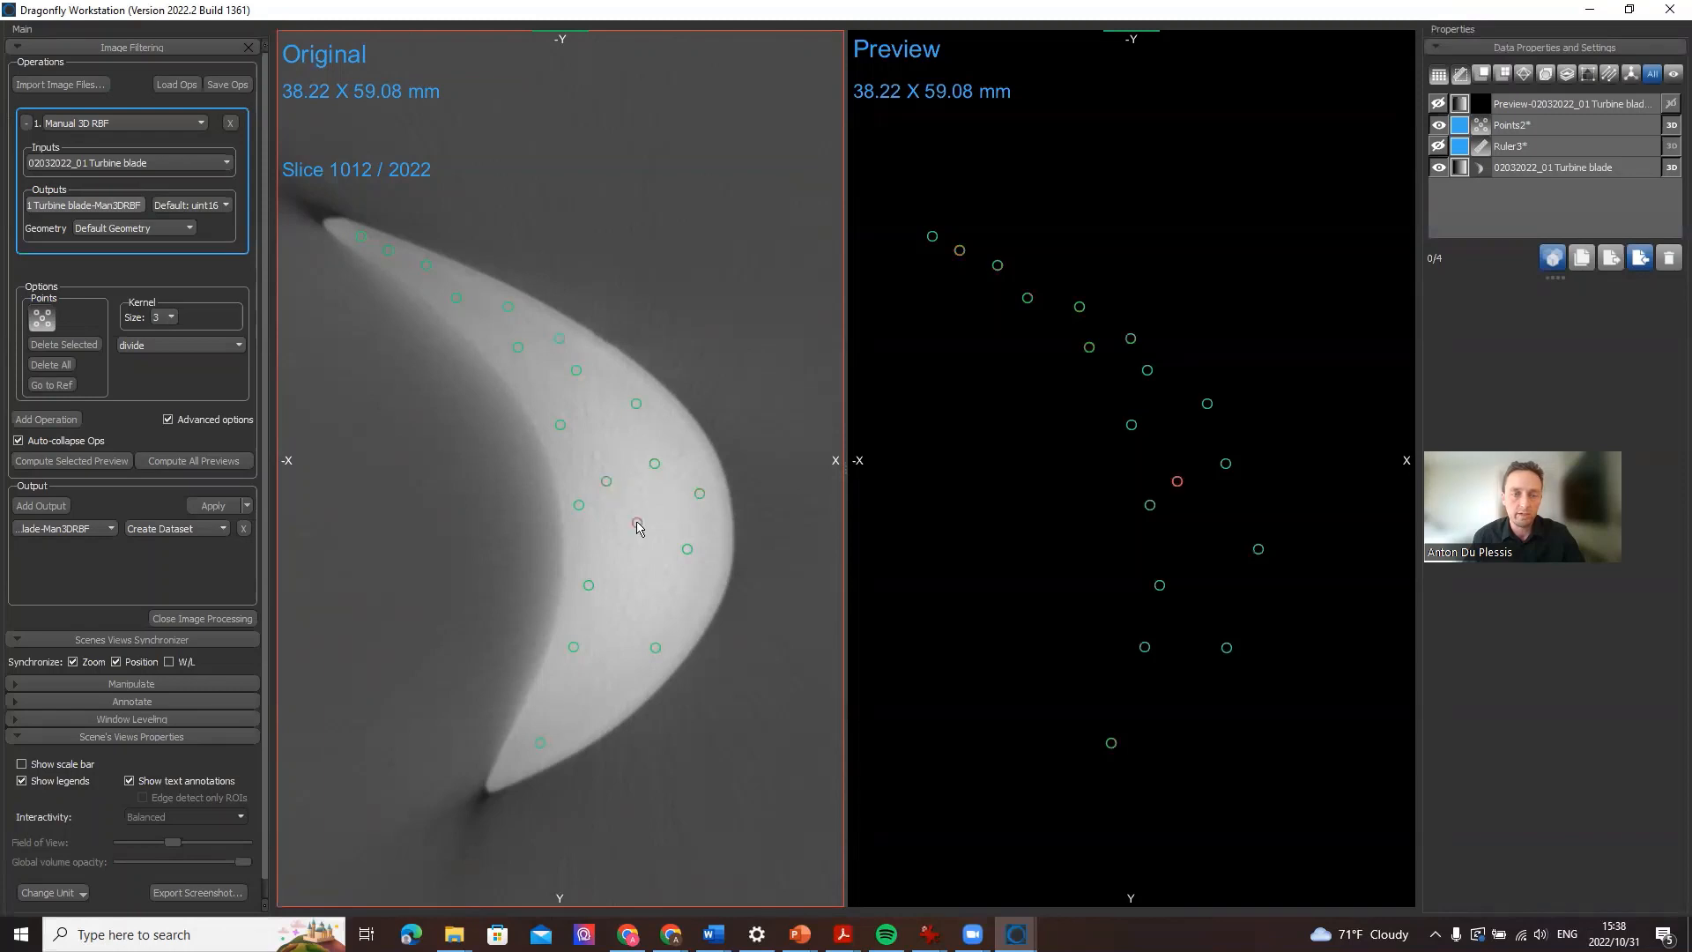
pyautogui.click(592, 700)
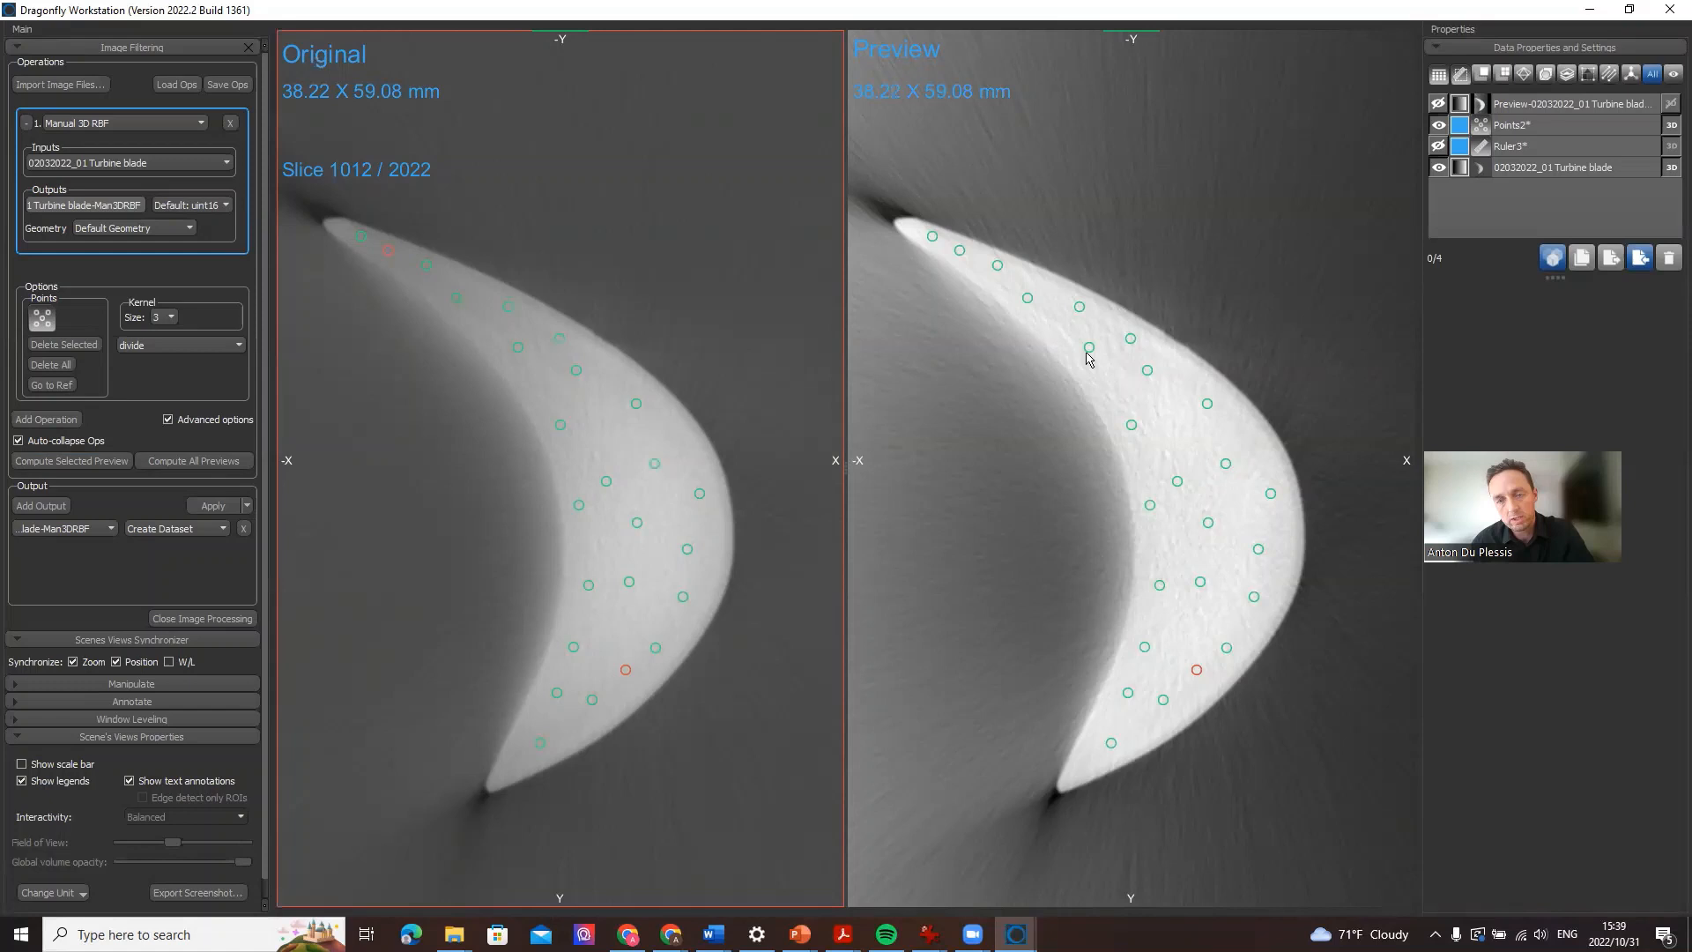
pyautogui.moveTo(1074, 326)
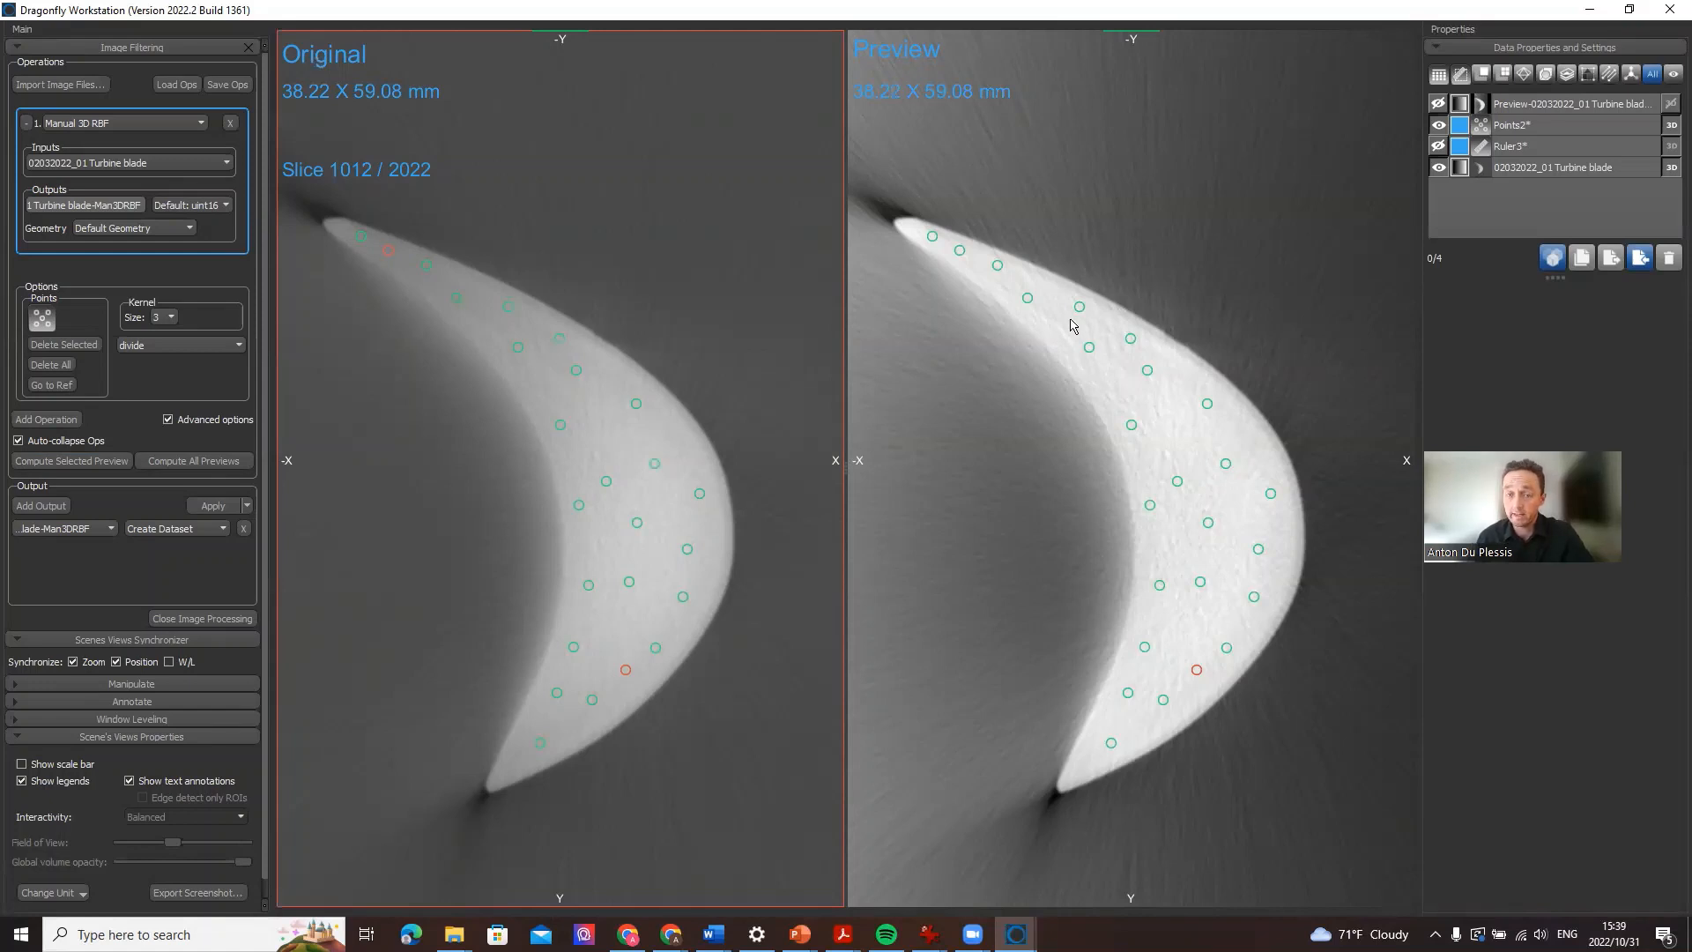
pyautogui.moveTo(1111, 414)
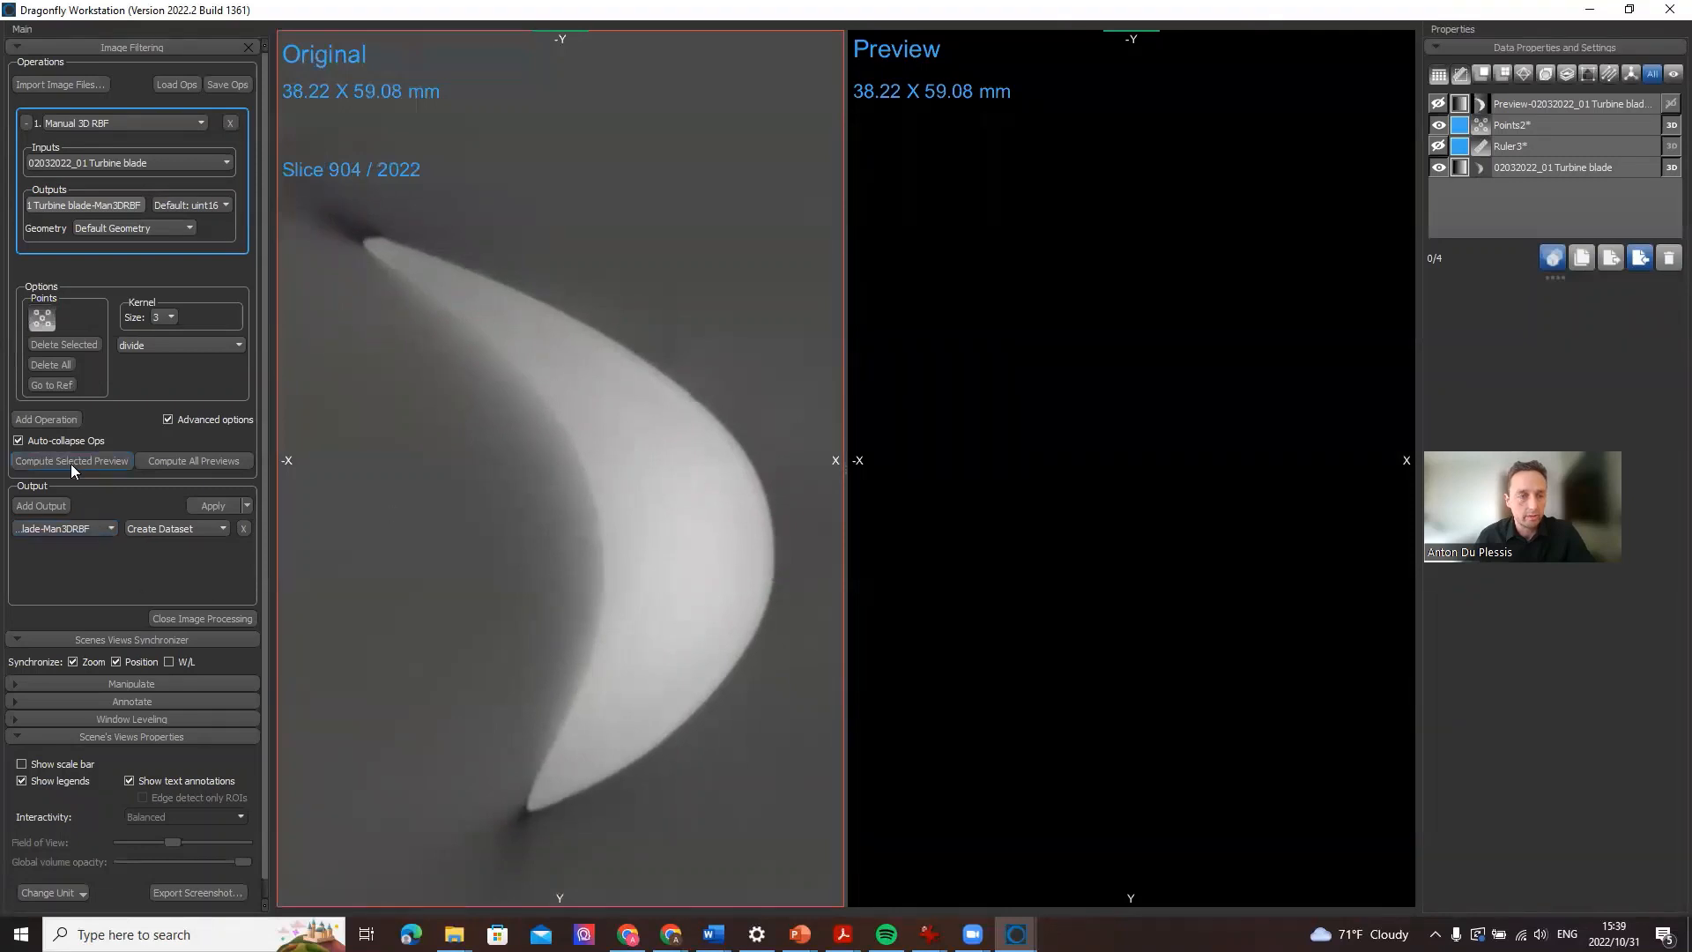
# Compute the corrected preview on slice 904, add two blade sample points, and move to slice 874.
pyautogui.click(70, 460)
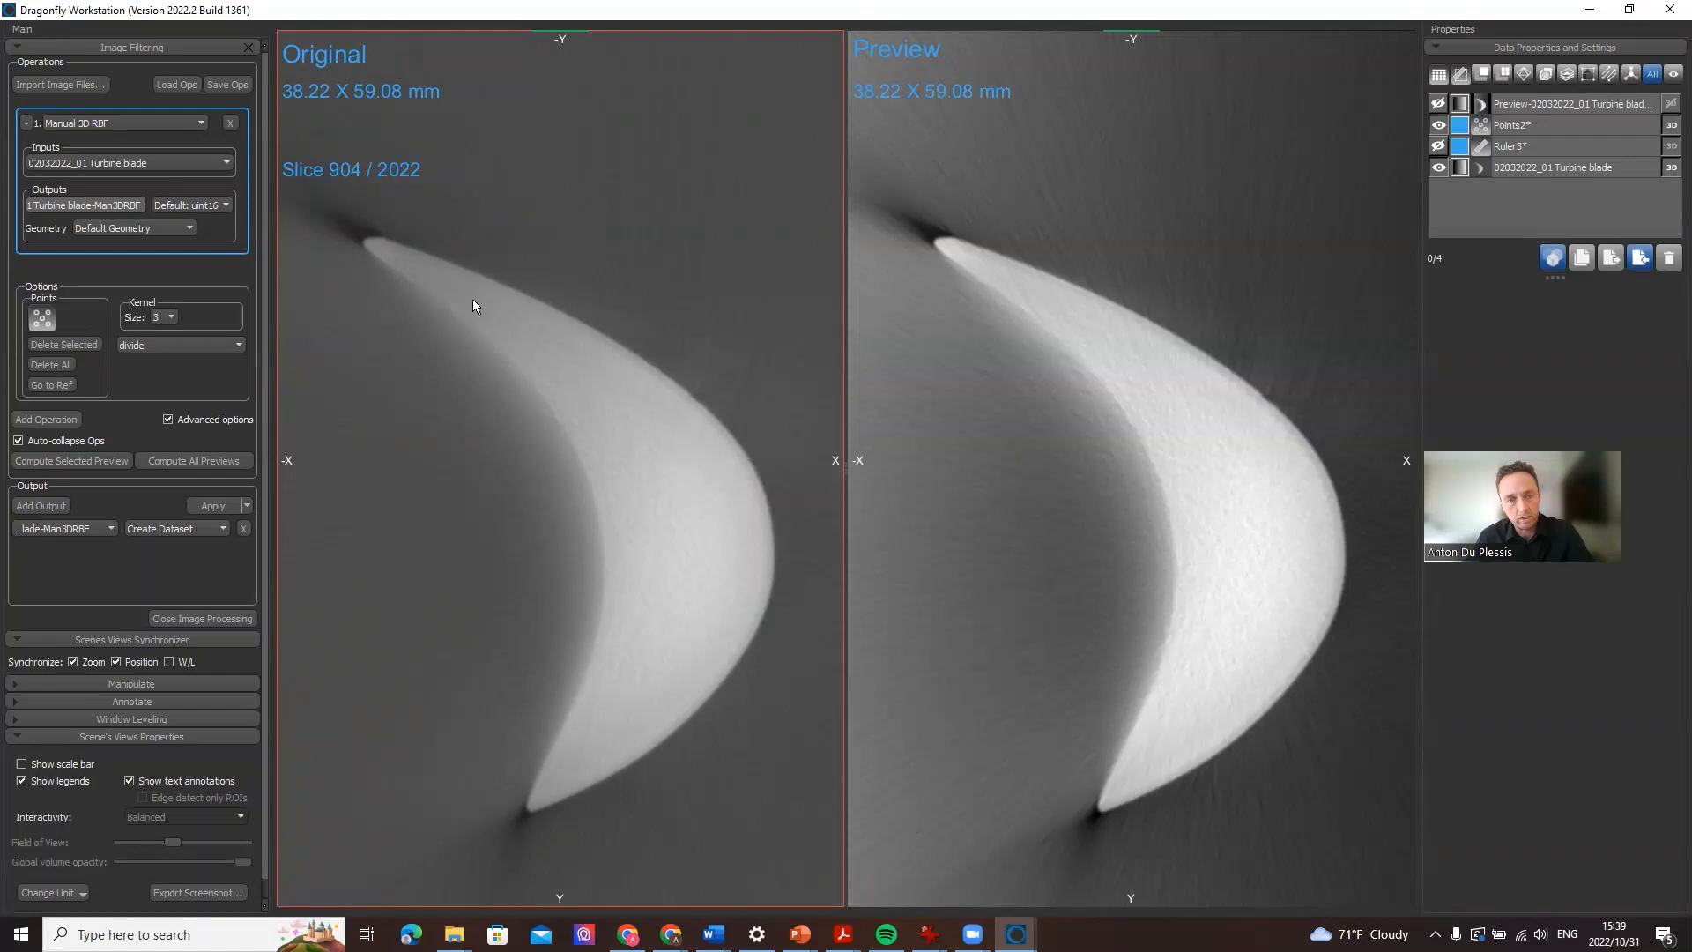
pyautogui.click(576, 393)
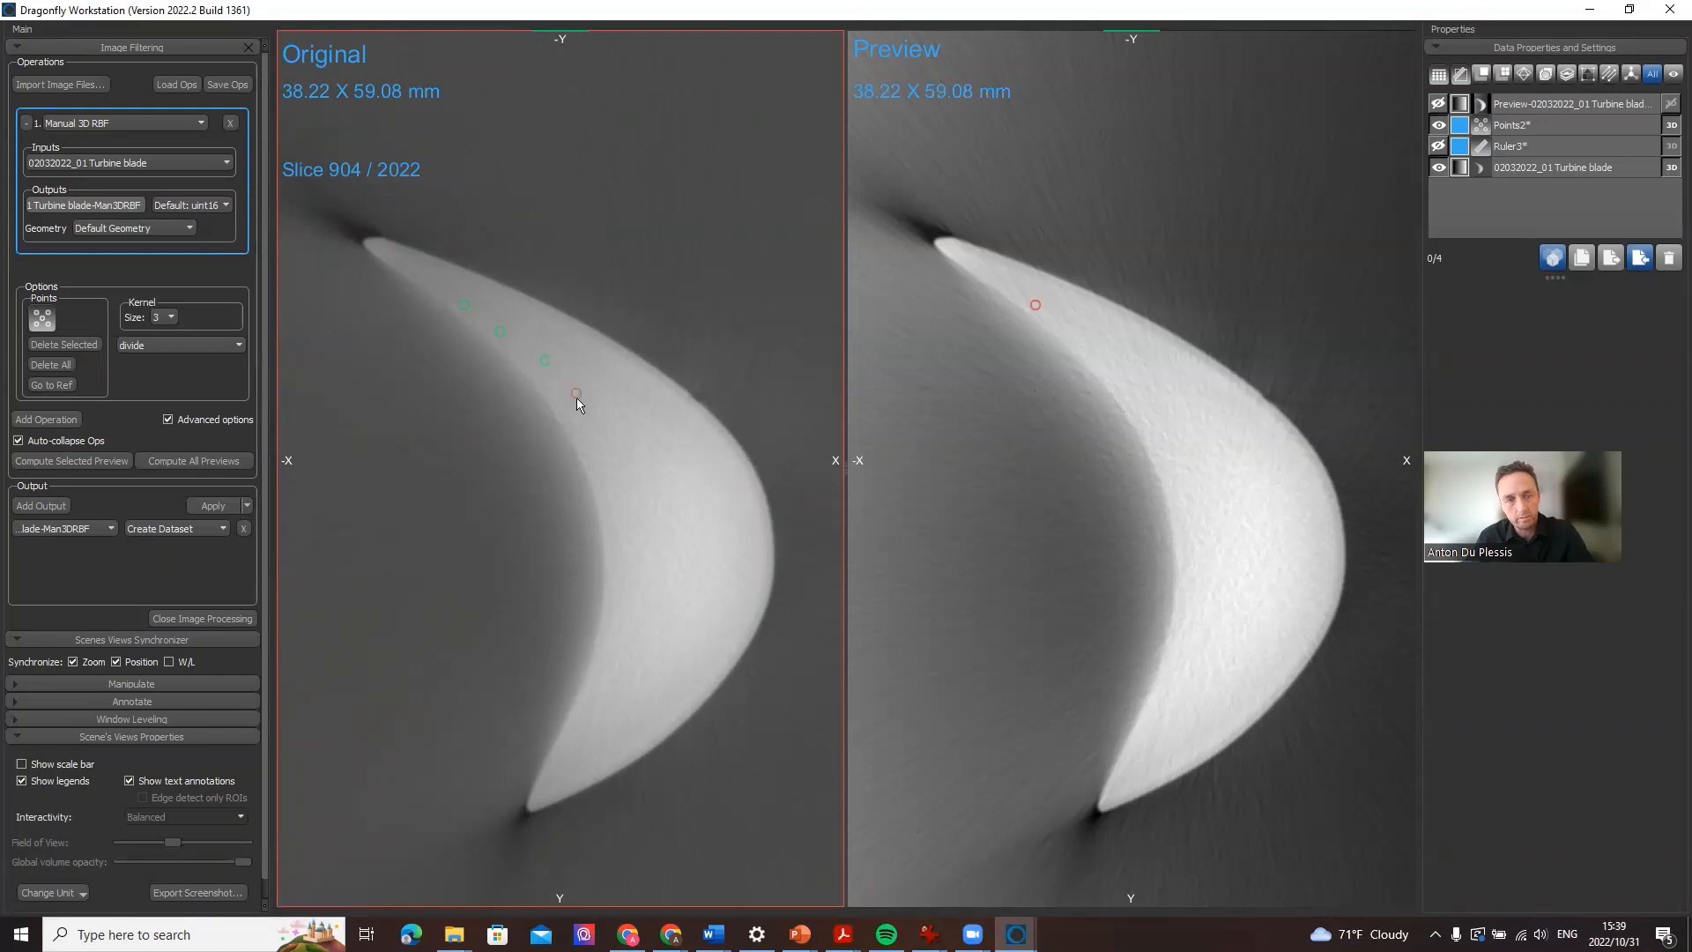
pyautogui.click(630, 502)
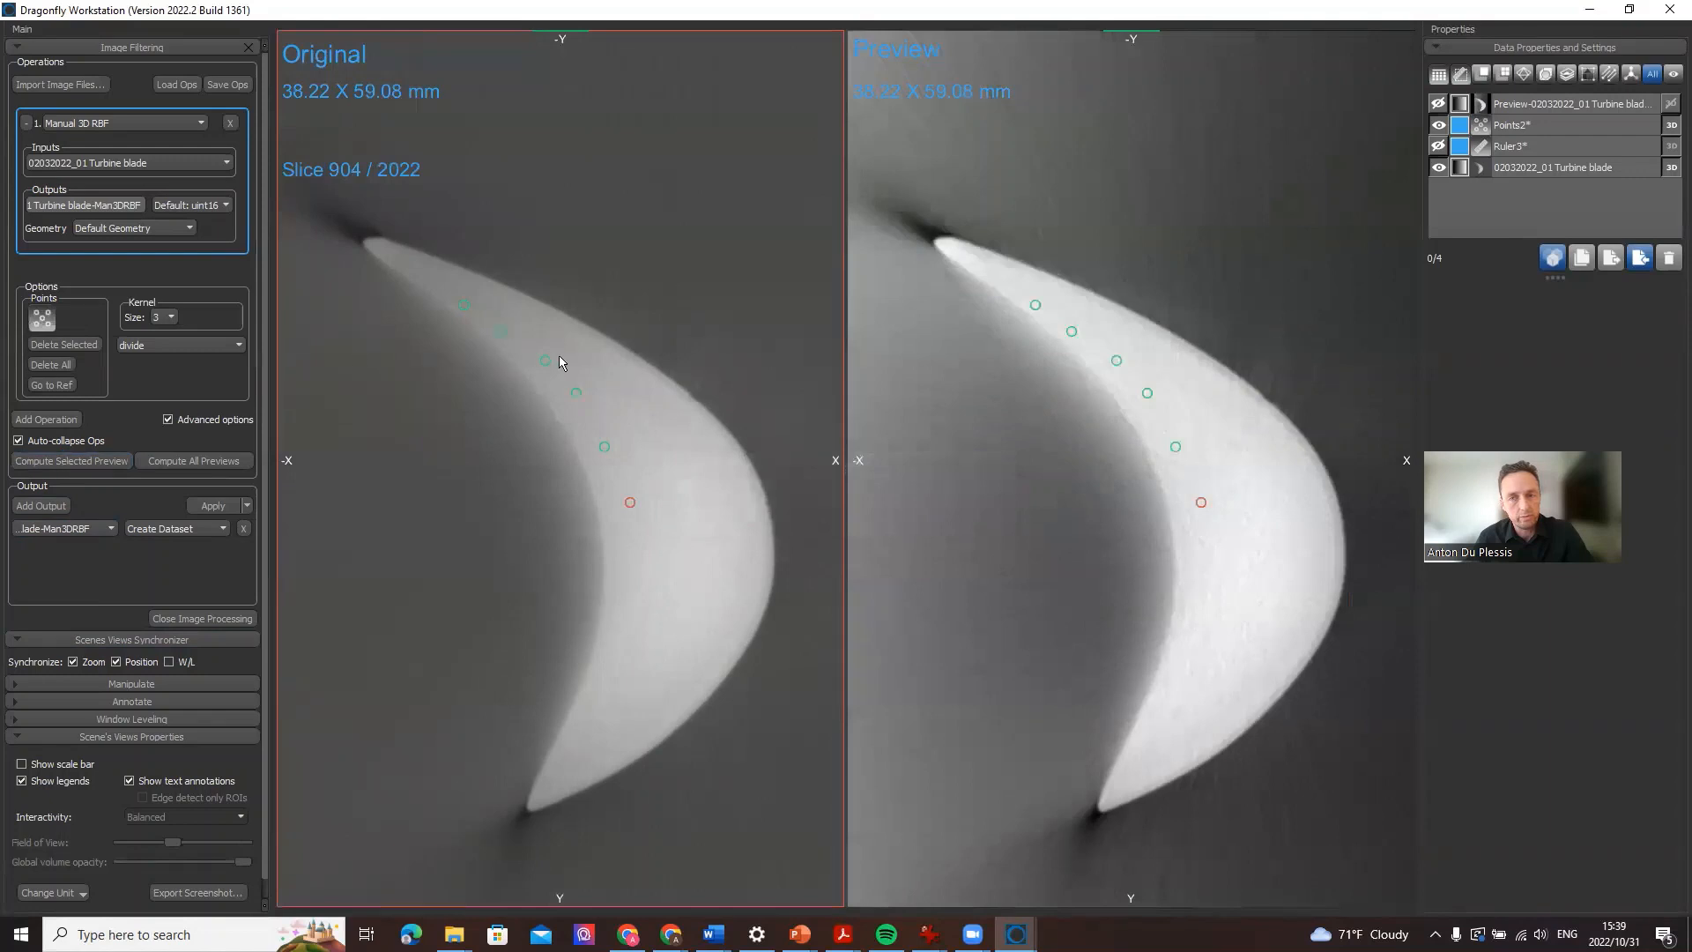
pyautogui.moveTo(546, 798)
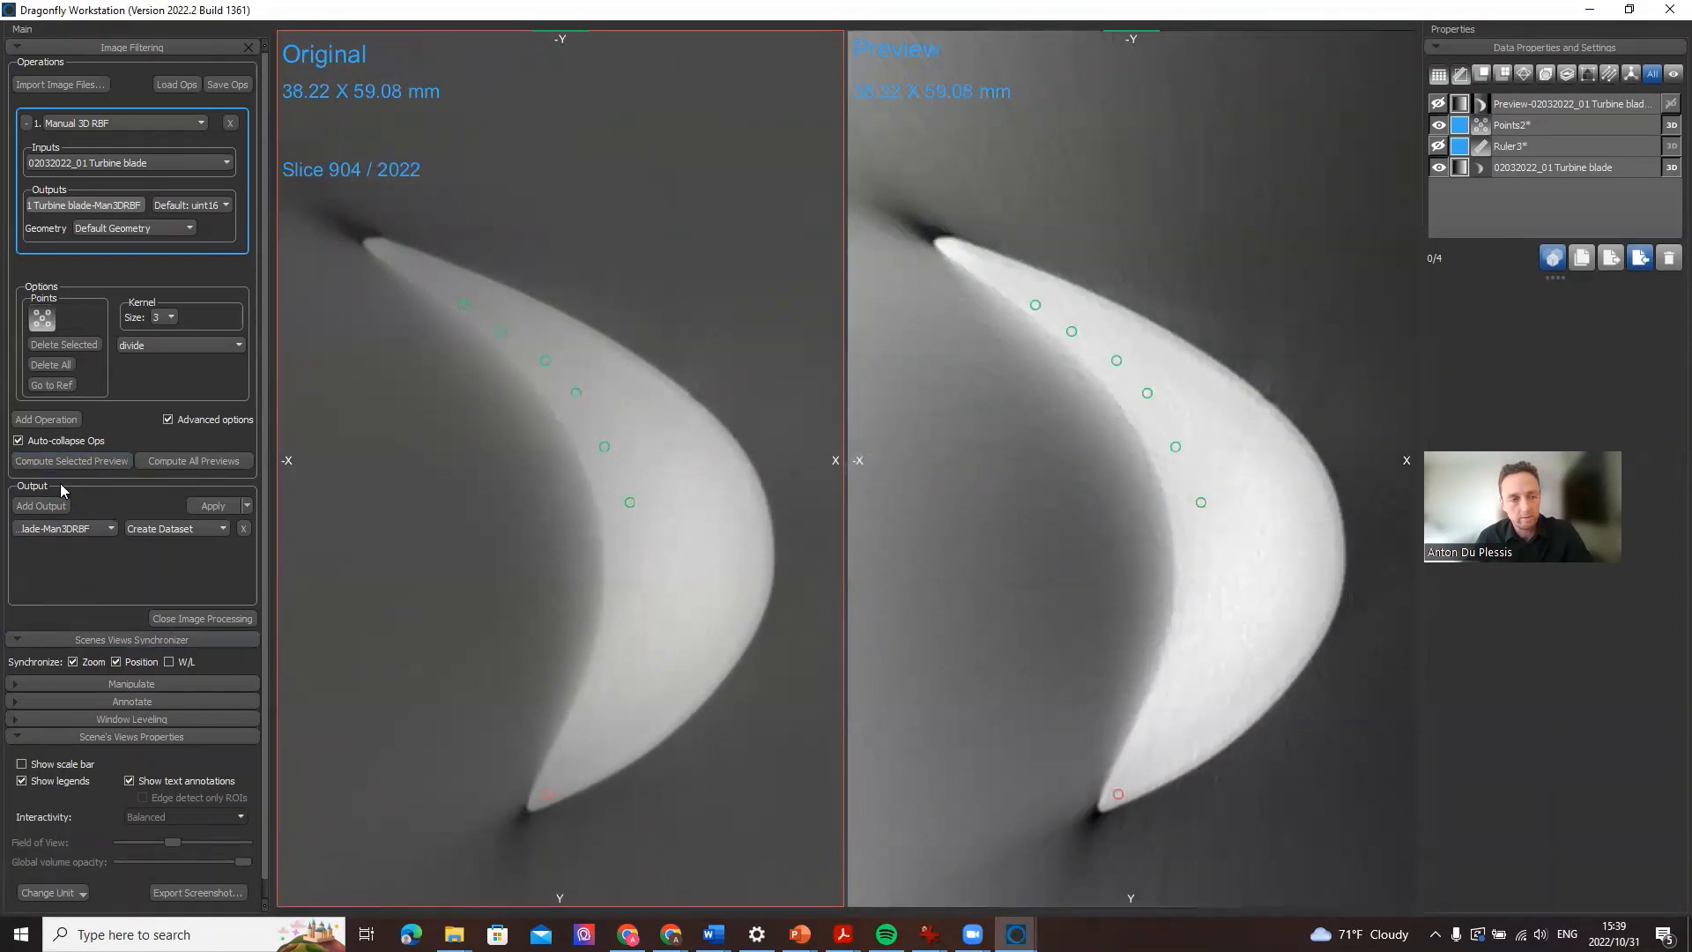
pyautogui.scroll(-3)
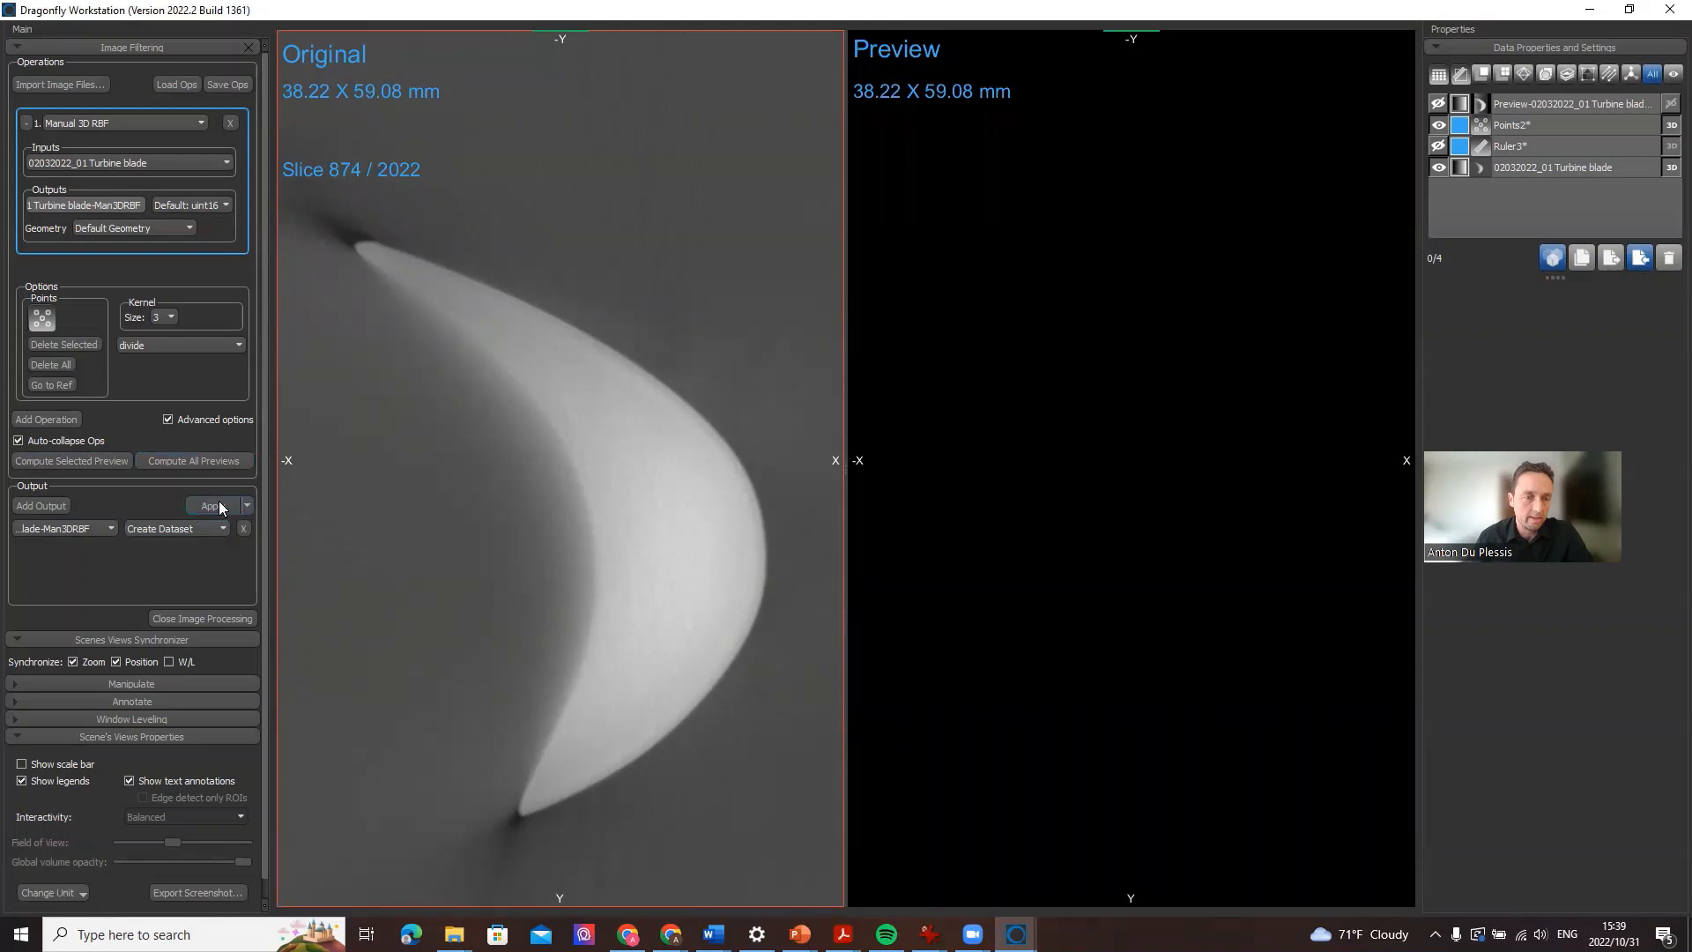
# Apply the filter to create the Man3DRBF dataset and close Image Processing.
pyautogui.click(212, 506)
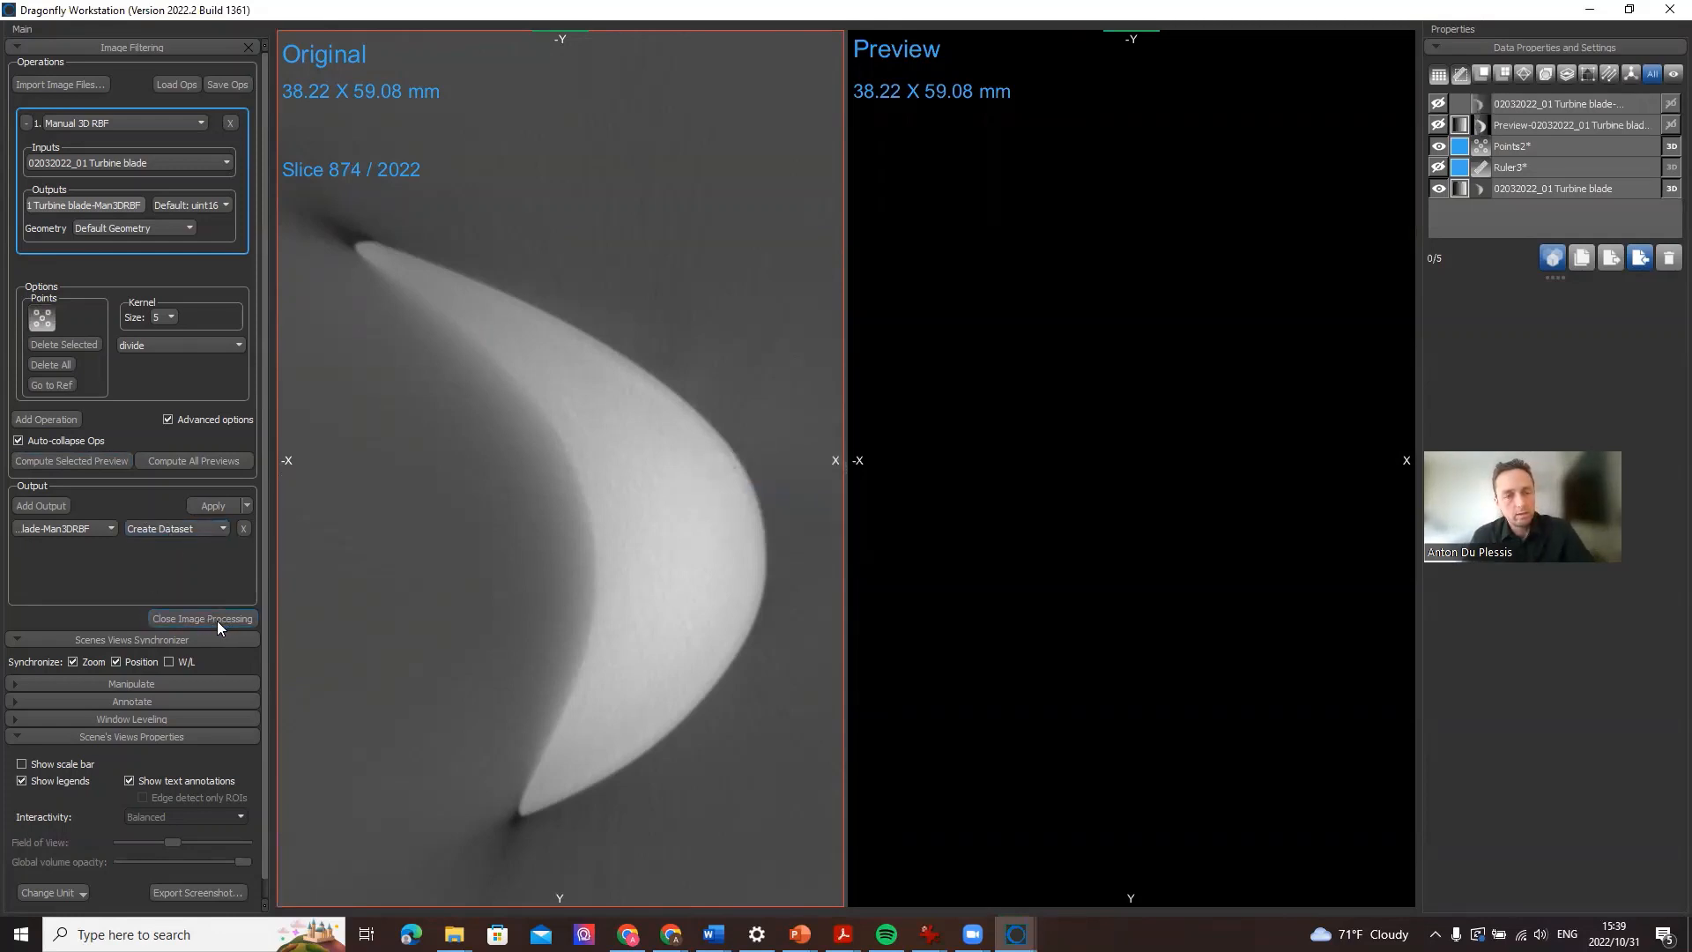
pyautogui.moveTo(201, 619)
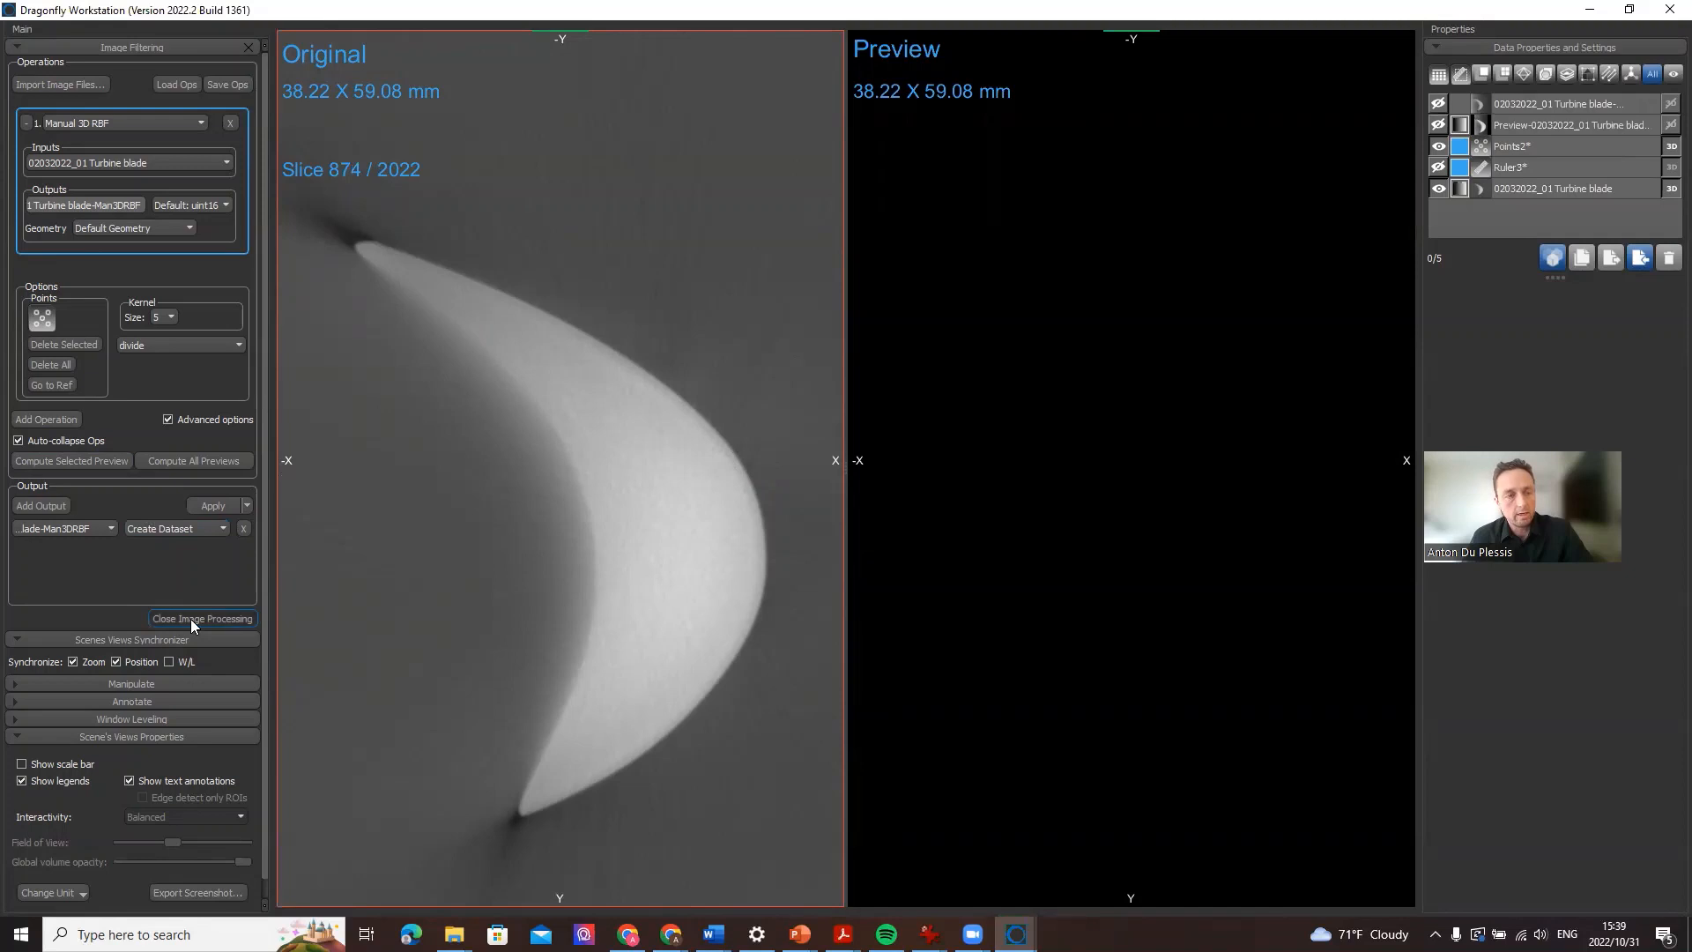
pyautogui.click(201, 618)
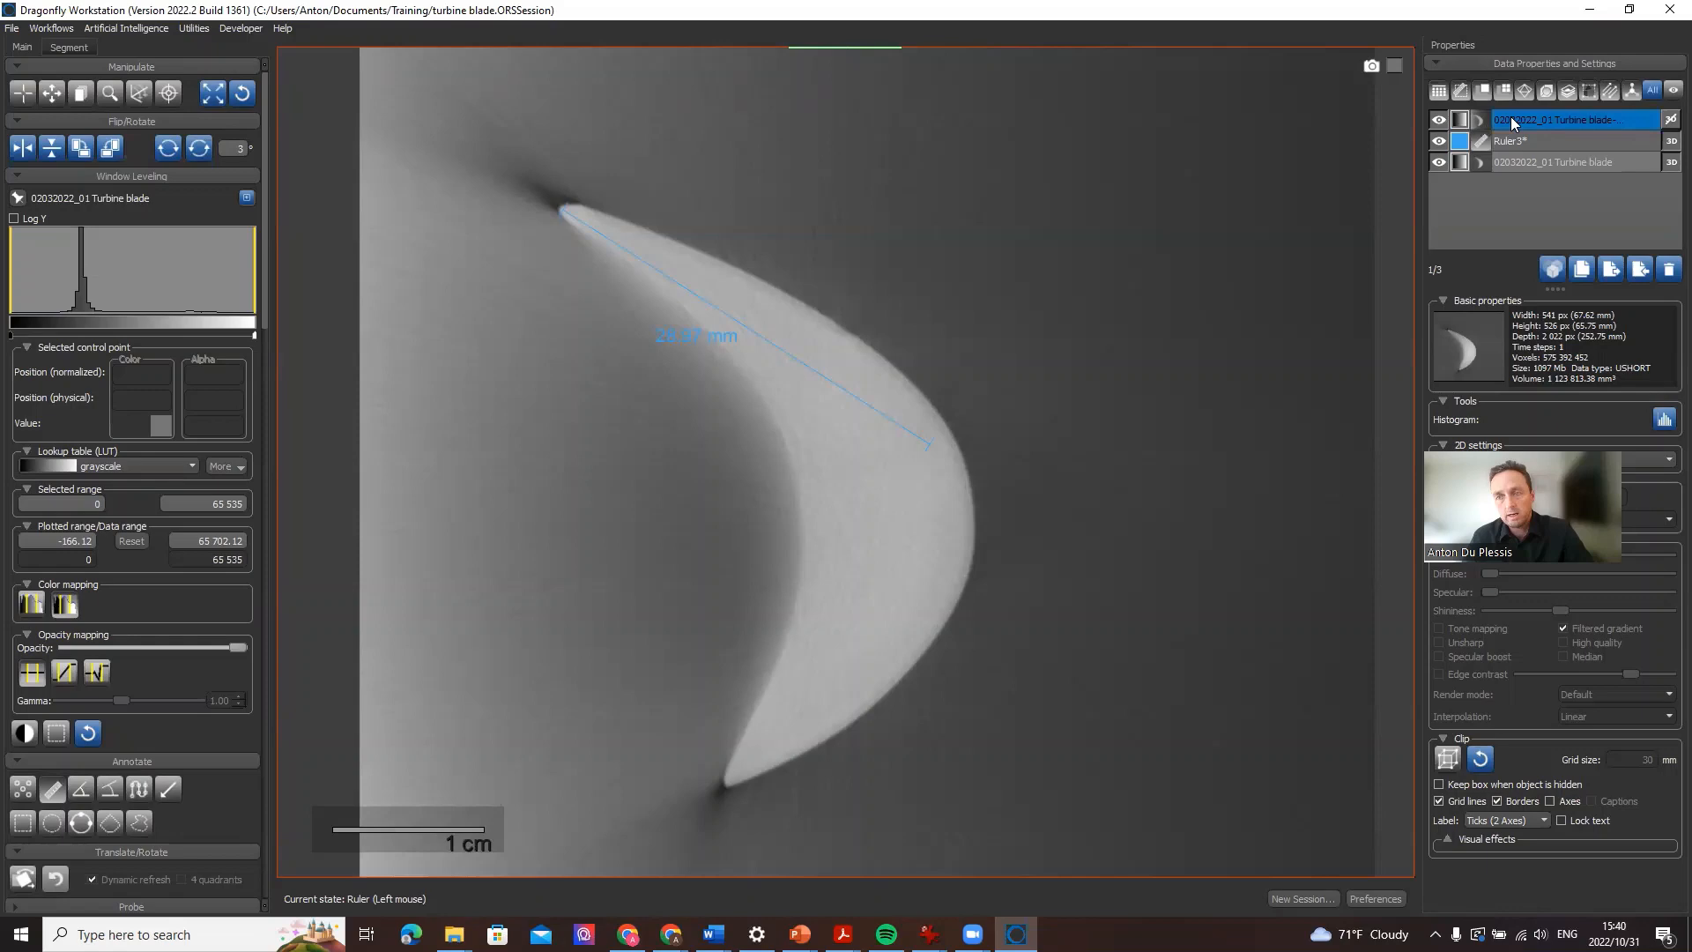
# Plot Ruler3's intensity profile for original and corrected blade, then display the Man3DRBF dataset.
pyautogui.click(1554, 141)
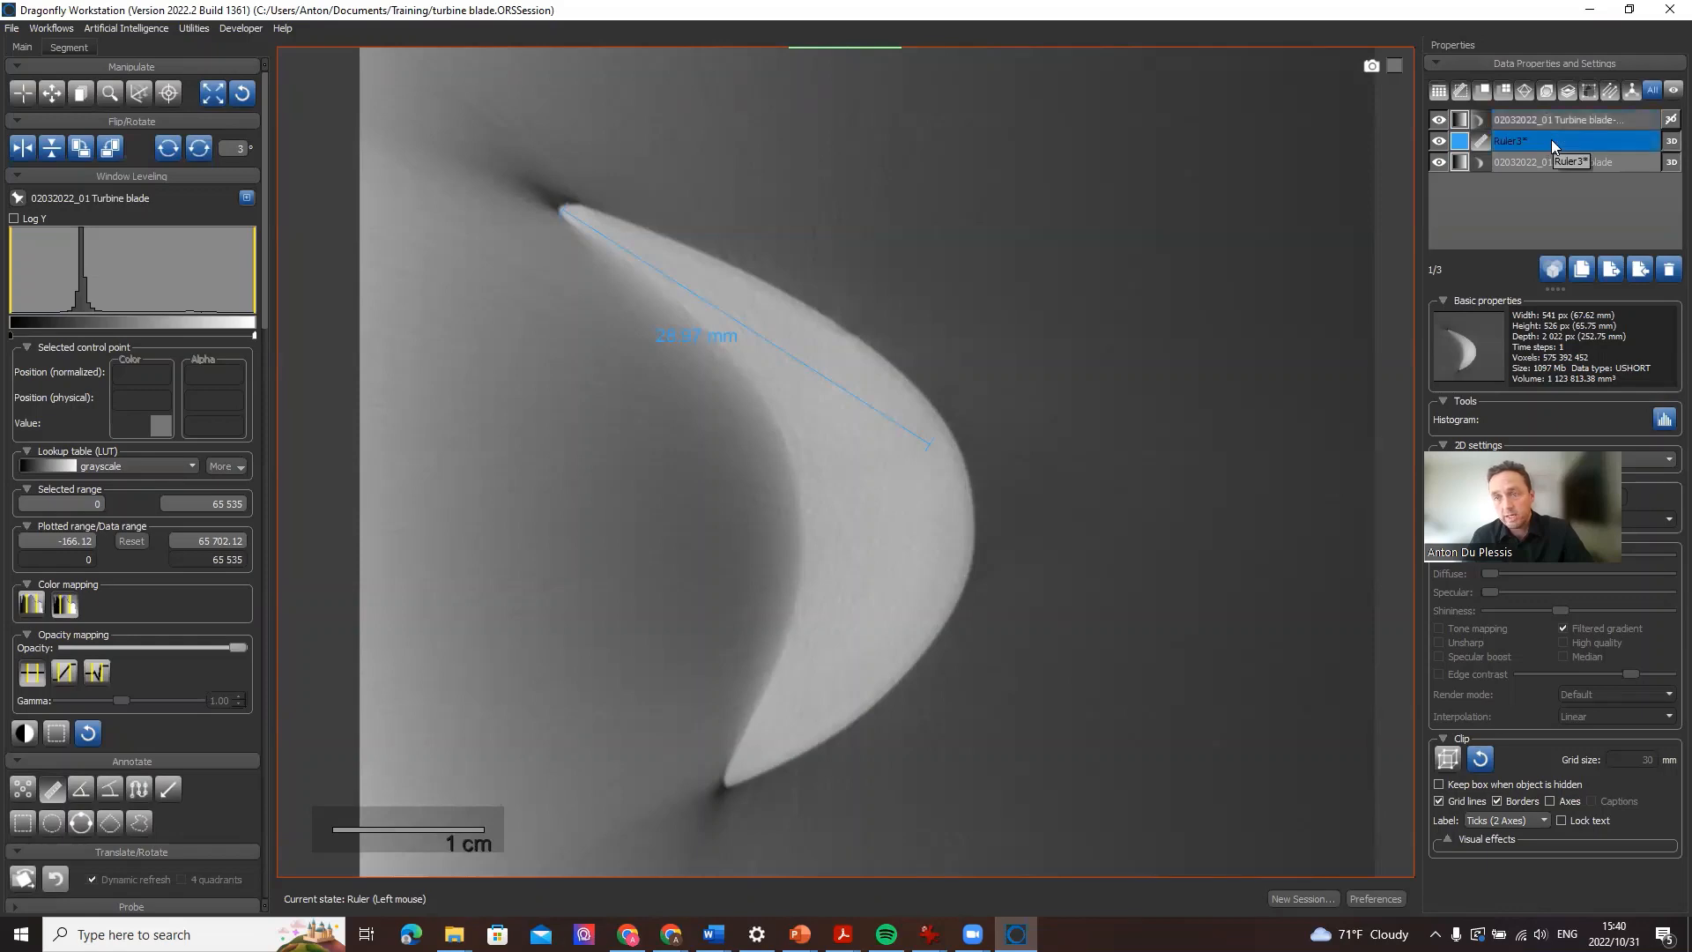
pyautogui.click(1665, 742)
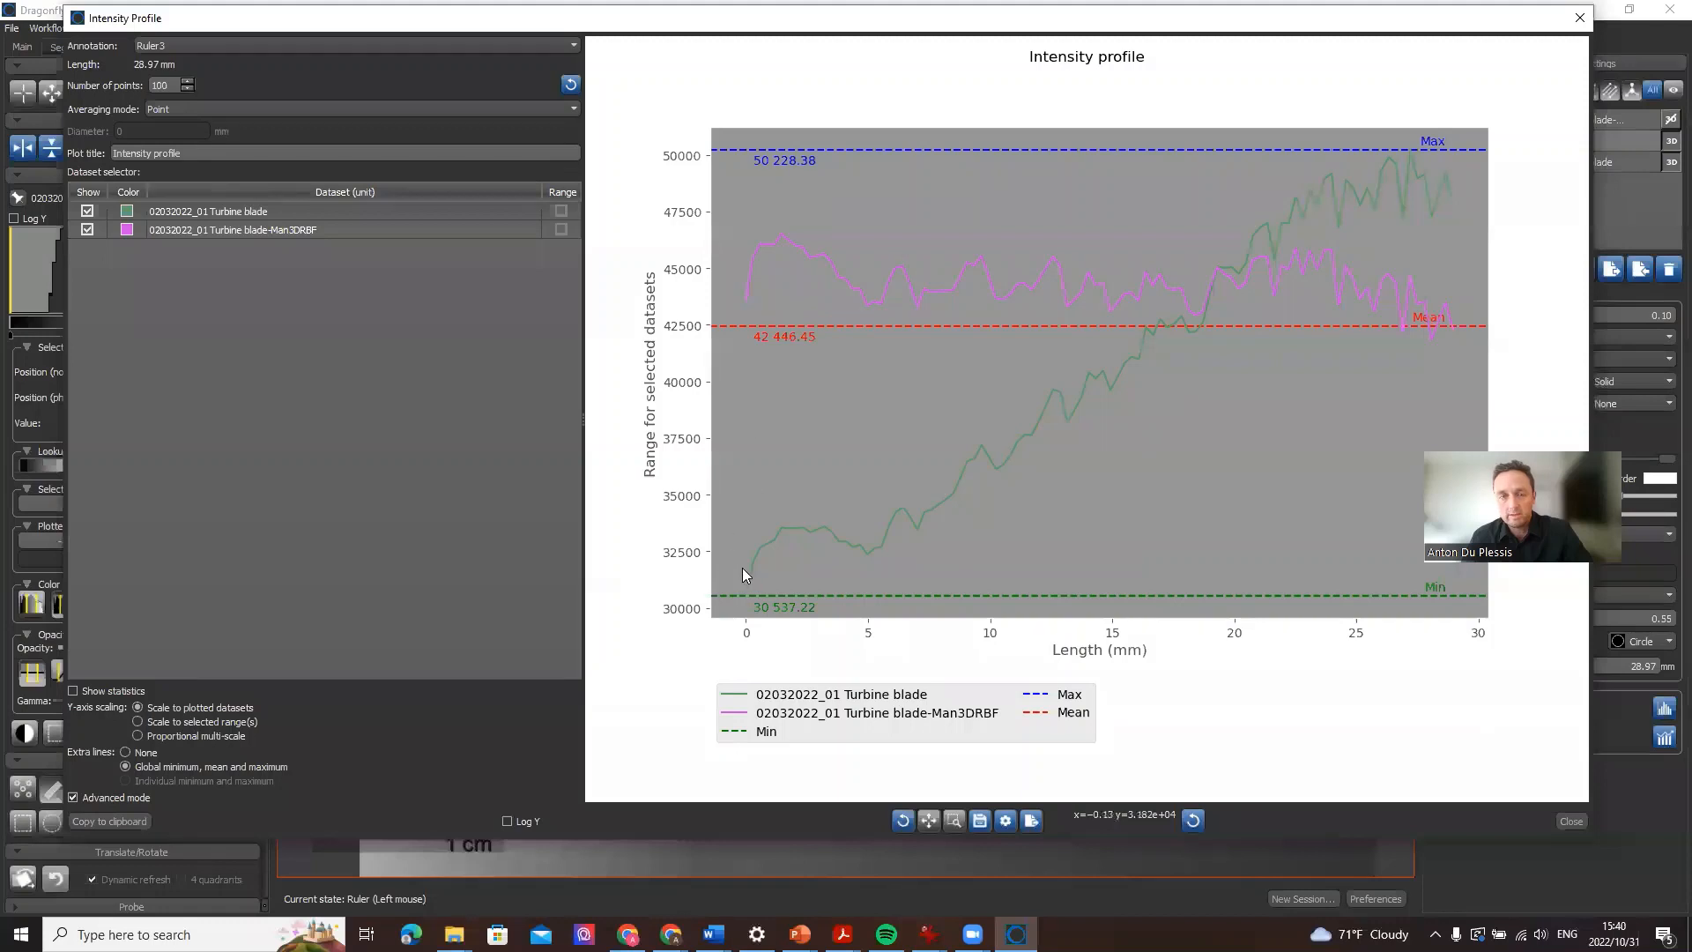
pyautogui.moveTo(1036, 389)
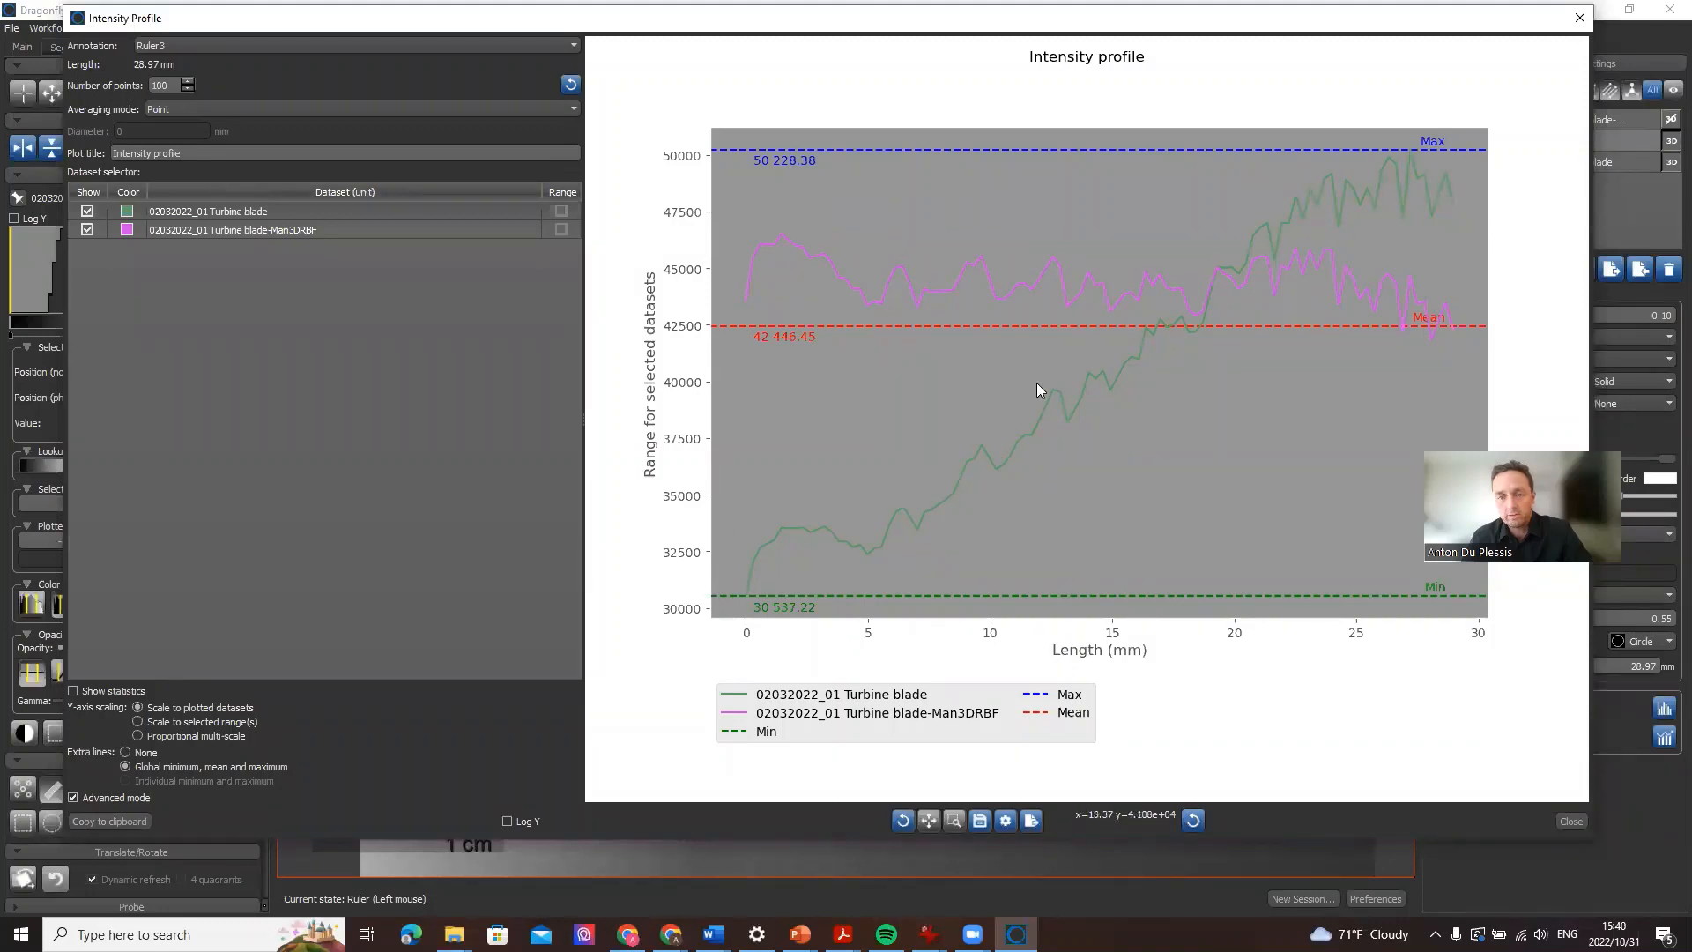
pyautogui.moveTo(1241, 296)
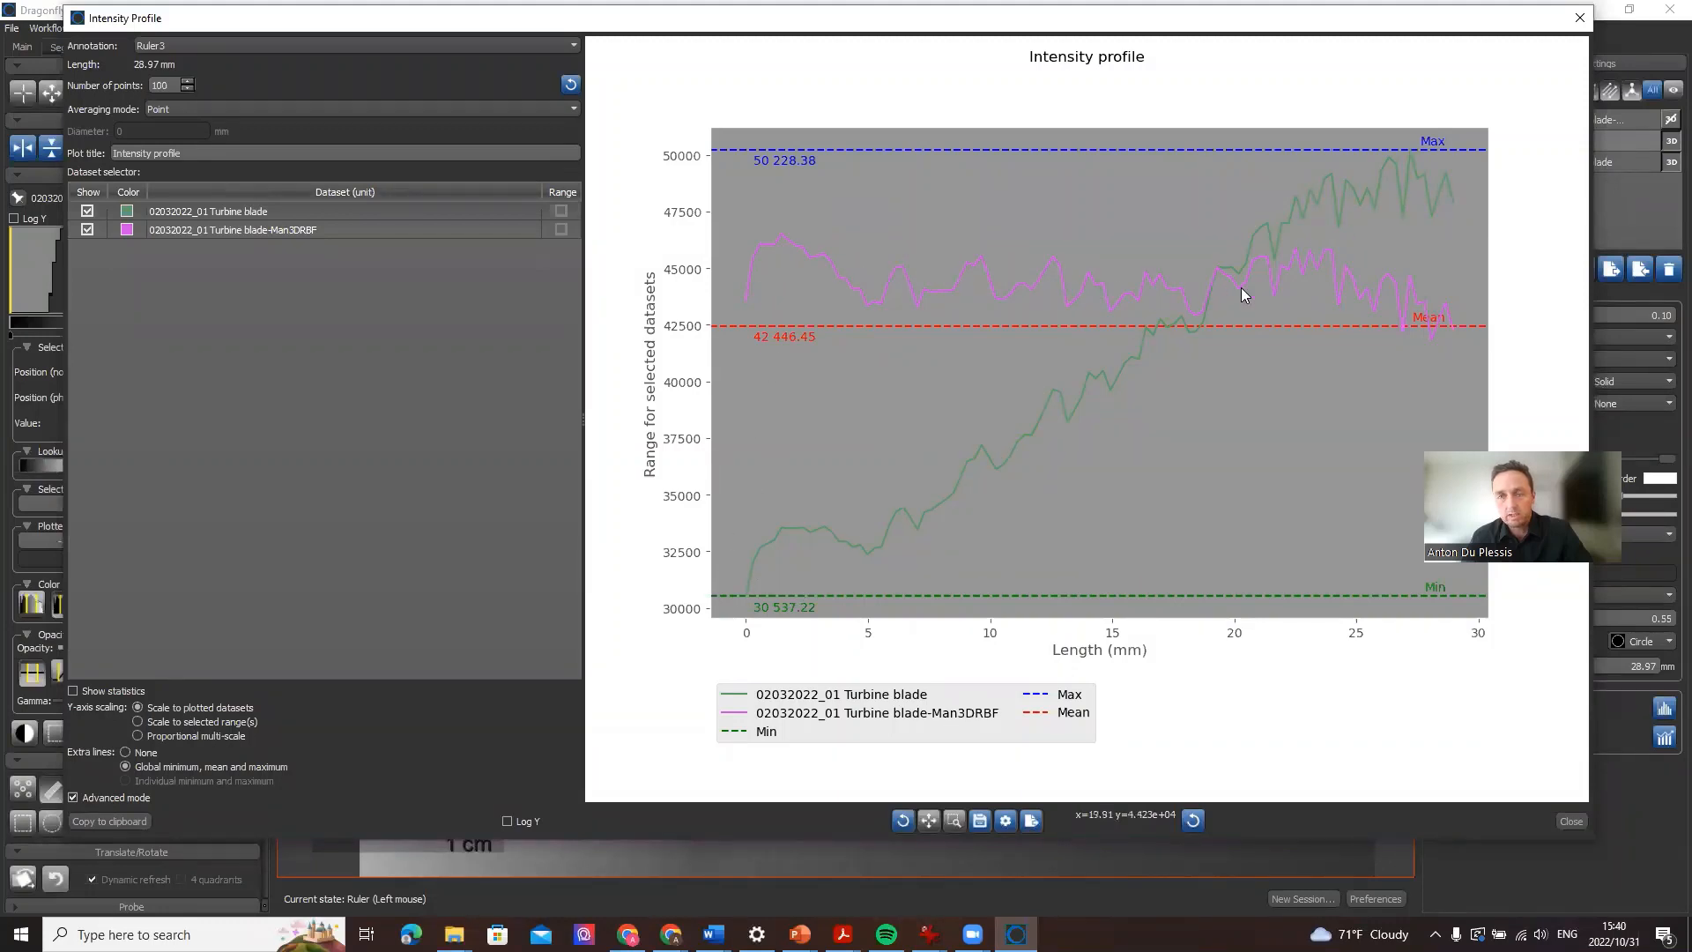
pyautogui.moveTo(1141, 291)
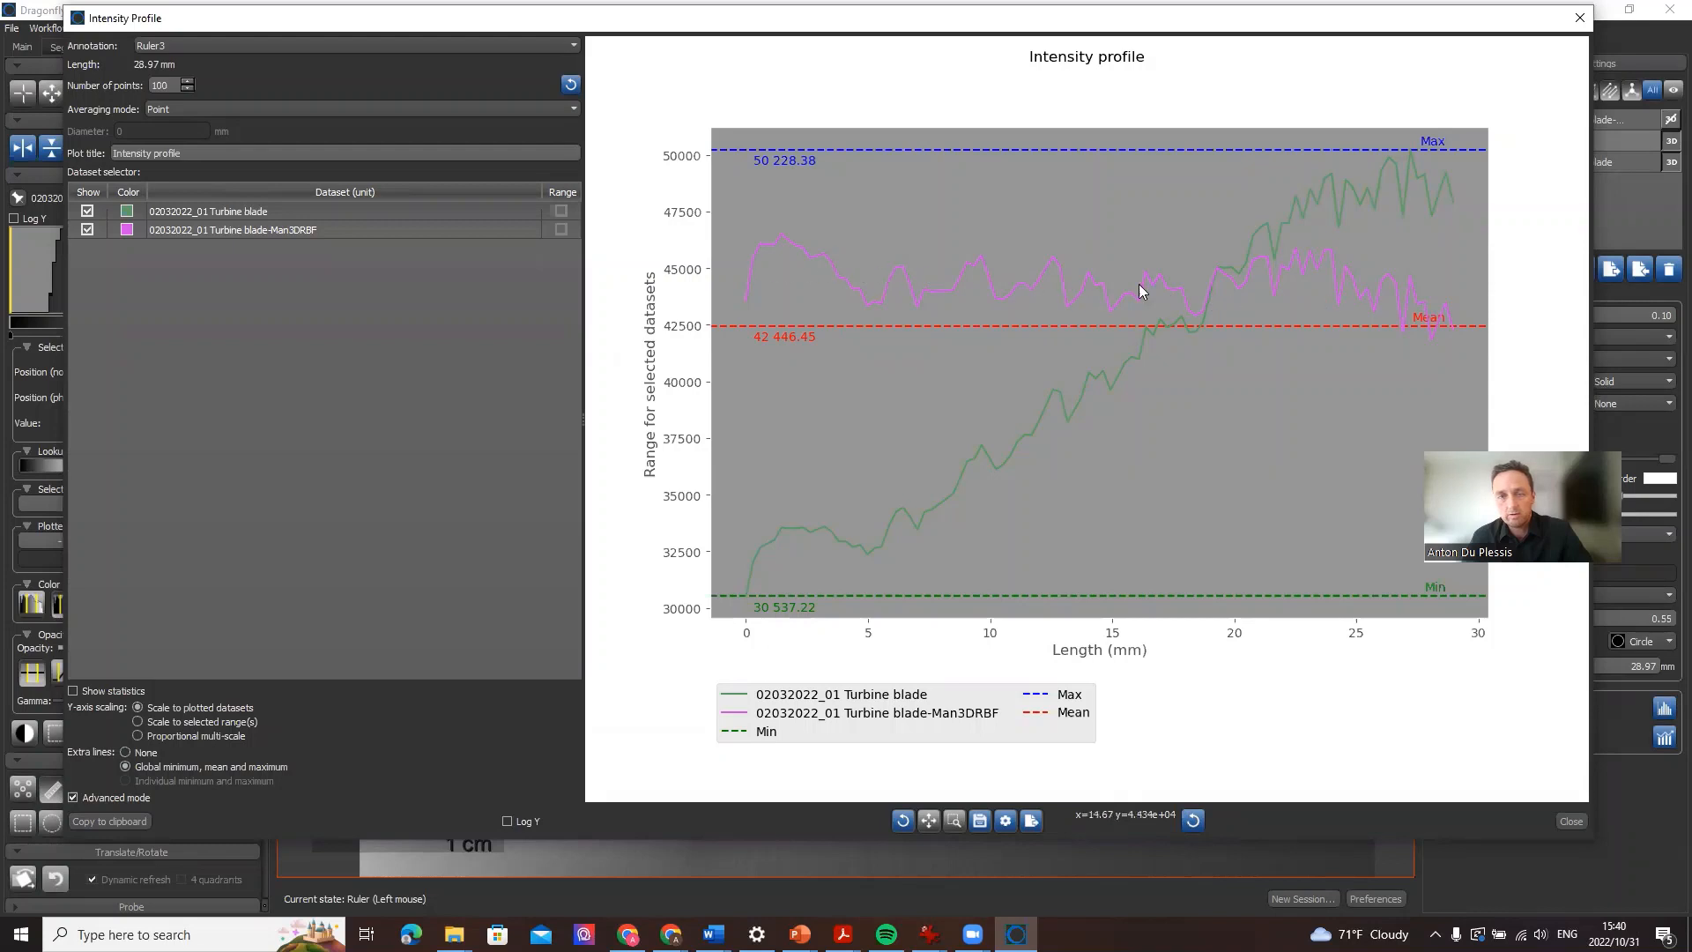
pyautogui.moveTo(1347, 311)
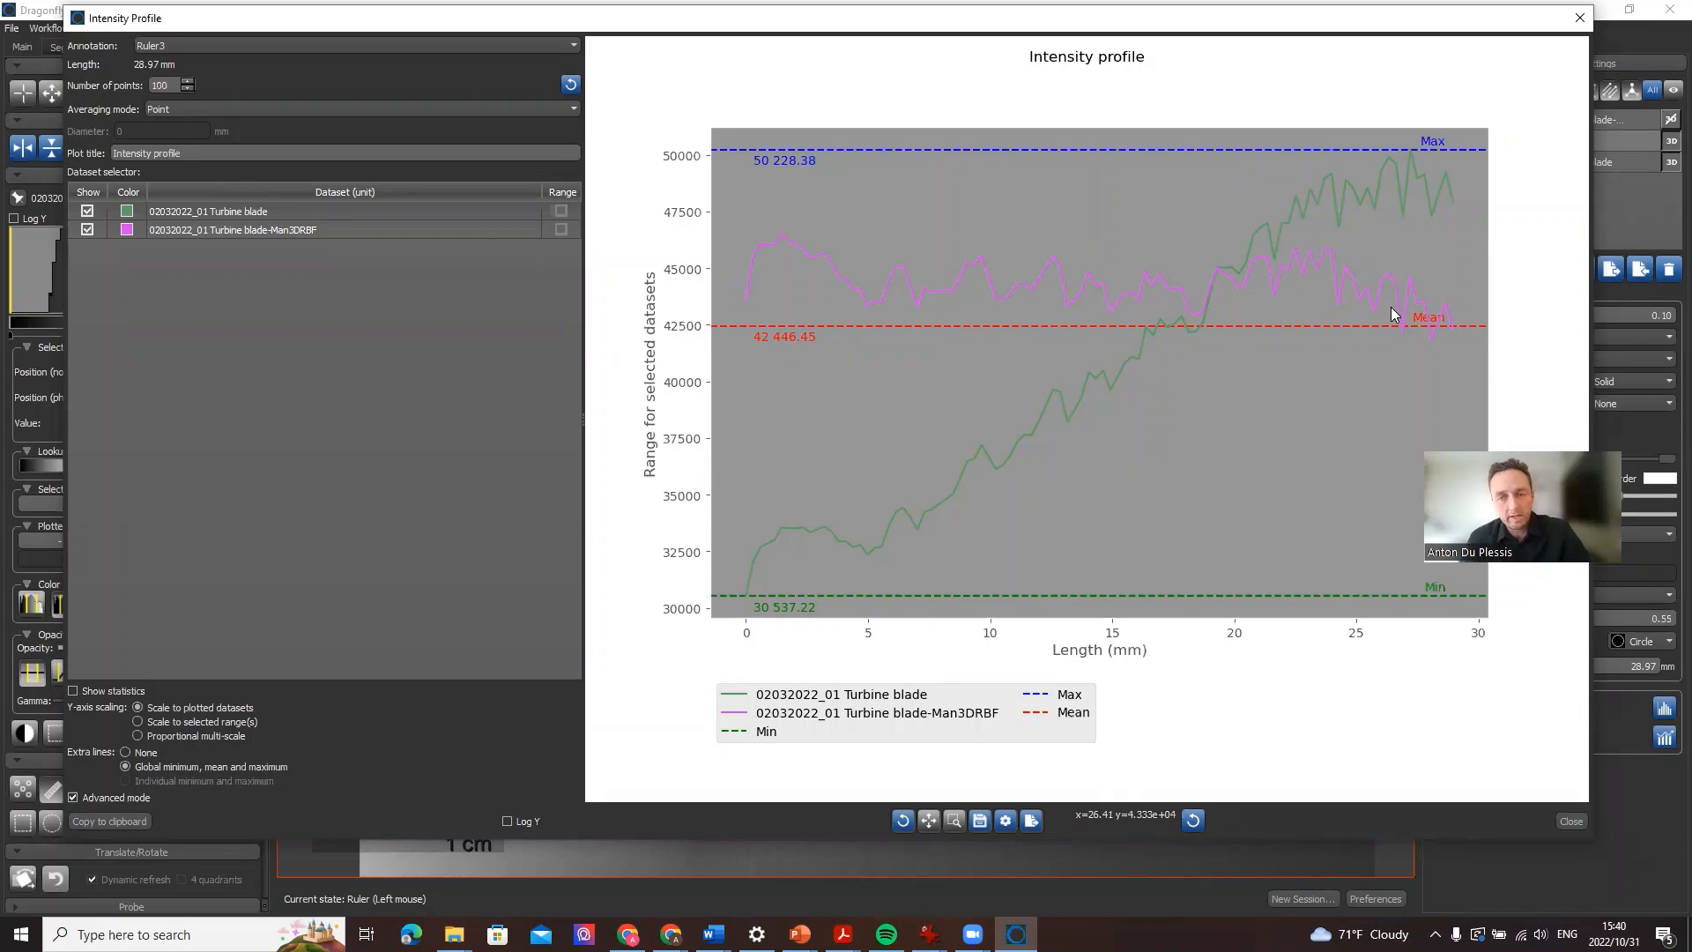
pyautogui.moveTo(1215, 310)
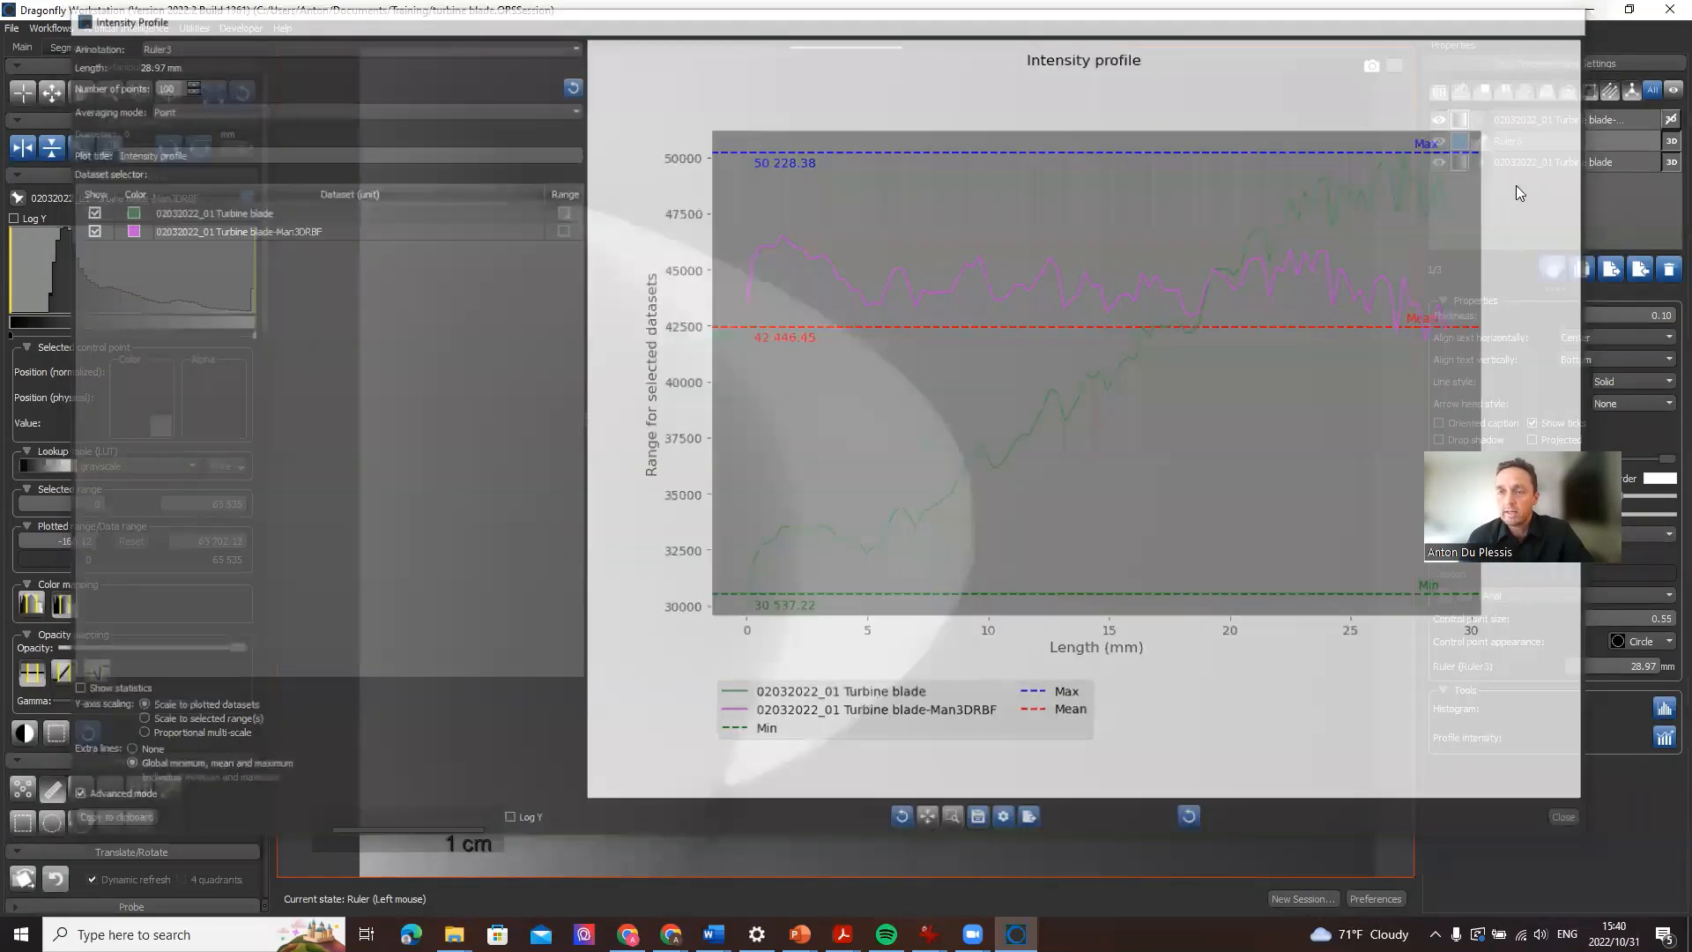
pyautogui.click(1561, 816)
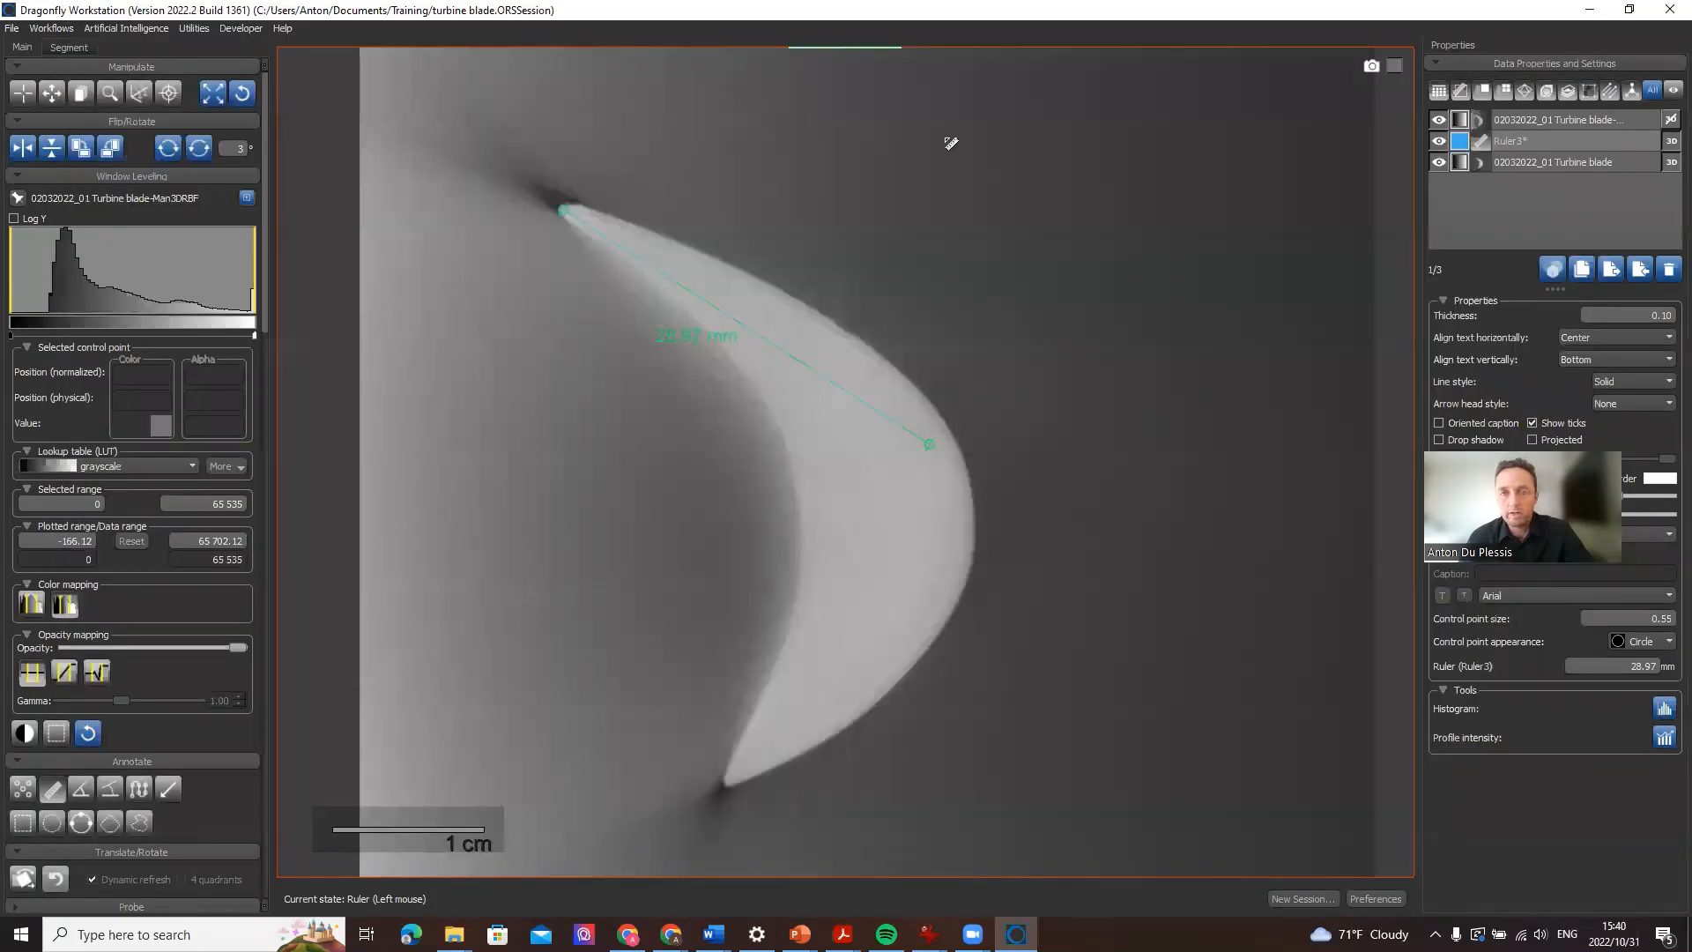